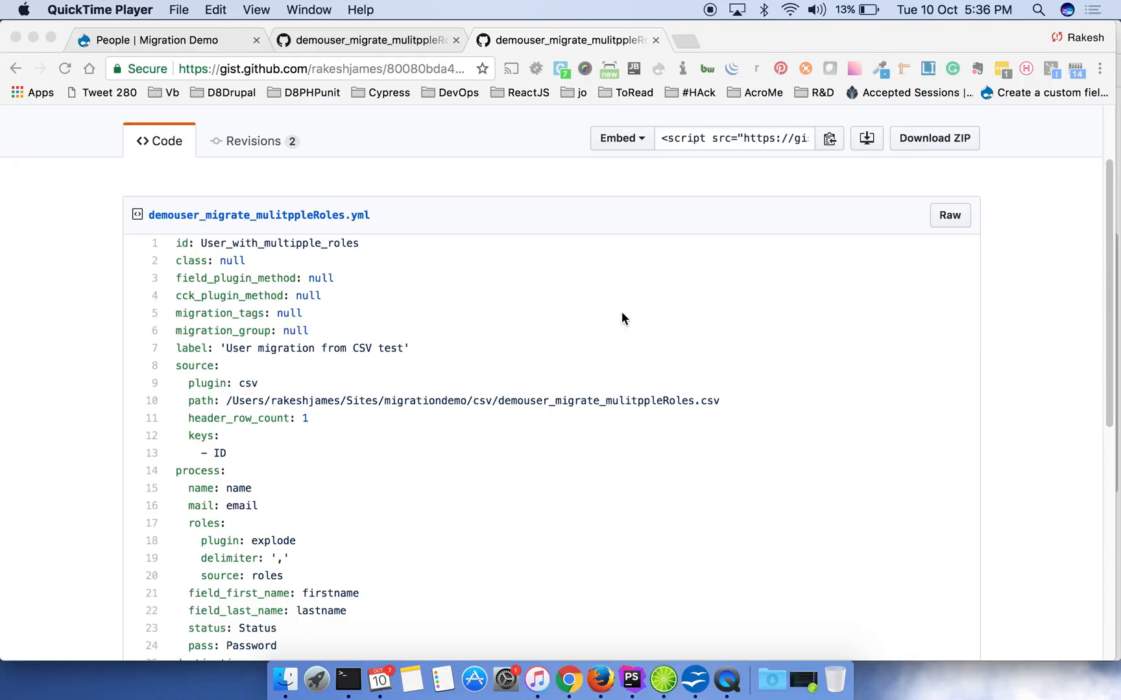
- Scroll through the CSV gist listing three users and their comma-separated roles
scroll("down", 3)
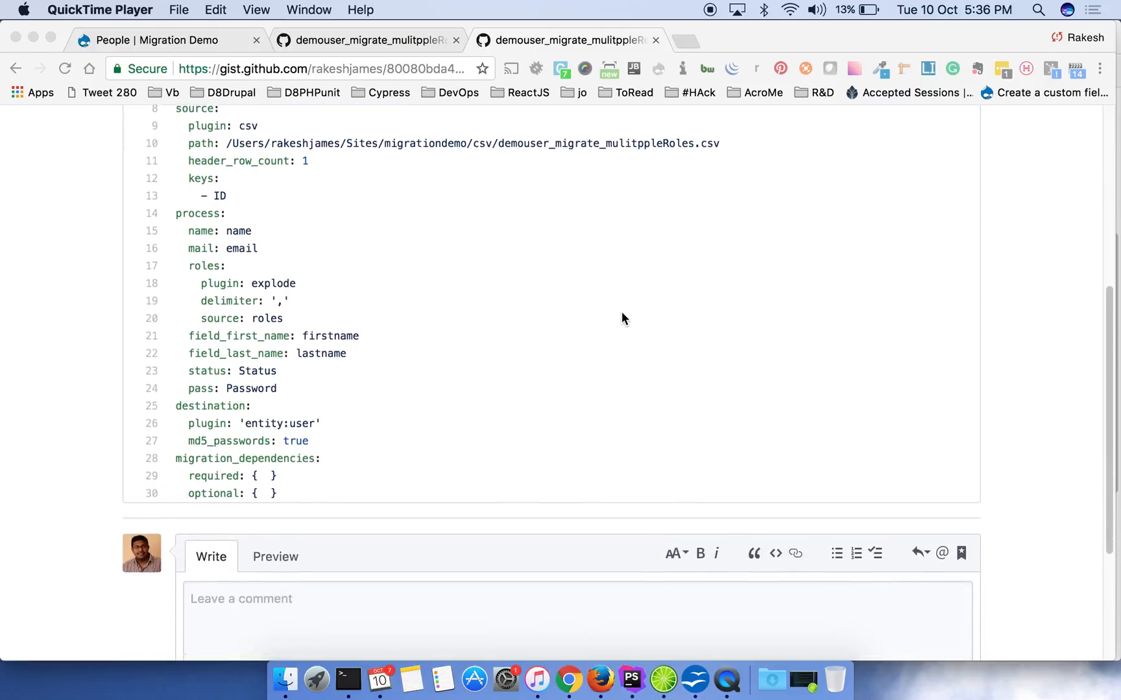
scroll("down", 3)
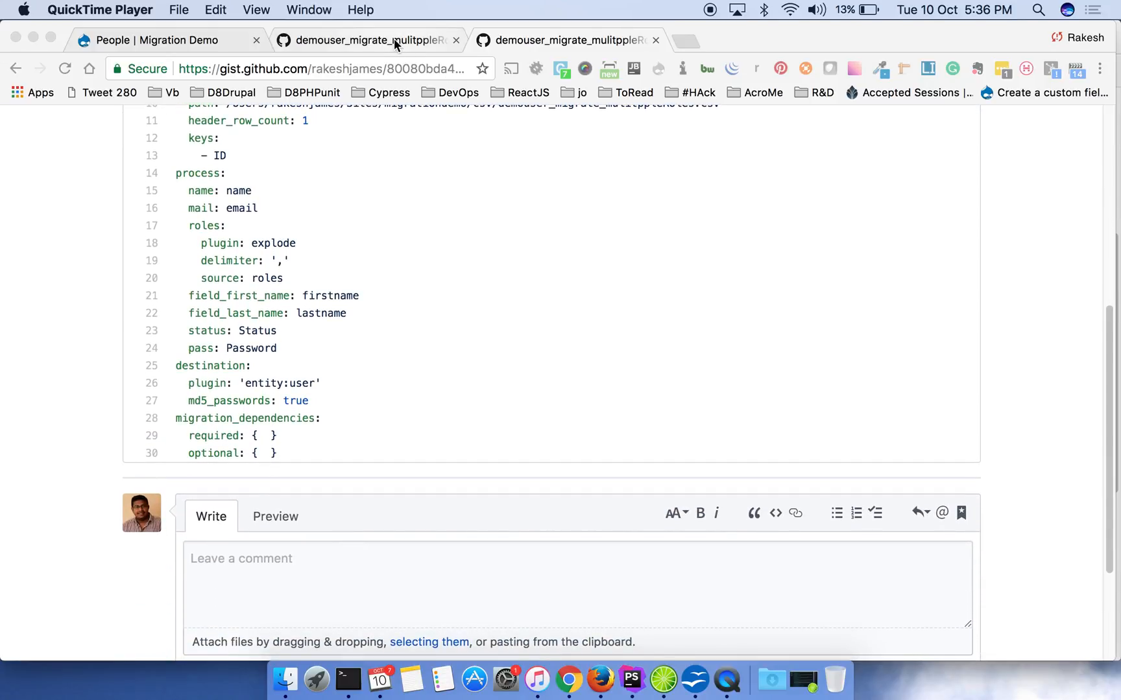
mouse_move(519, 160)
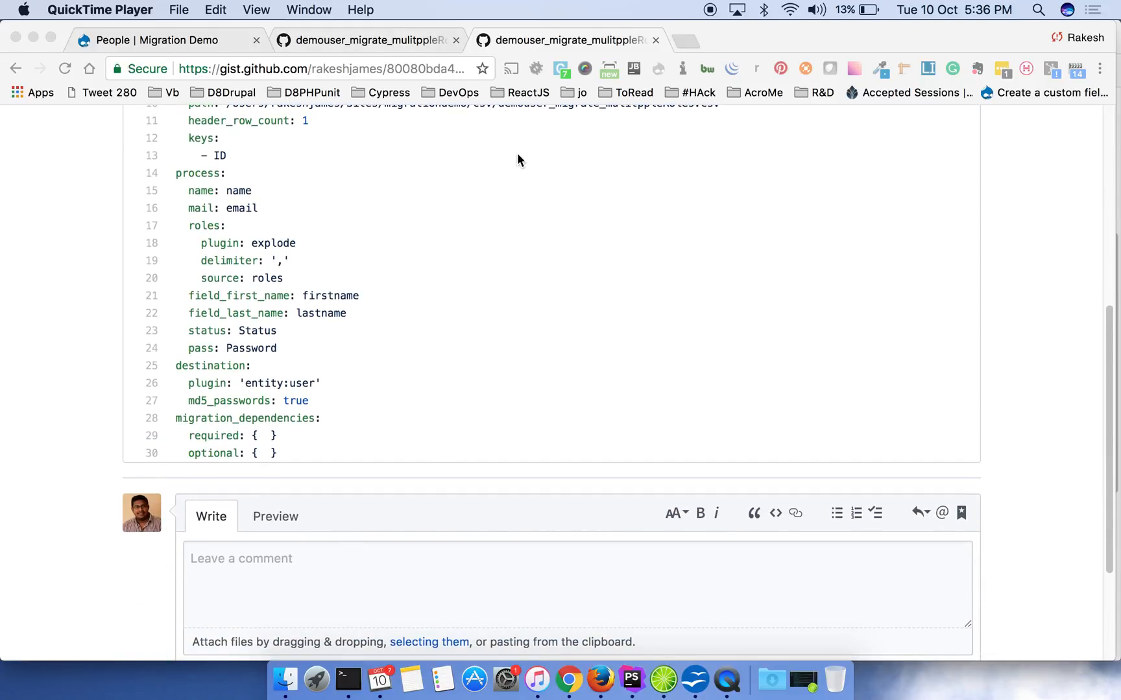
scroll("up", 3)
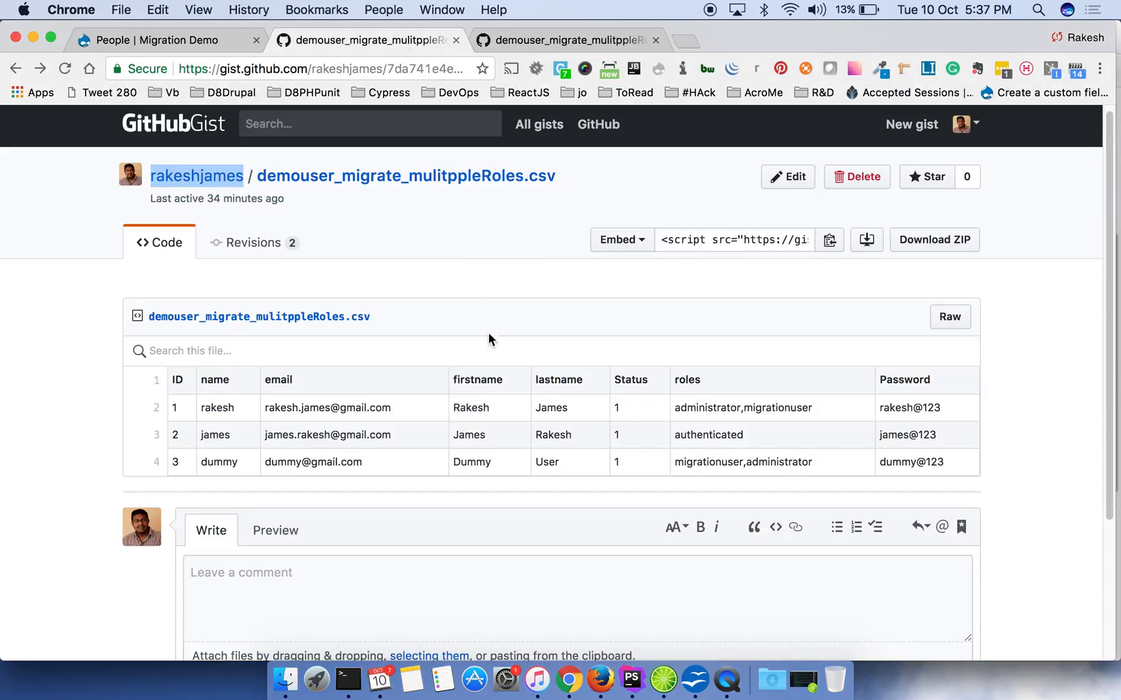
mouse_move(490, 338)
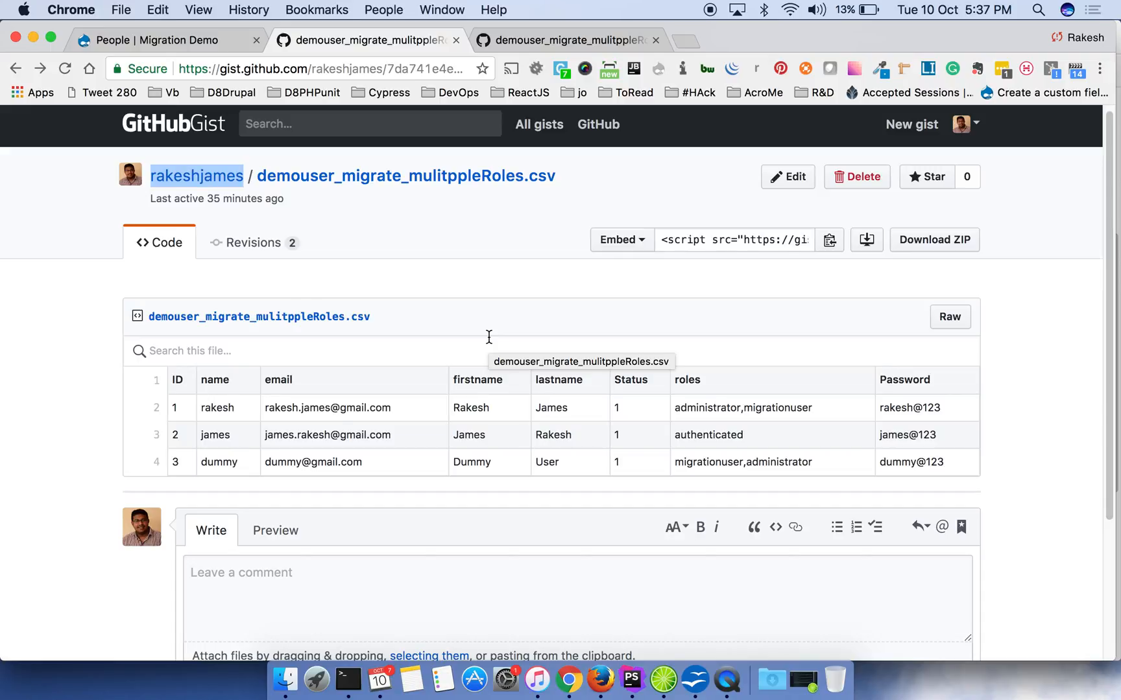
mouse_move(751, 407)
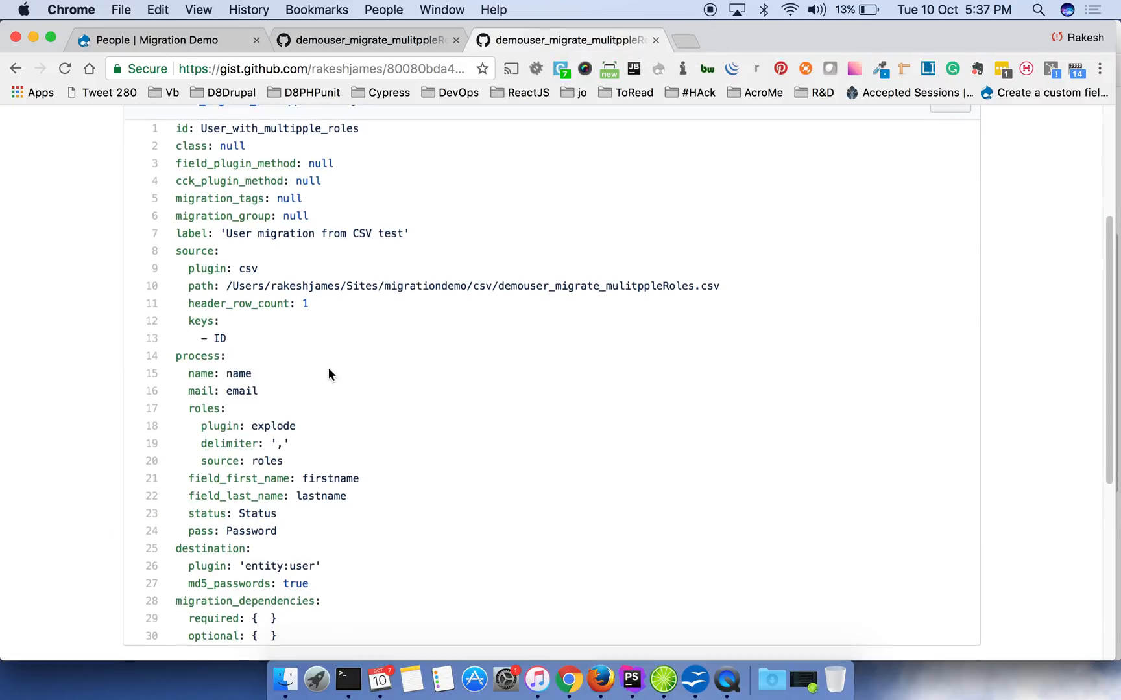
- Highlight 'roles' as the process key and as the explode step's source value
scroll("down", 3)
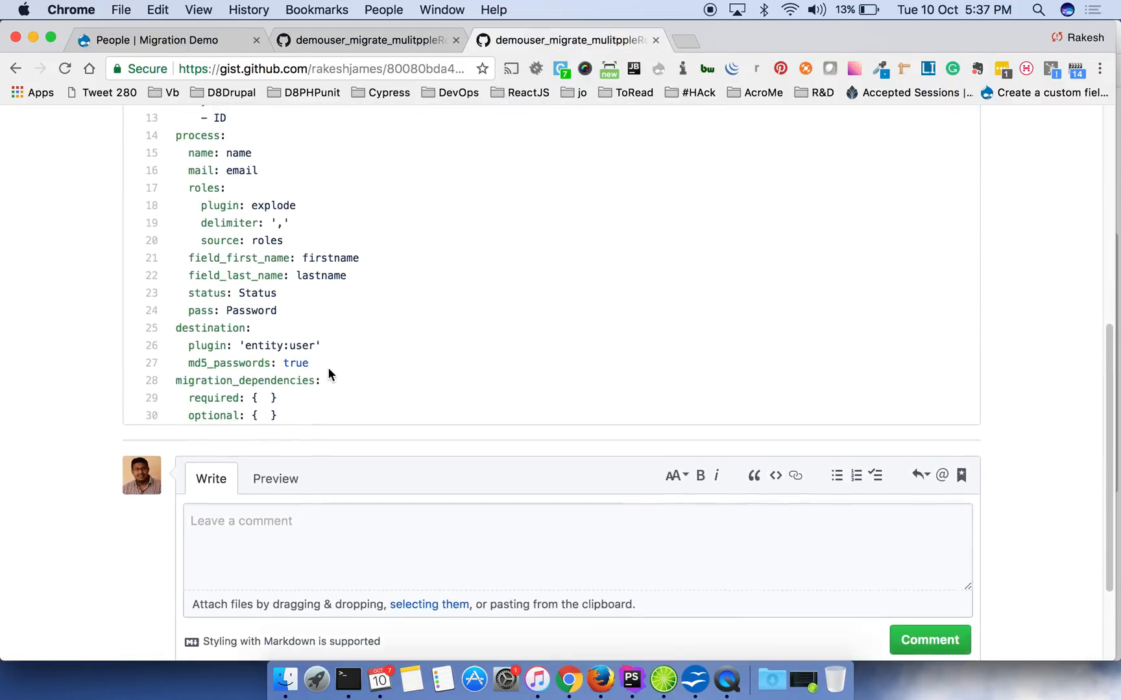
scroll("up", 3)
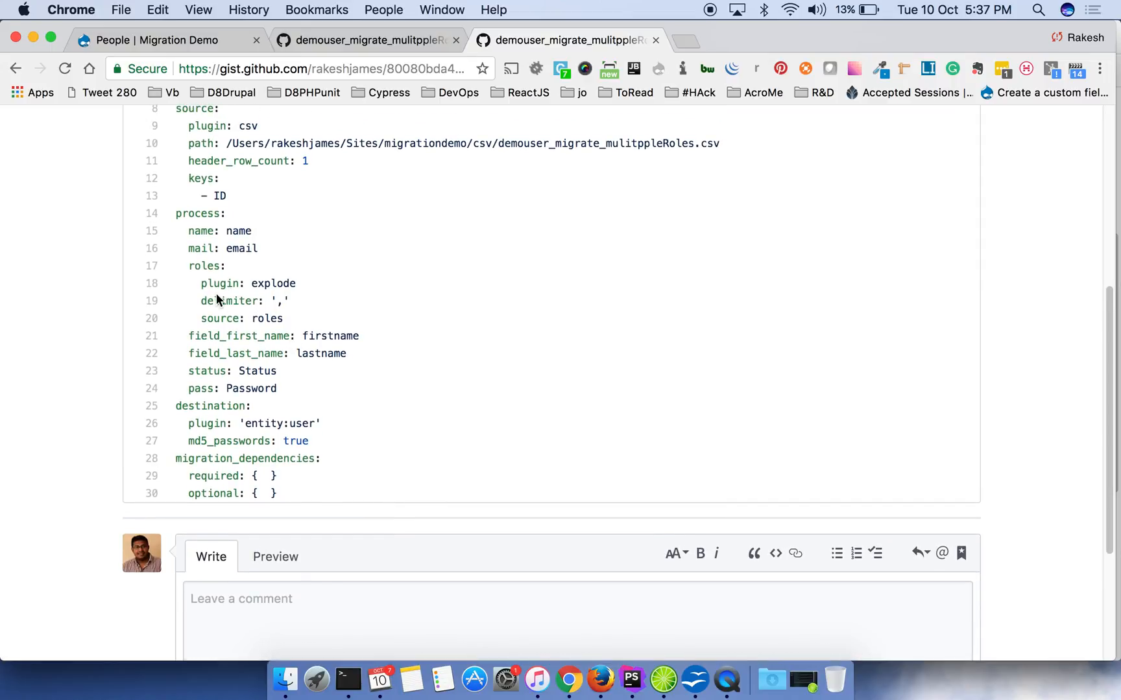
mouse_move(187, 253)
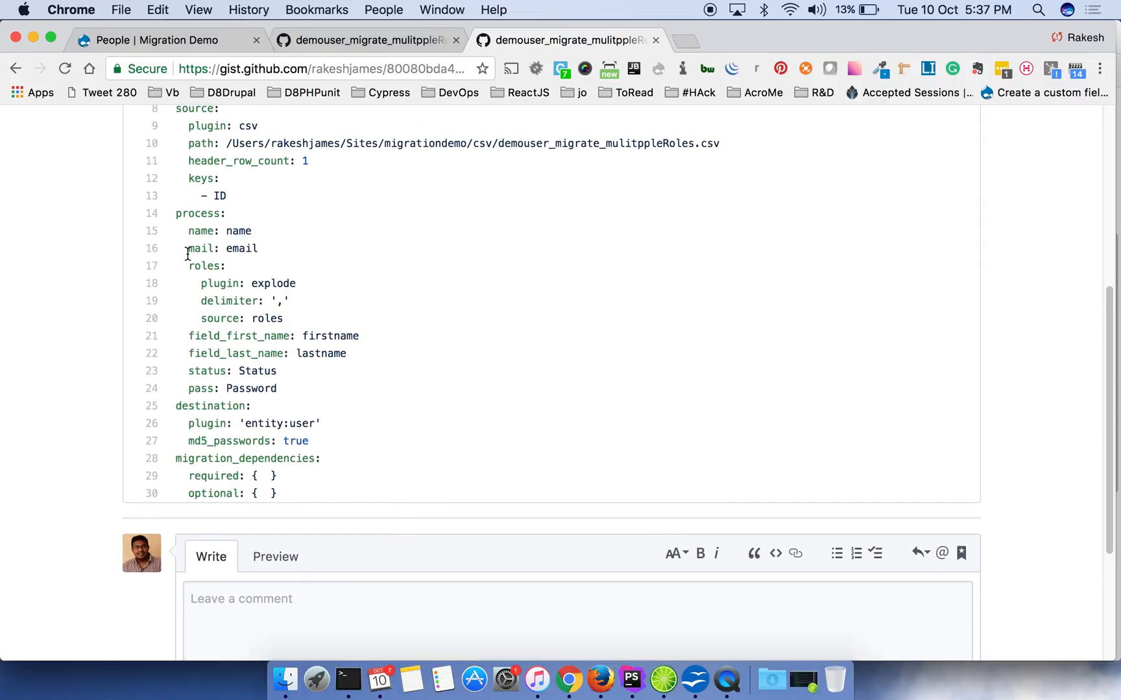
scroll("up", 3)
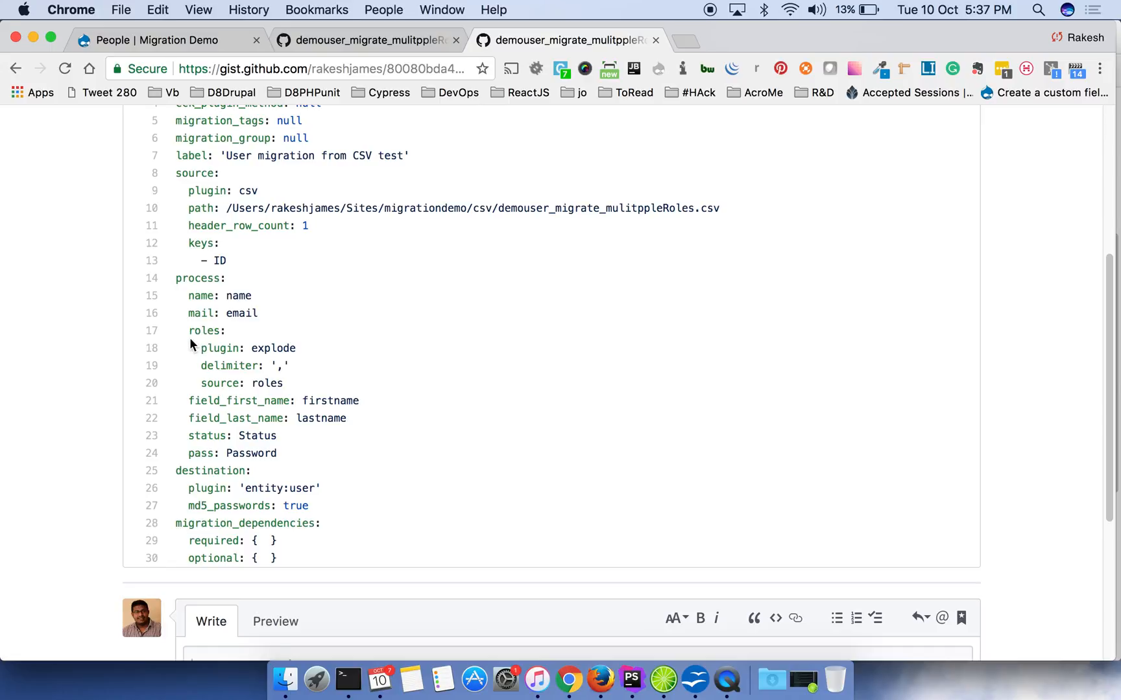
mouse_move(205, 344)
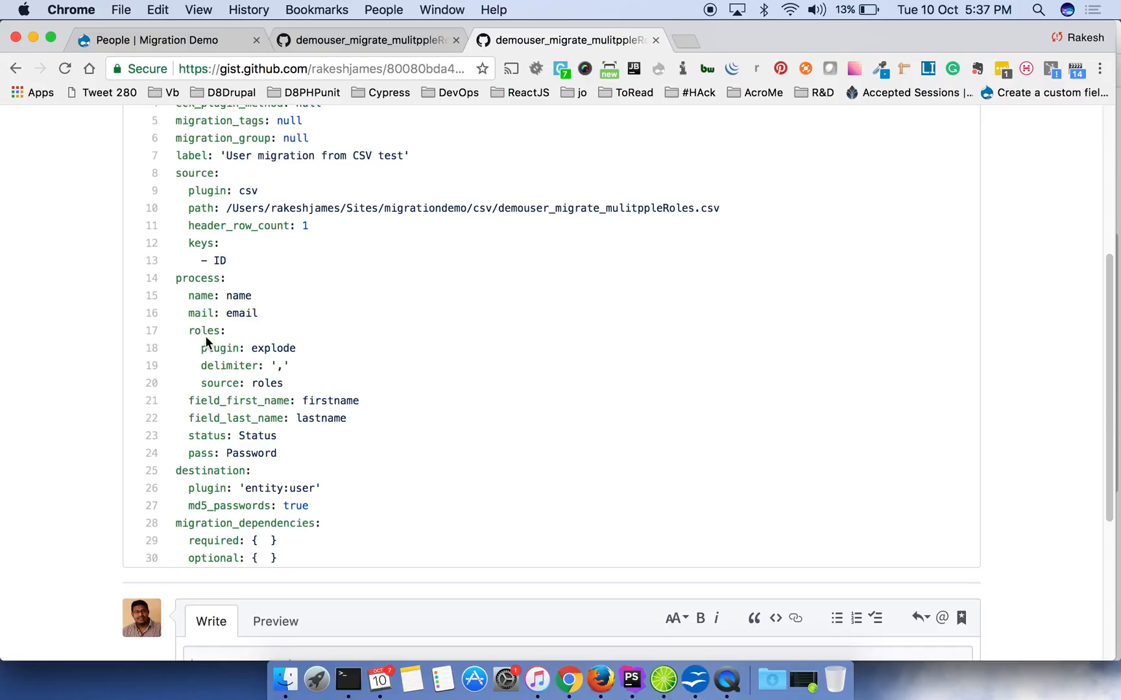
mouse_move(215, 334)
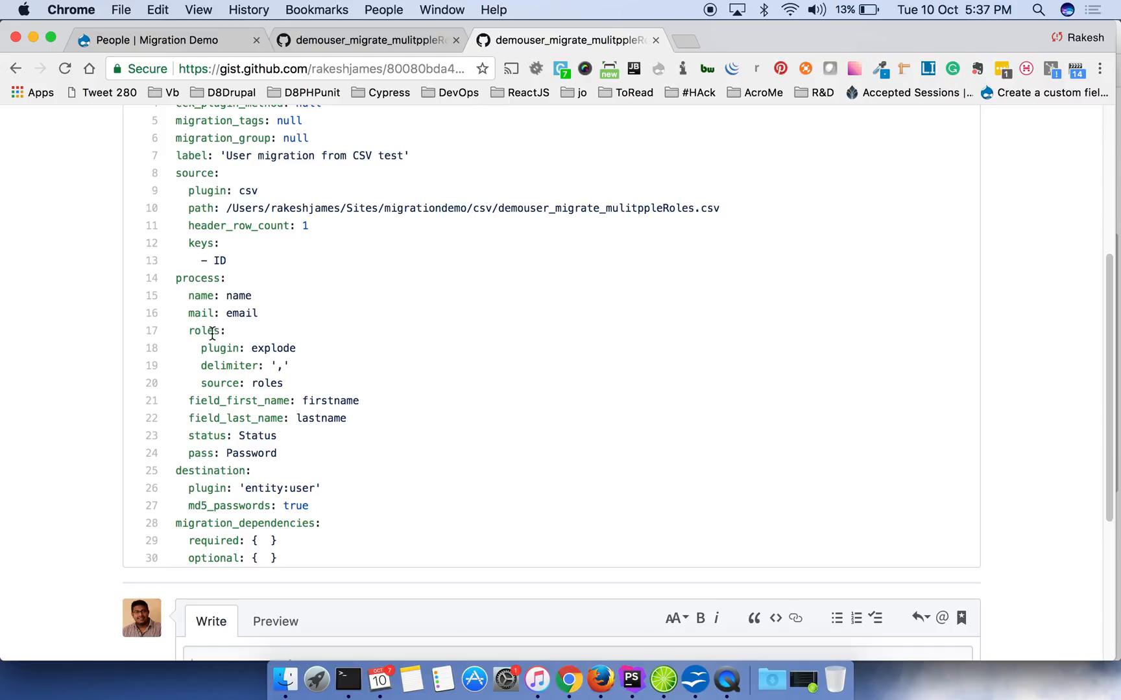
double_click(203, 330)
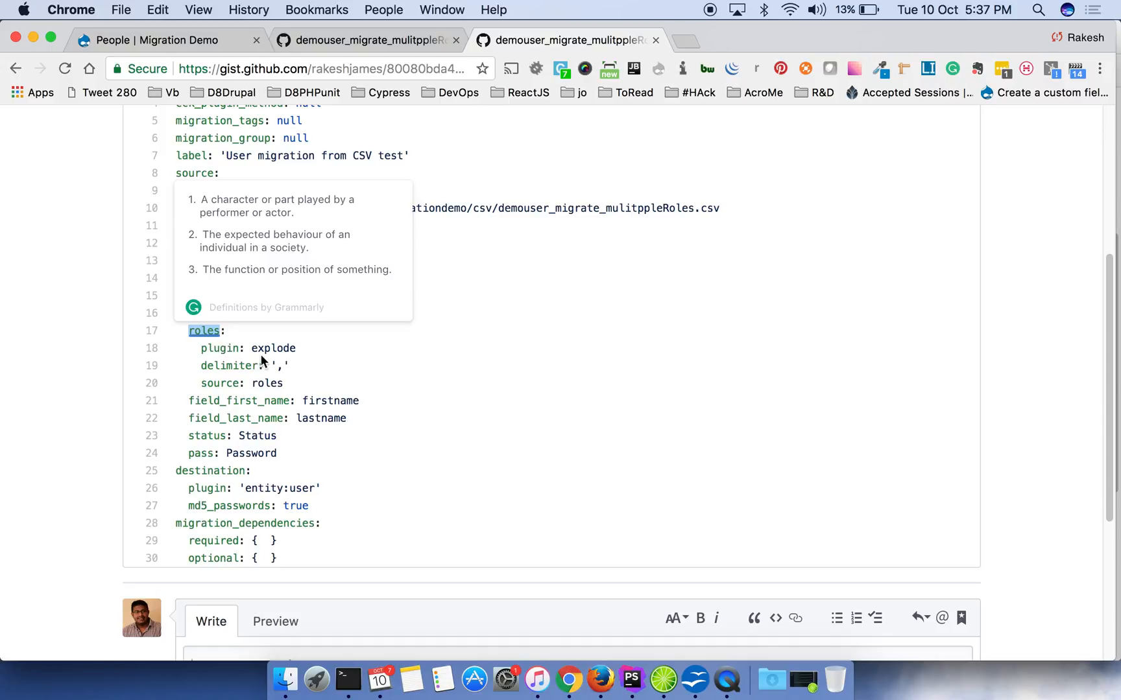
mouse_move(210, 370)
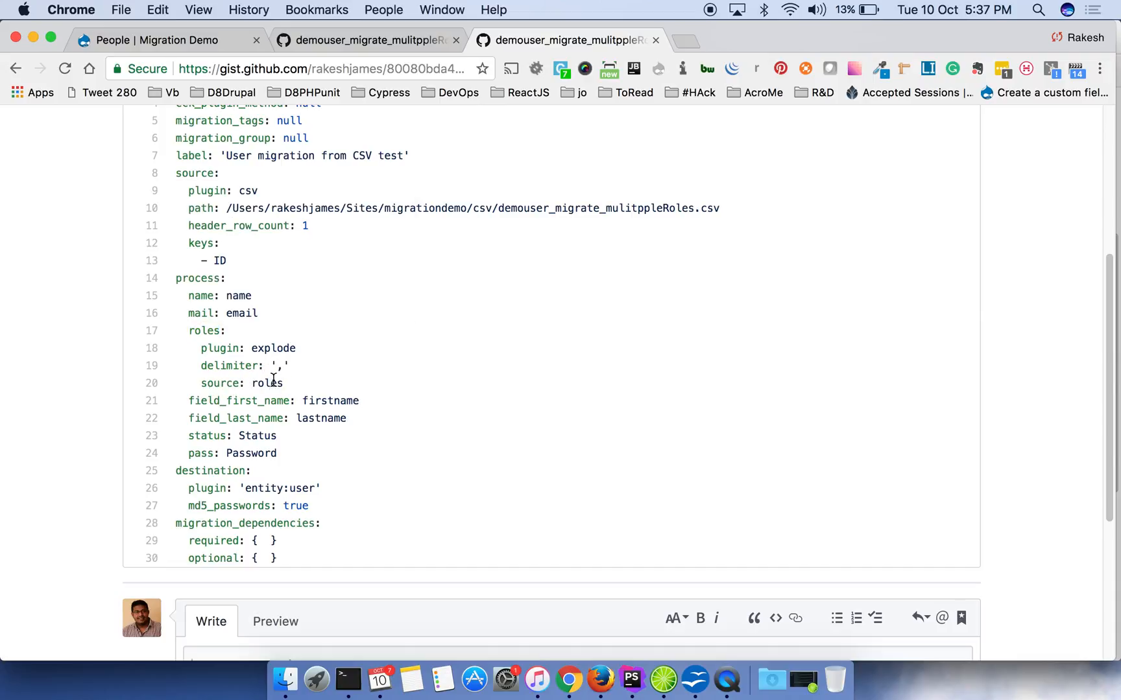
double_click(267, 383)
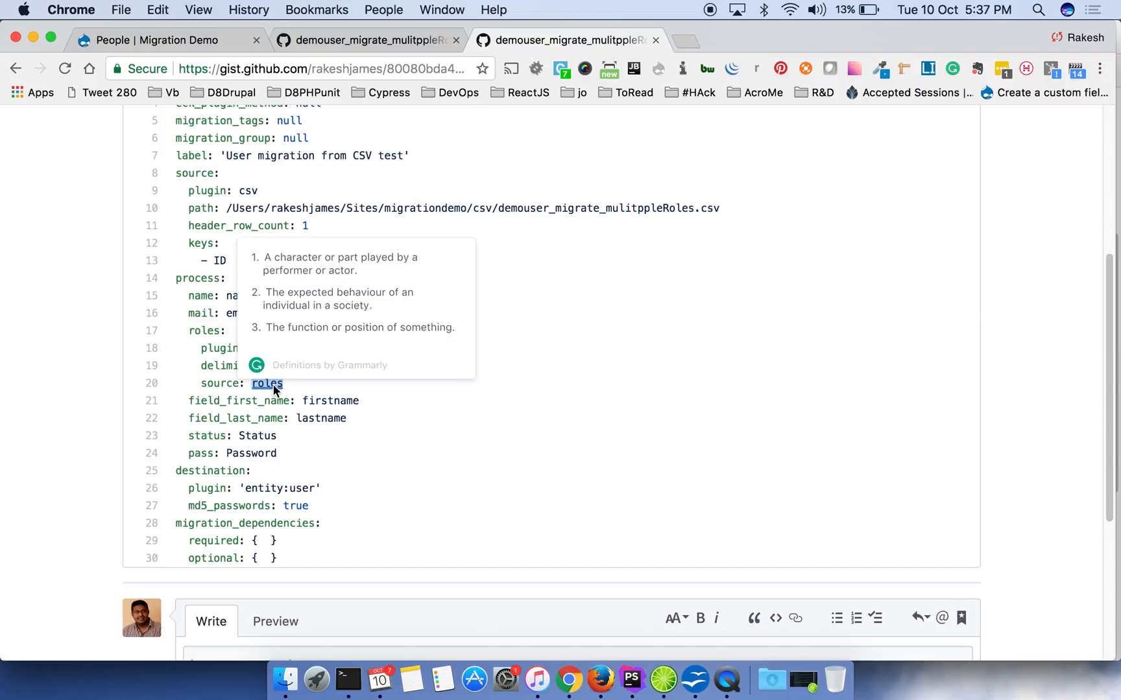
mouse_move(268, 394)
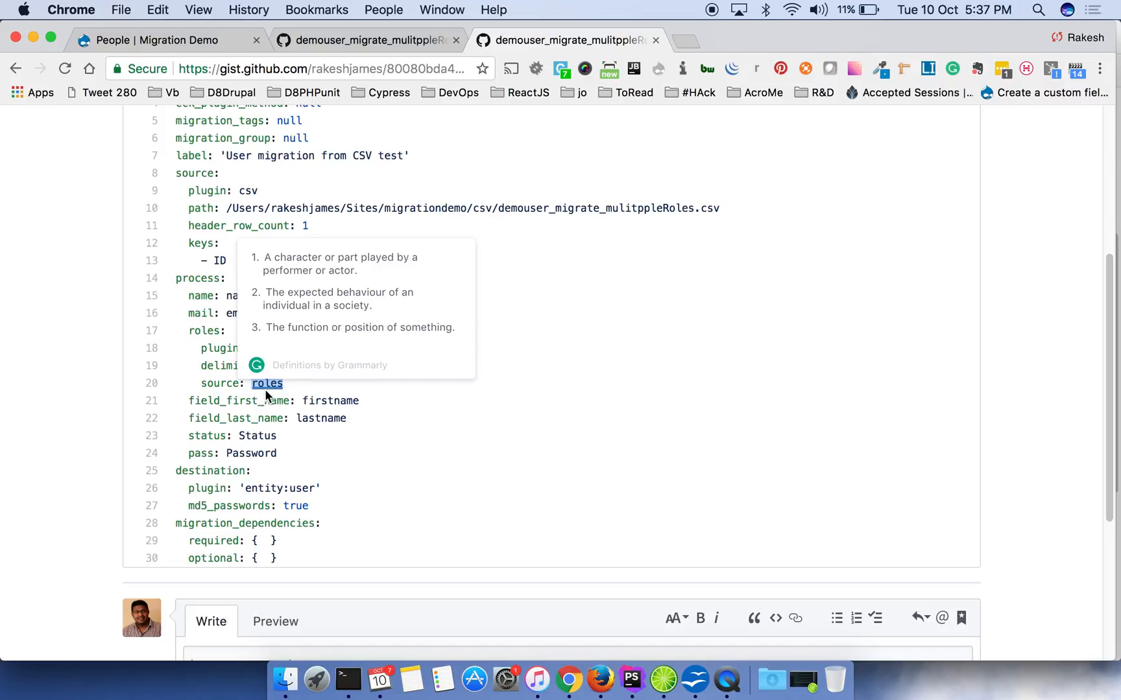
mouse_move(312, 367)
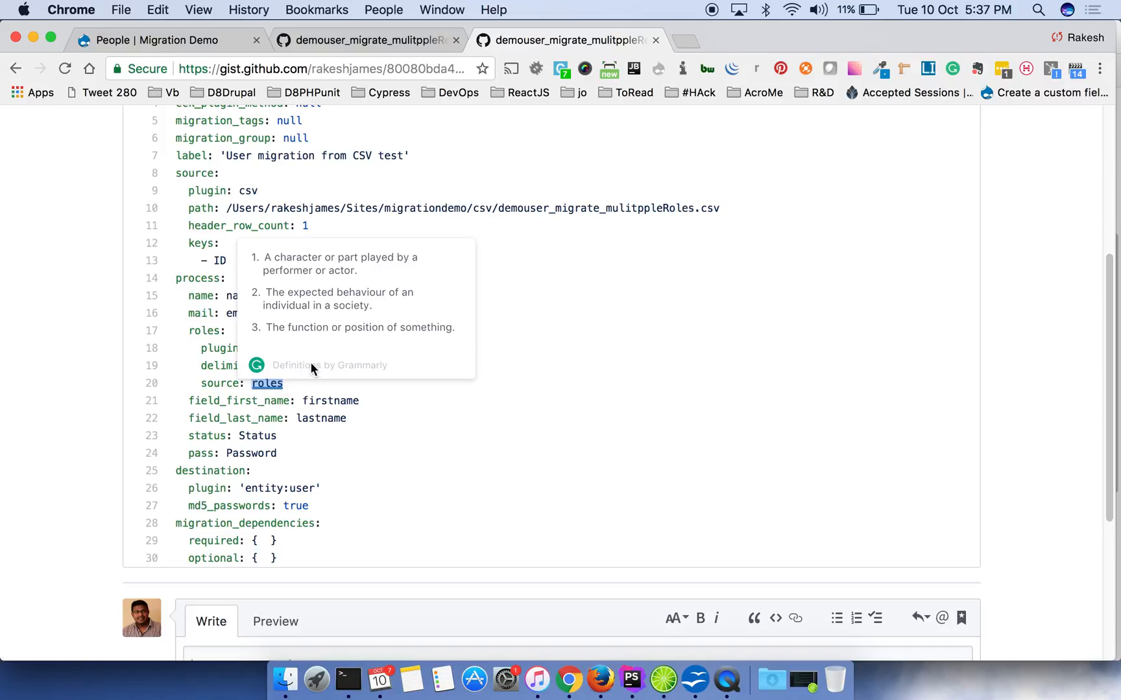
mouse_move(364, 450)
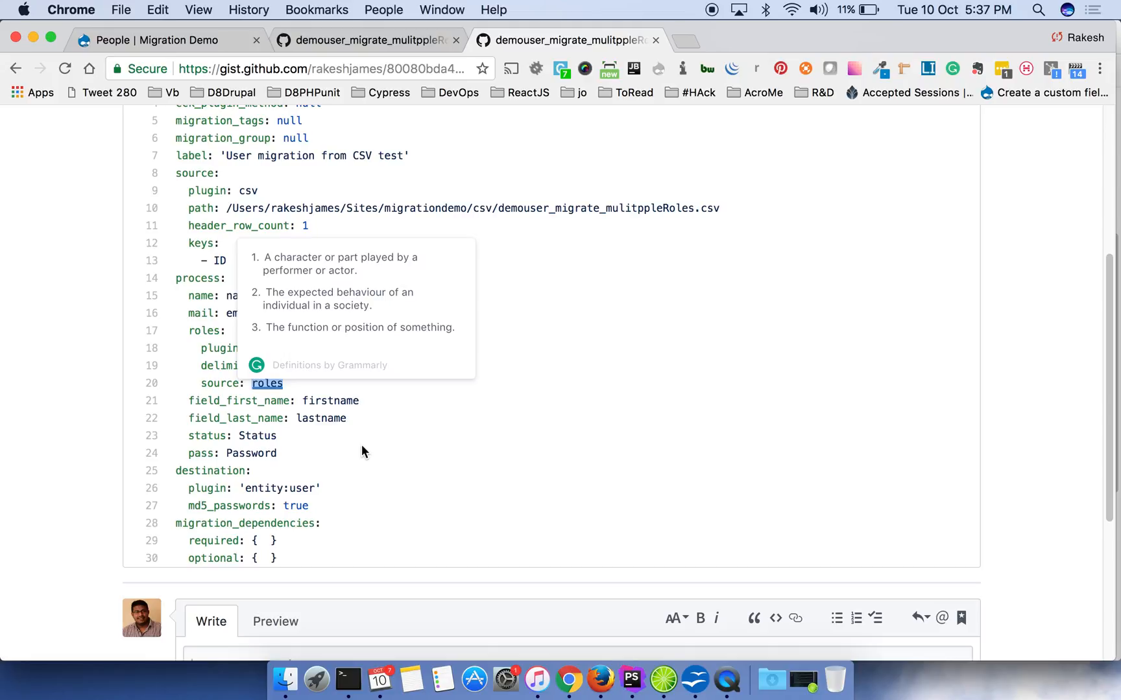
mouse_move(548, 413)
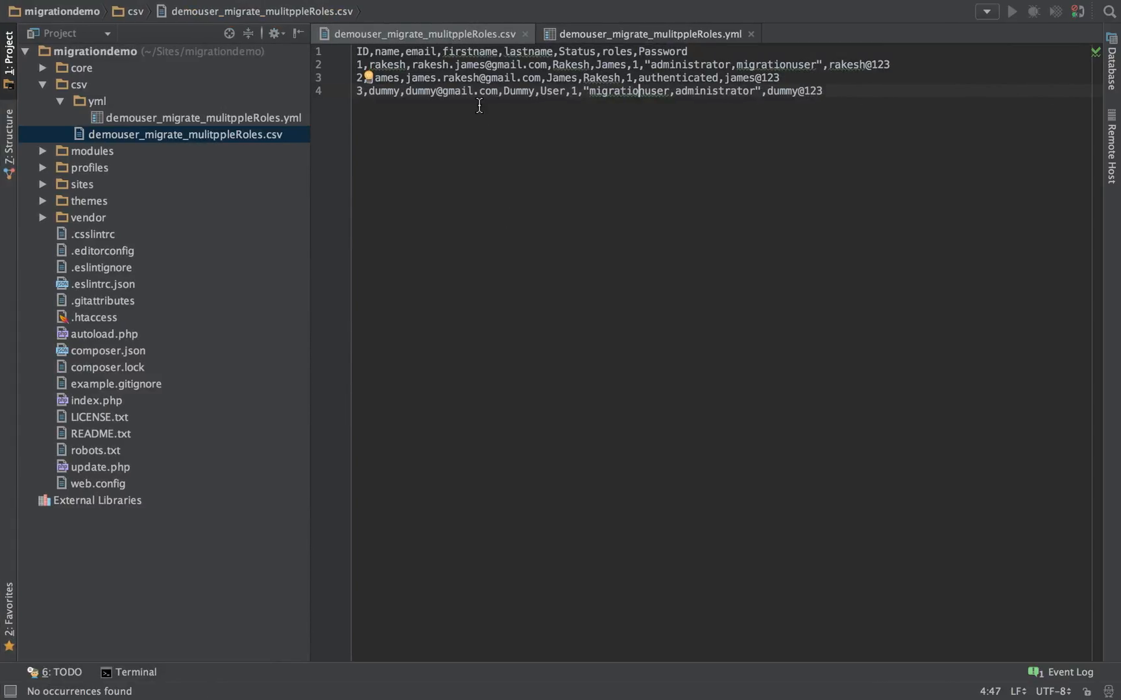
mouse_move(335, 160)
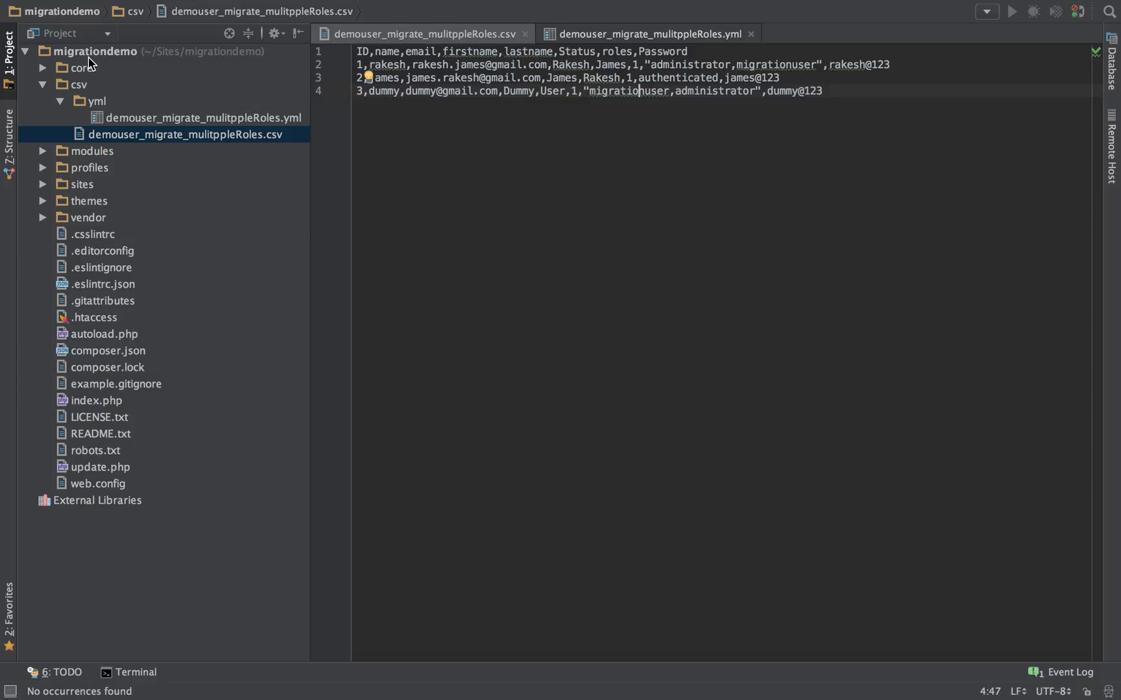
mouse_move(83, 134)
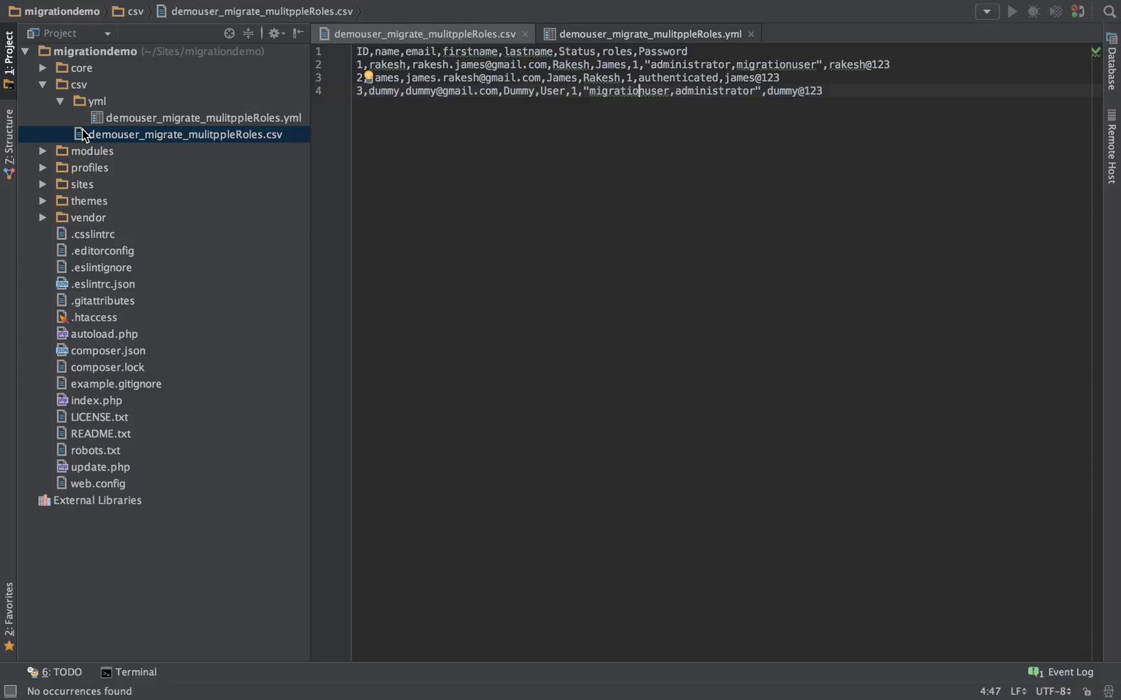
mouse_move(120, 146)
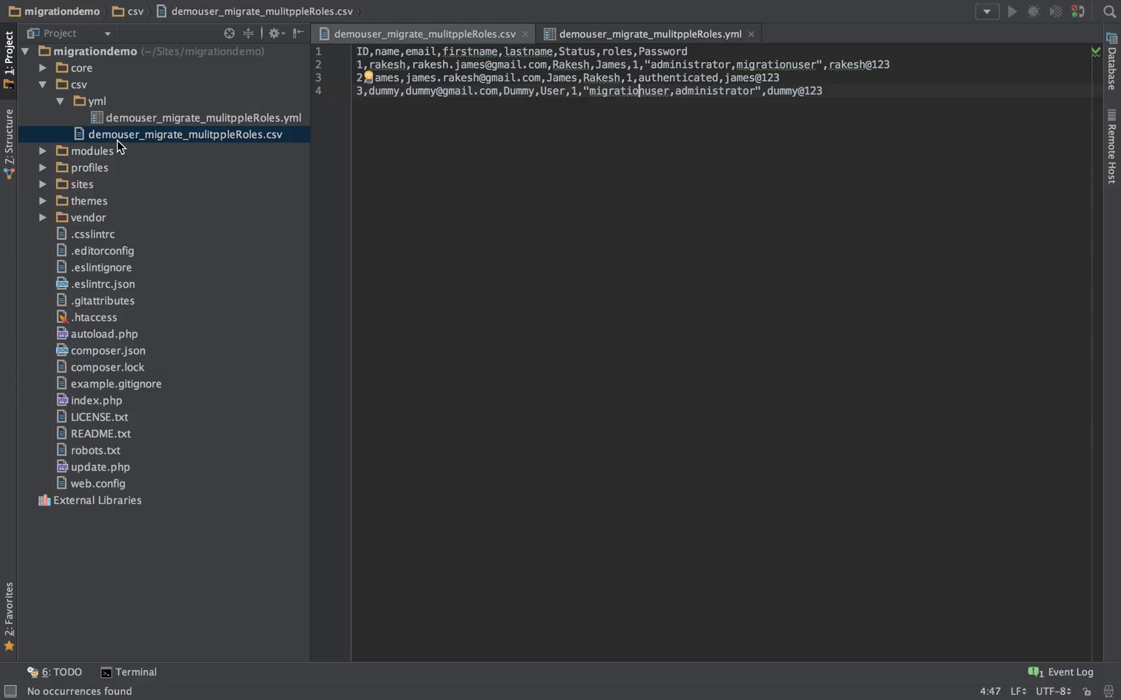
mouse_move(207, 150)
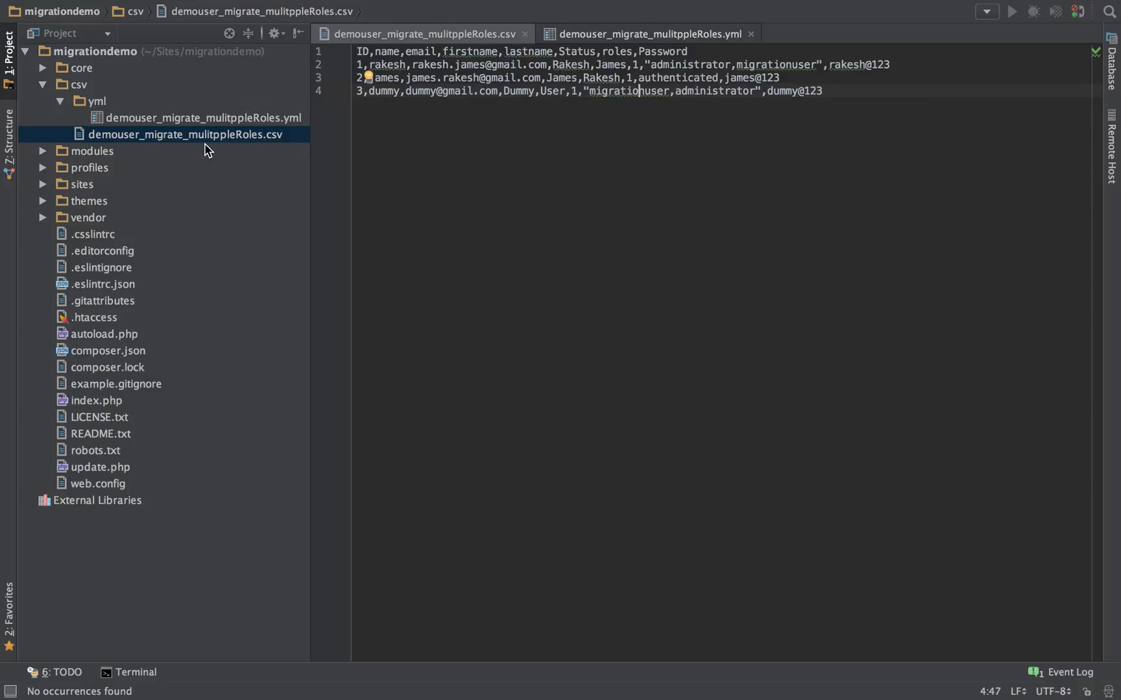
mouse_move(308, 140)
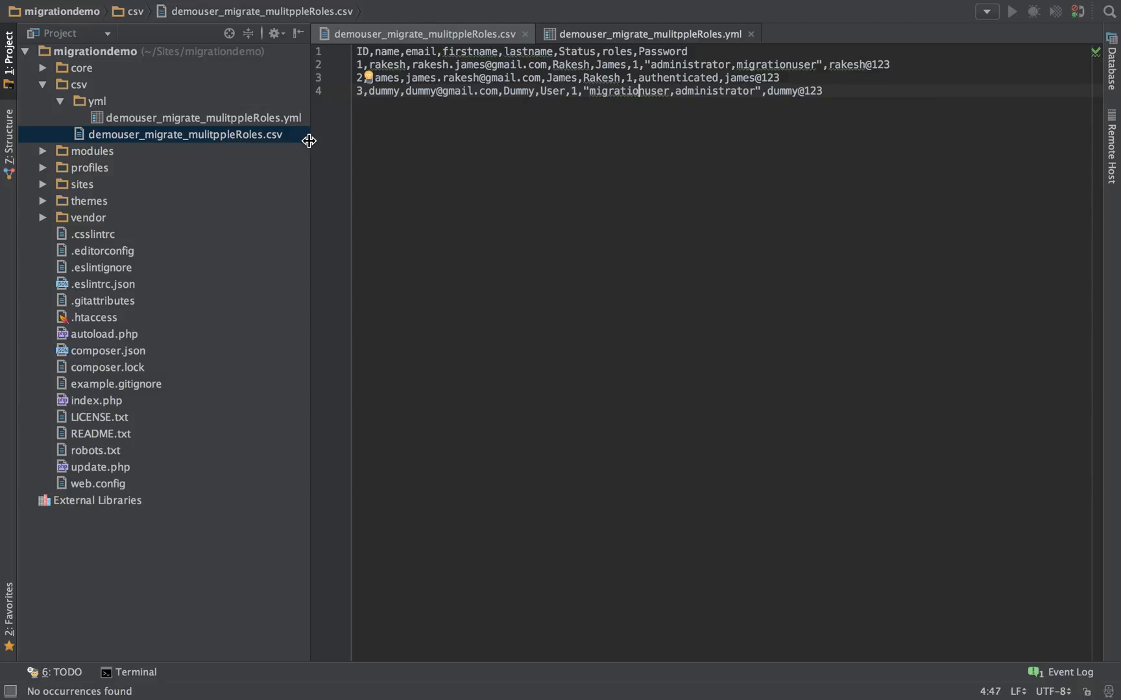
mouse_move(647, 34)
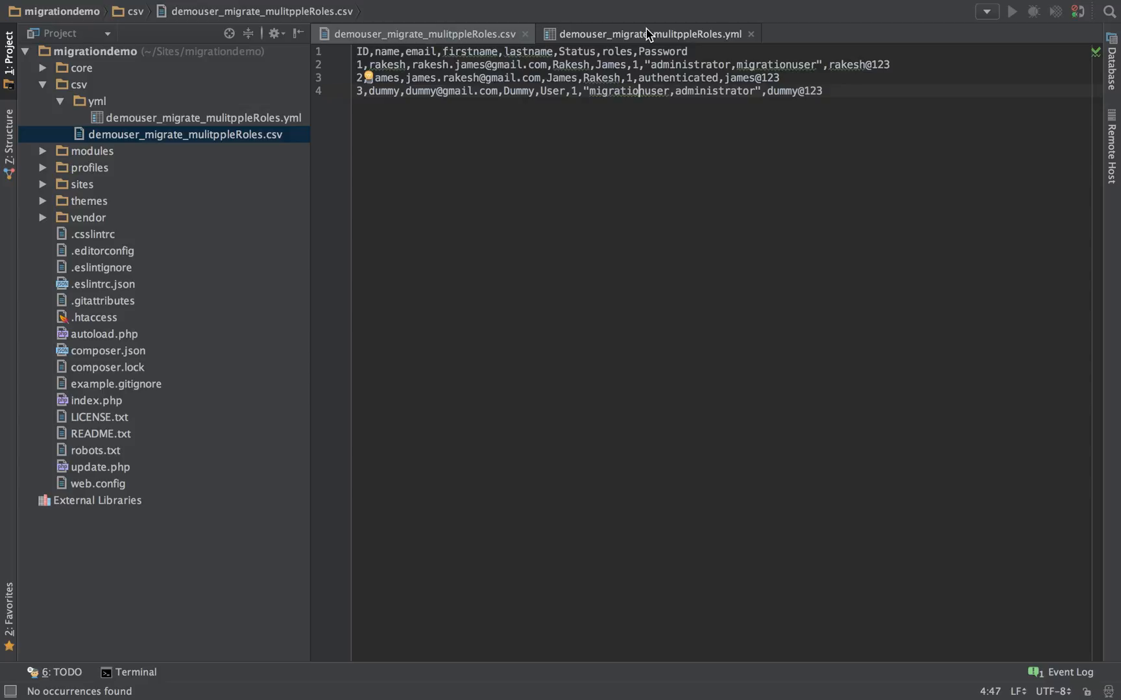
left_click(639, 34)
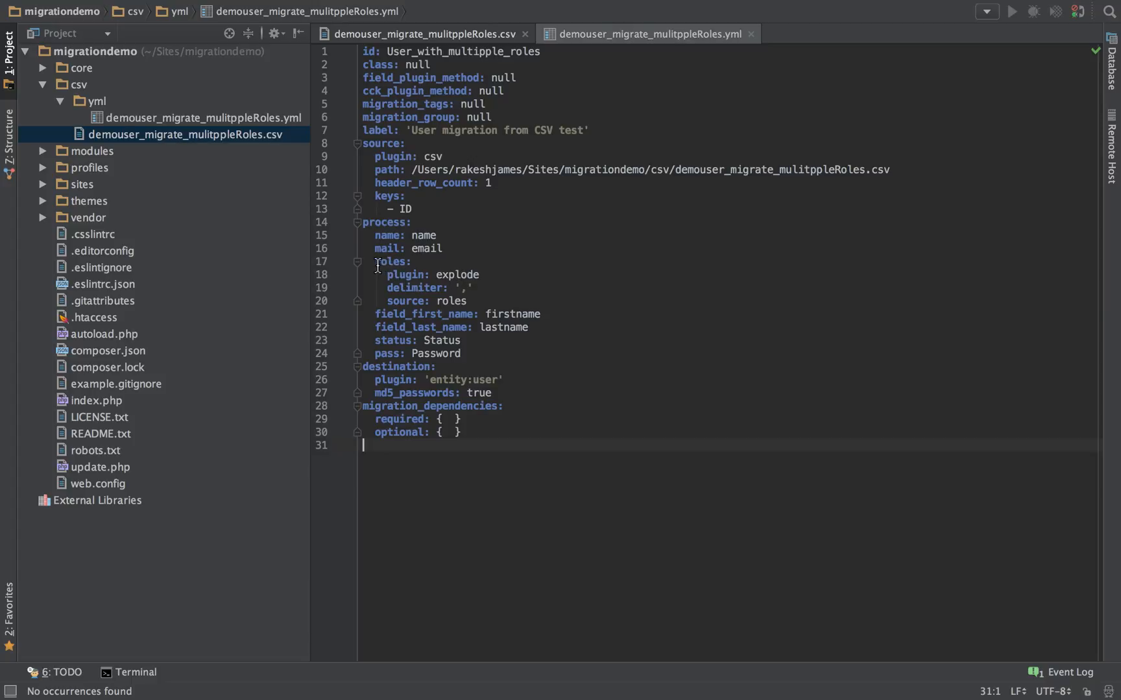
left_click(397, 261)
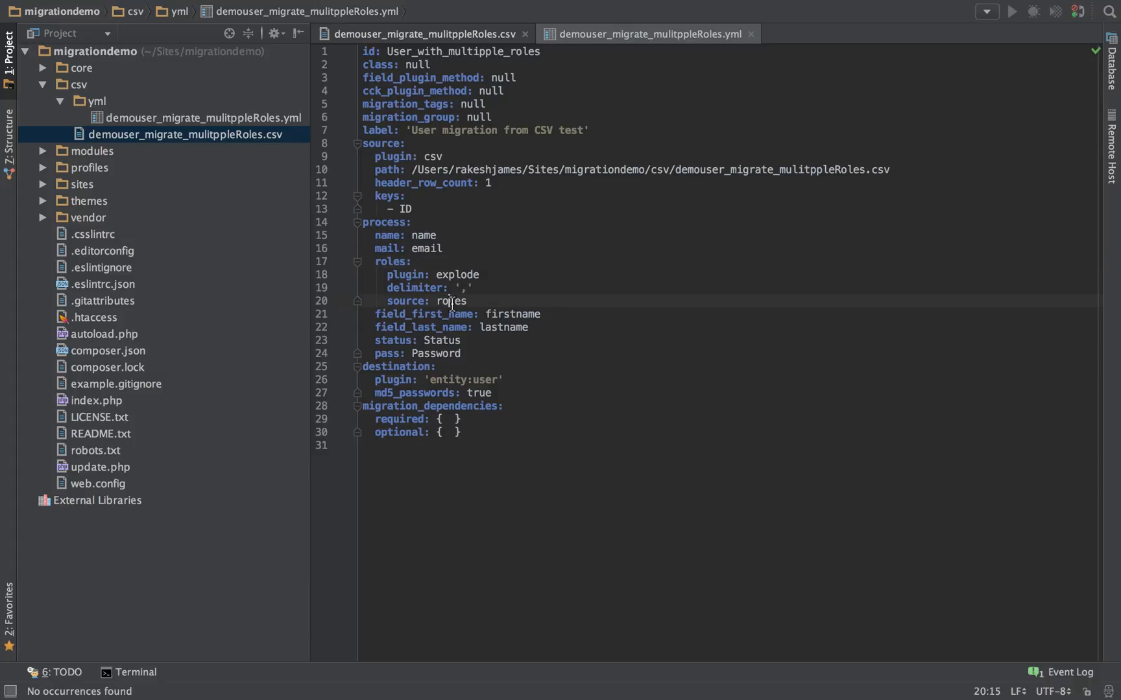
- Check the CSV's roles column in PhpStorm, then view Drupal's People page with one user
left_click(415, 33)
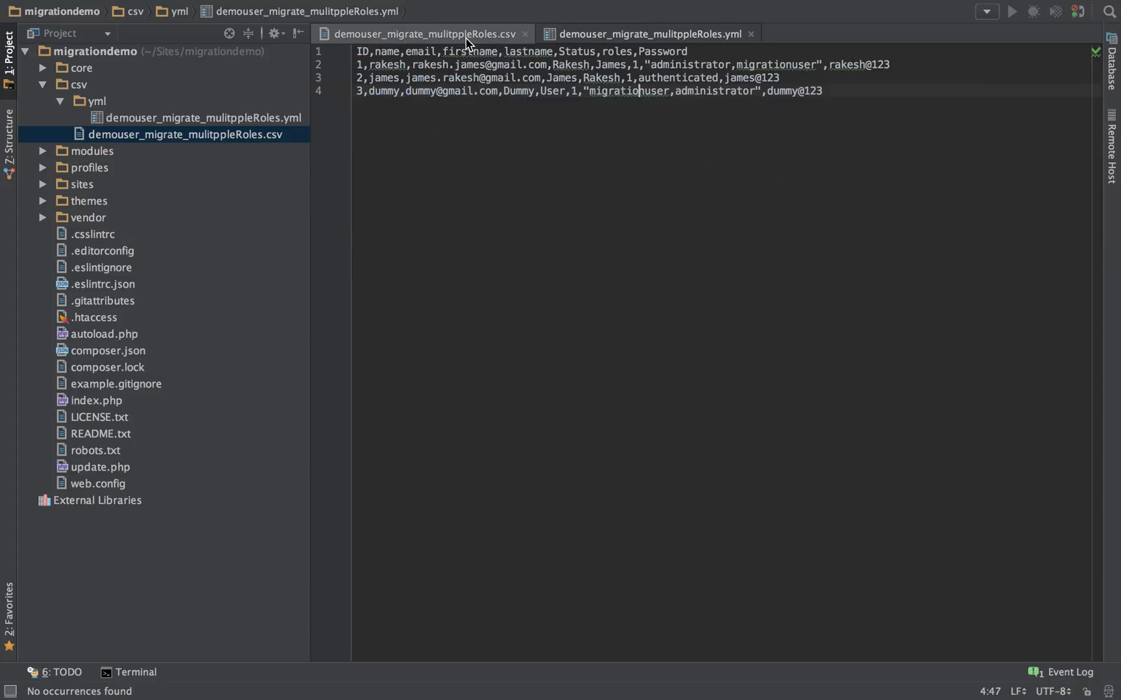
double_click(616, 50)
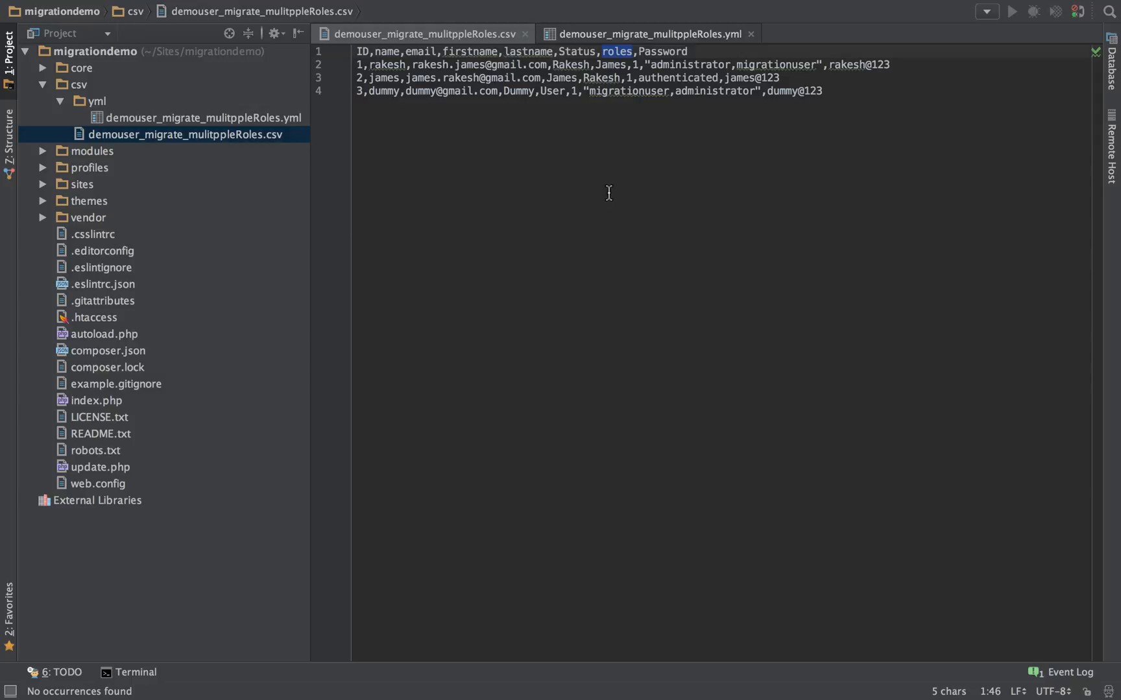
left_click(640, 34)
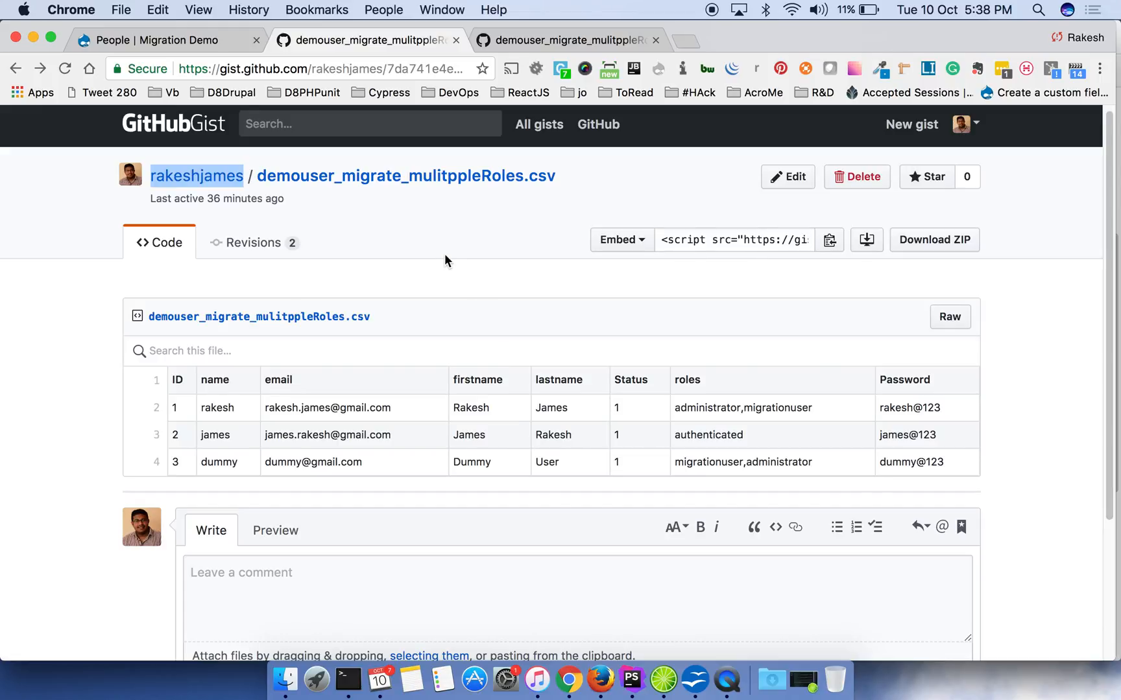
left_click(148, 40)
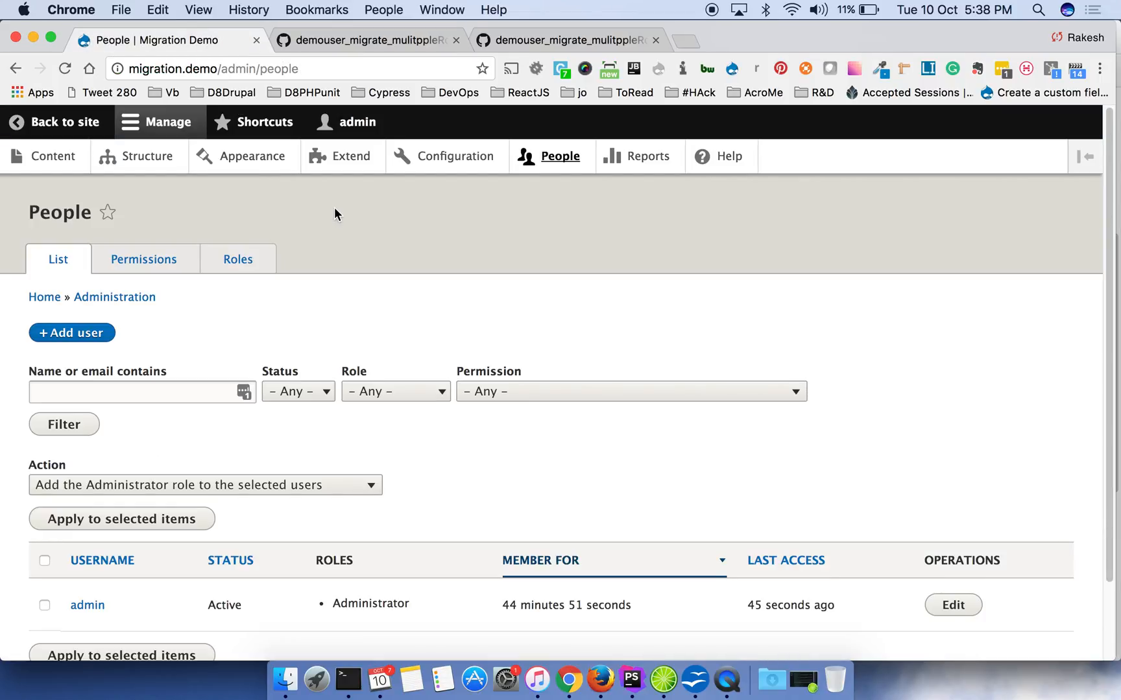
left_click(351, 156)
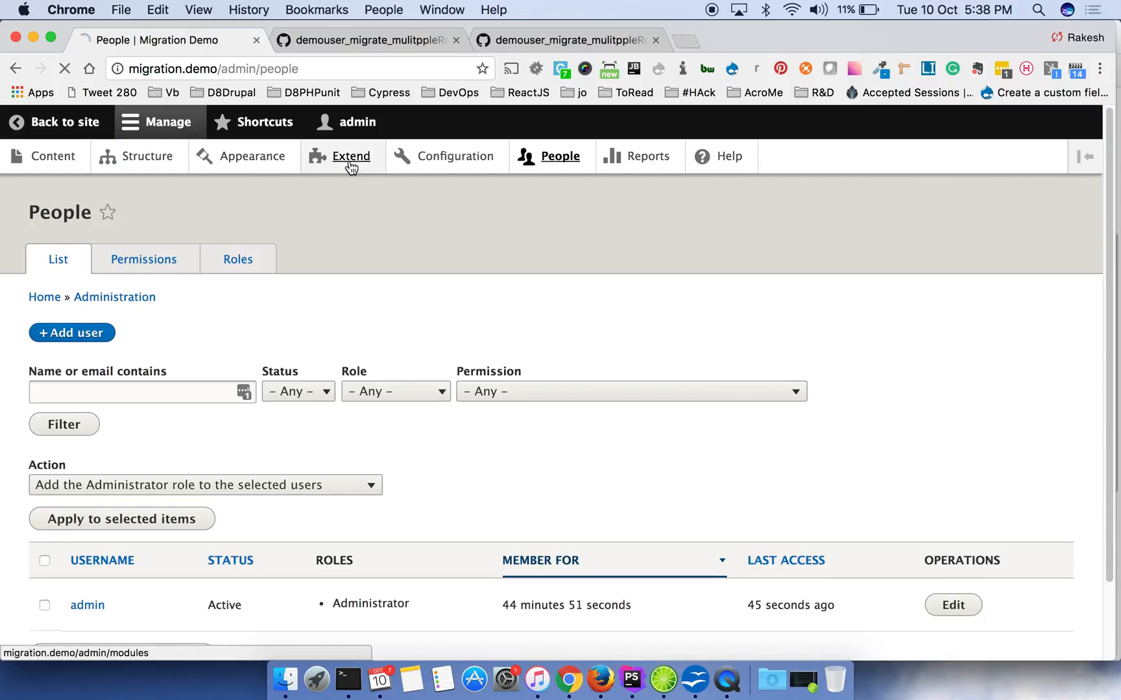
- Filter modules by 'migra' to reveal enabled Migrate, Migrate Plus, Migrate Source CSV, Migrate Tools
left_click(351, 156)
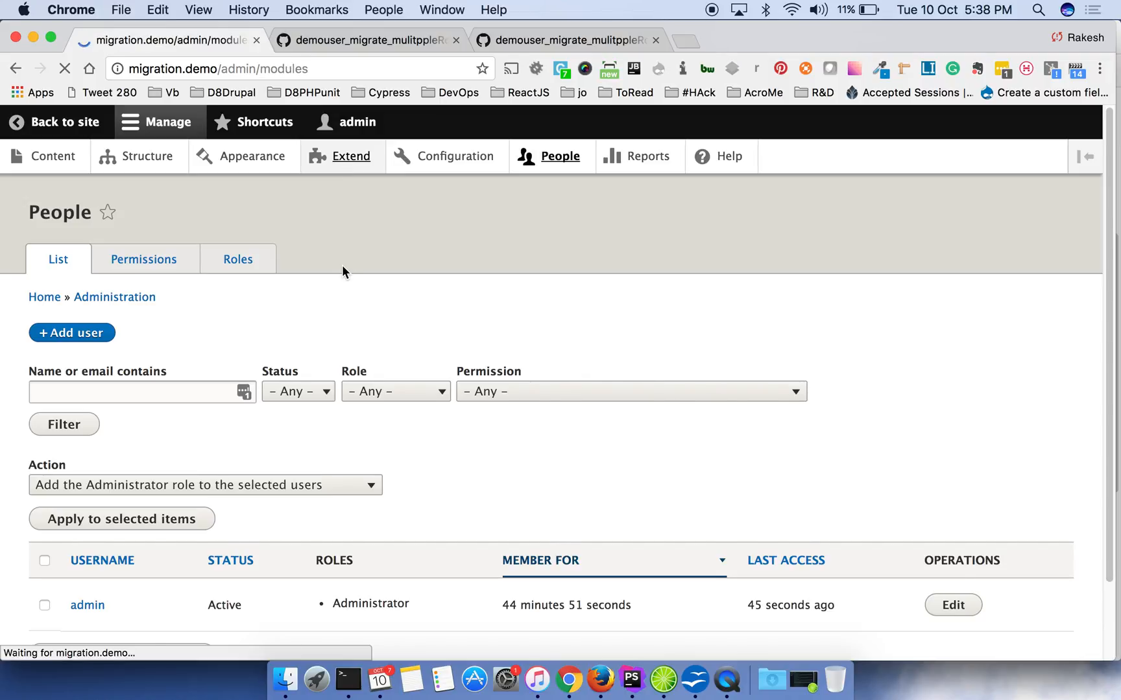
left_click(350, 155)
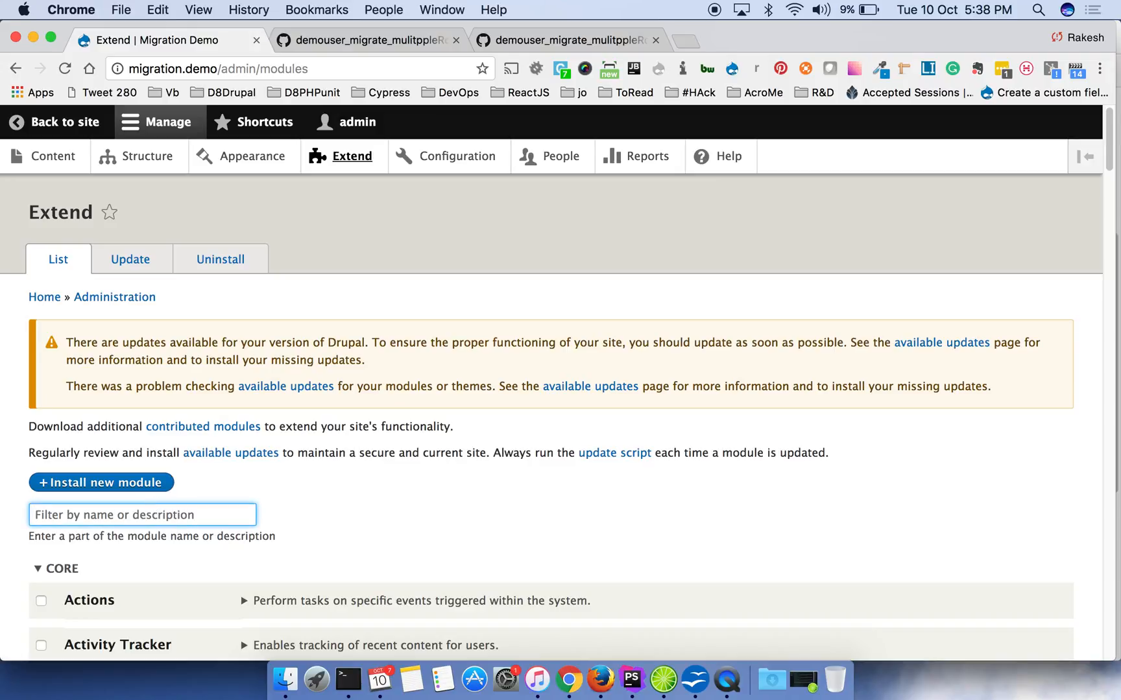
type("mige")
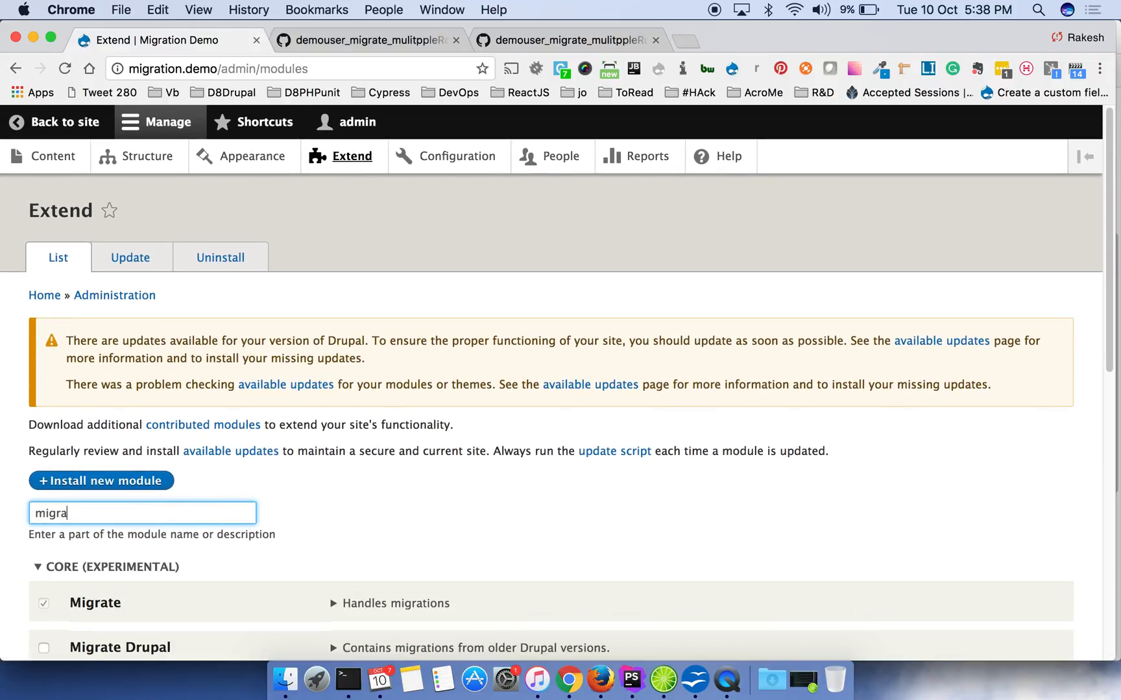
scroll("down", 3)
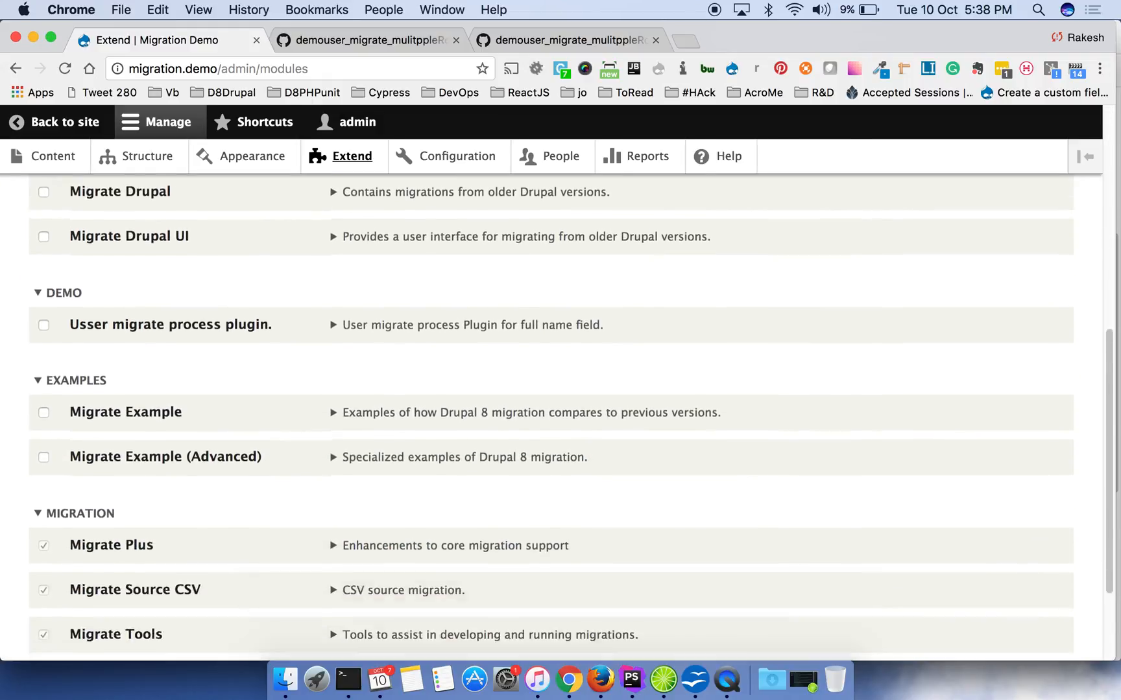
scroll("down", 3)
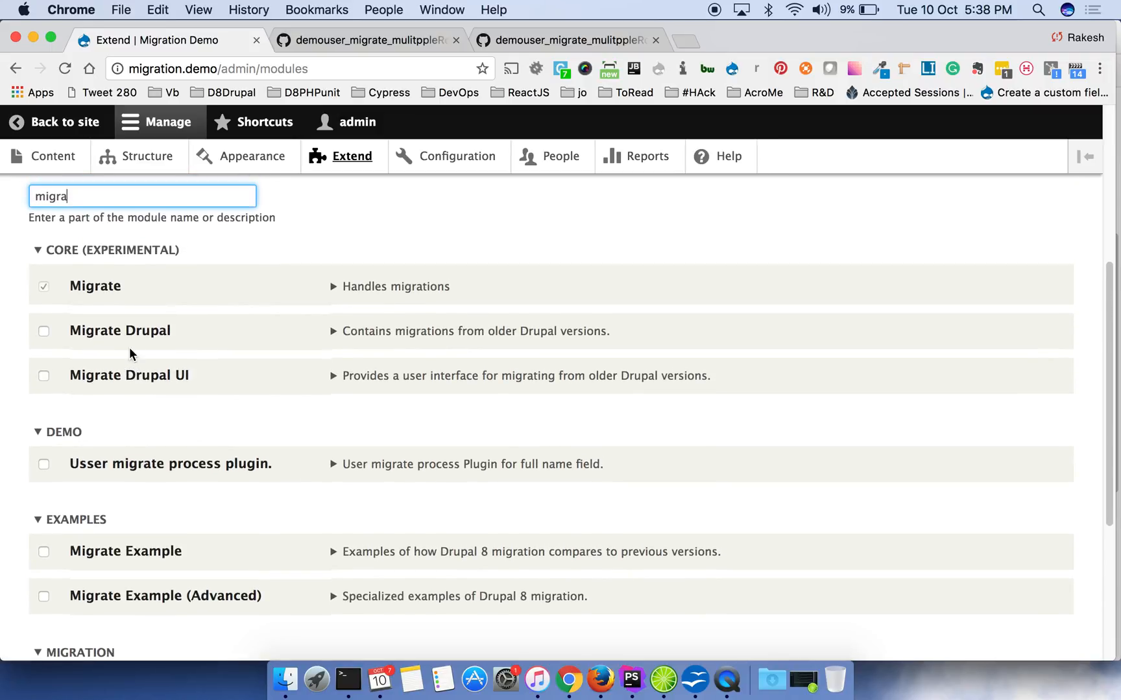
mouse_move(458, 156)
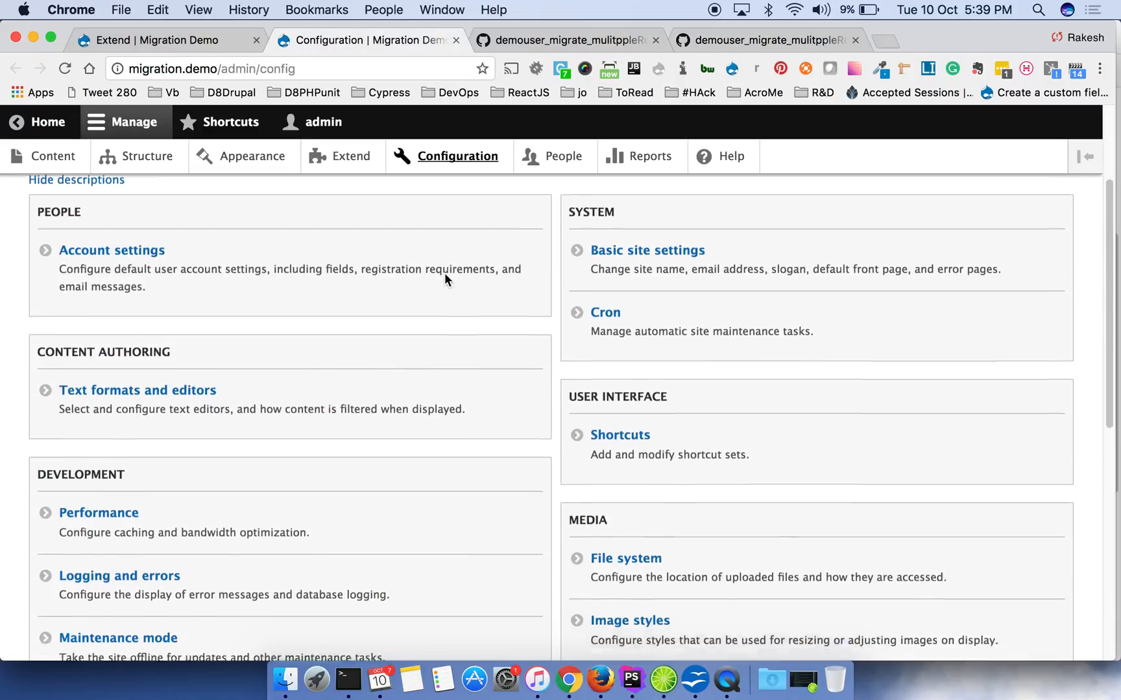
- Open Configuration synchronization's single-item import and choose Migration as the configuration type
scroll("down", 3)
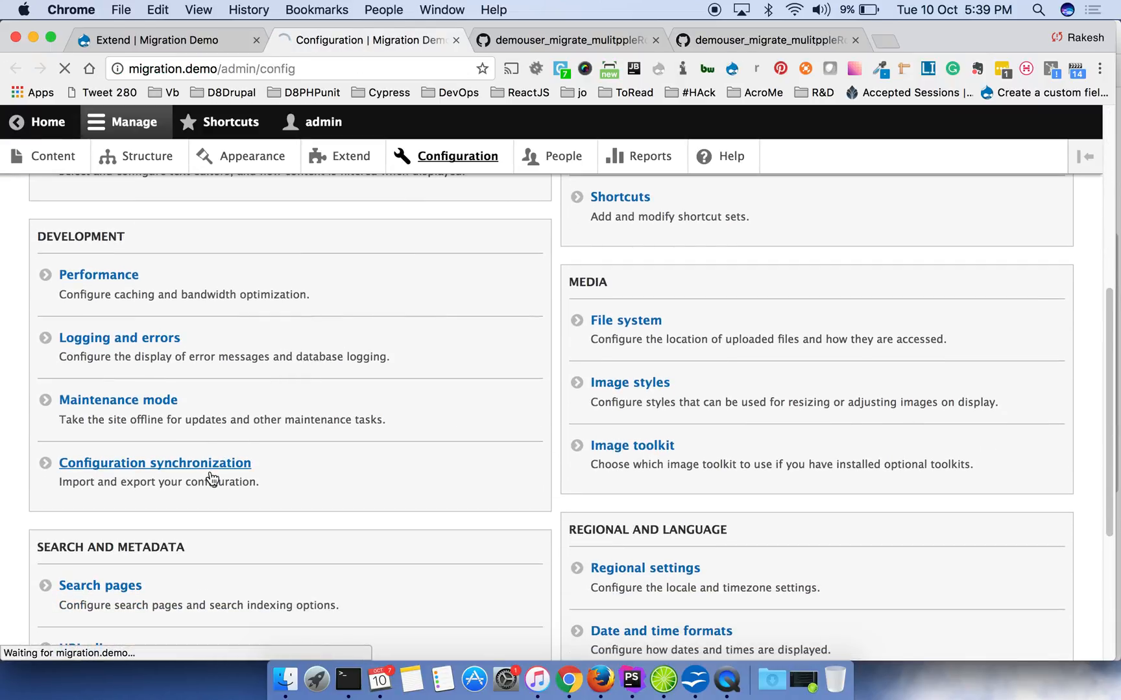
left_click(155, 463)
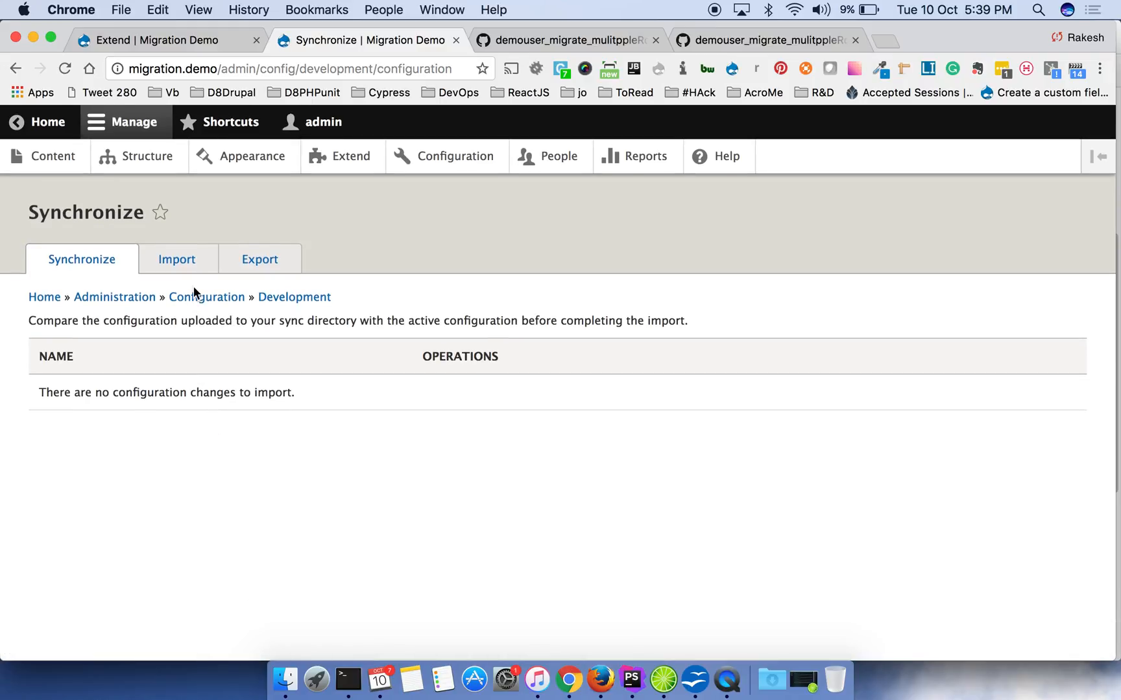
left_click(177, 259)
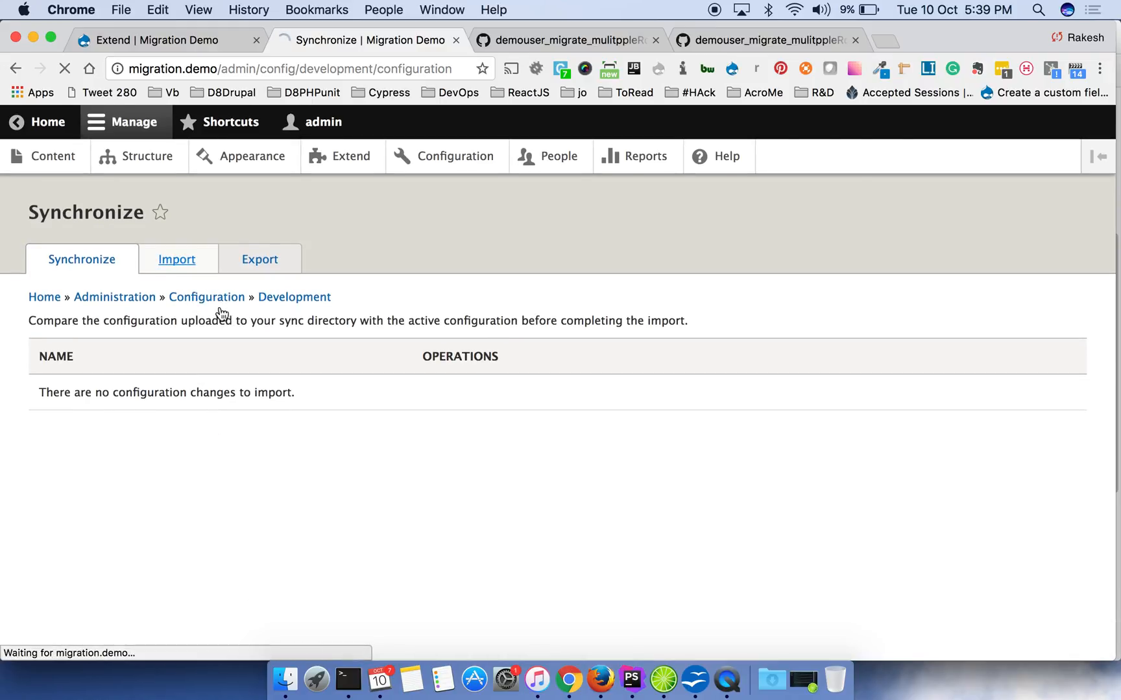
left_click(176, 259)
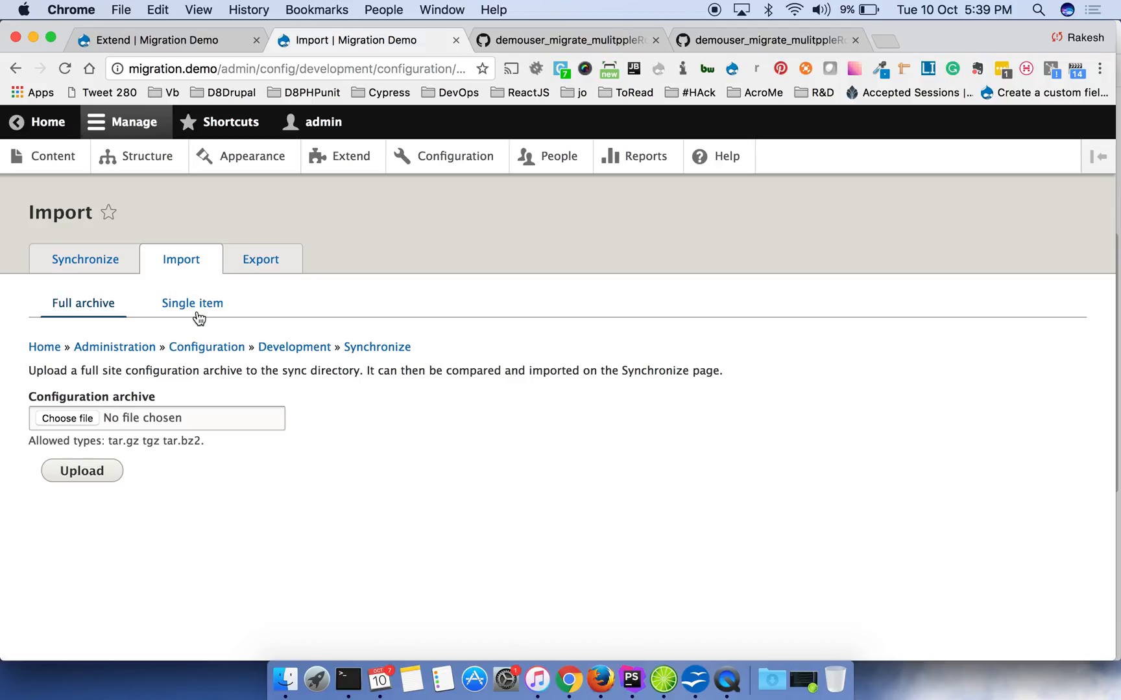
left_click(191, 303)
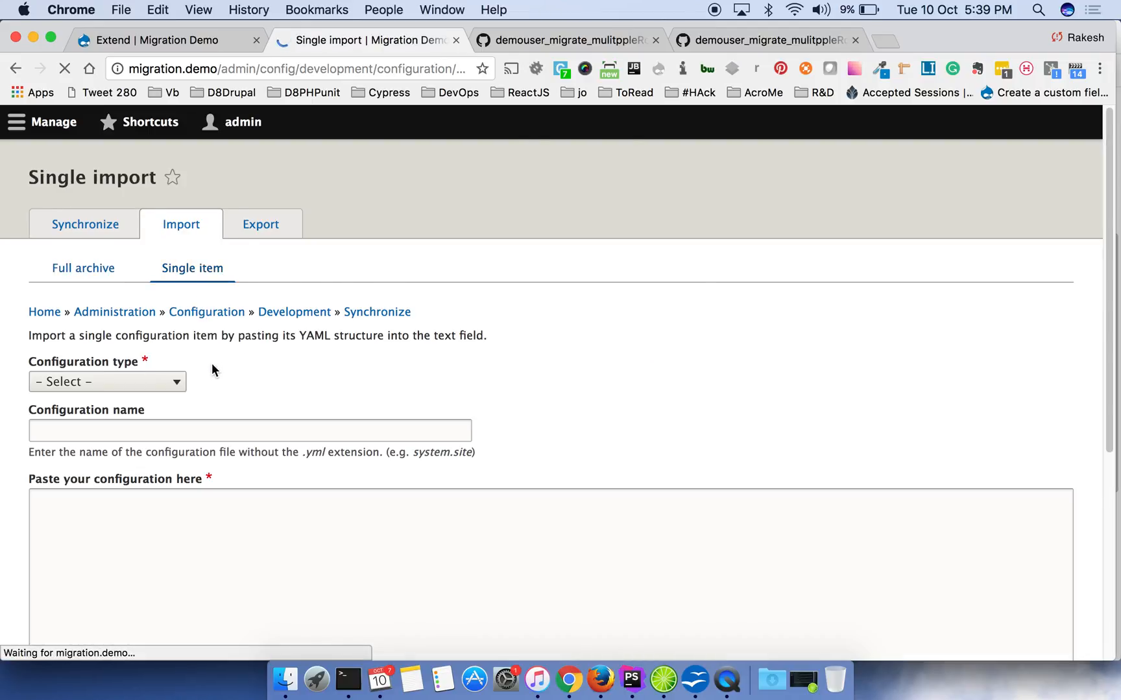
left_click(107, 381)
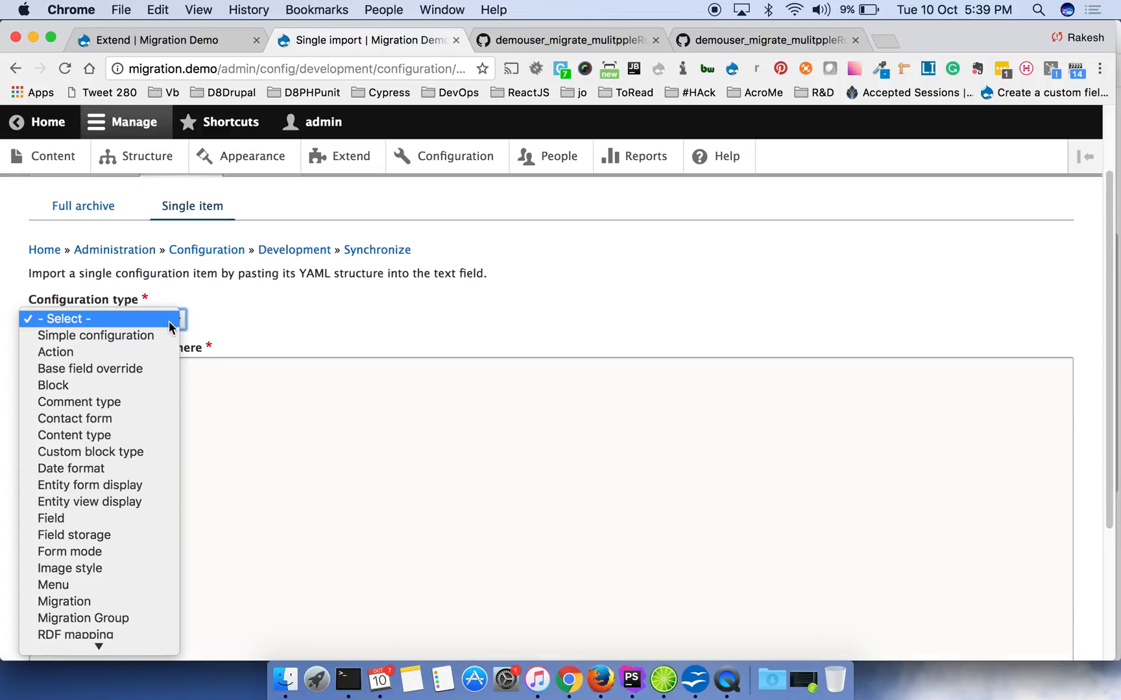
mouse_move(63, 601)
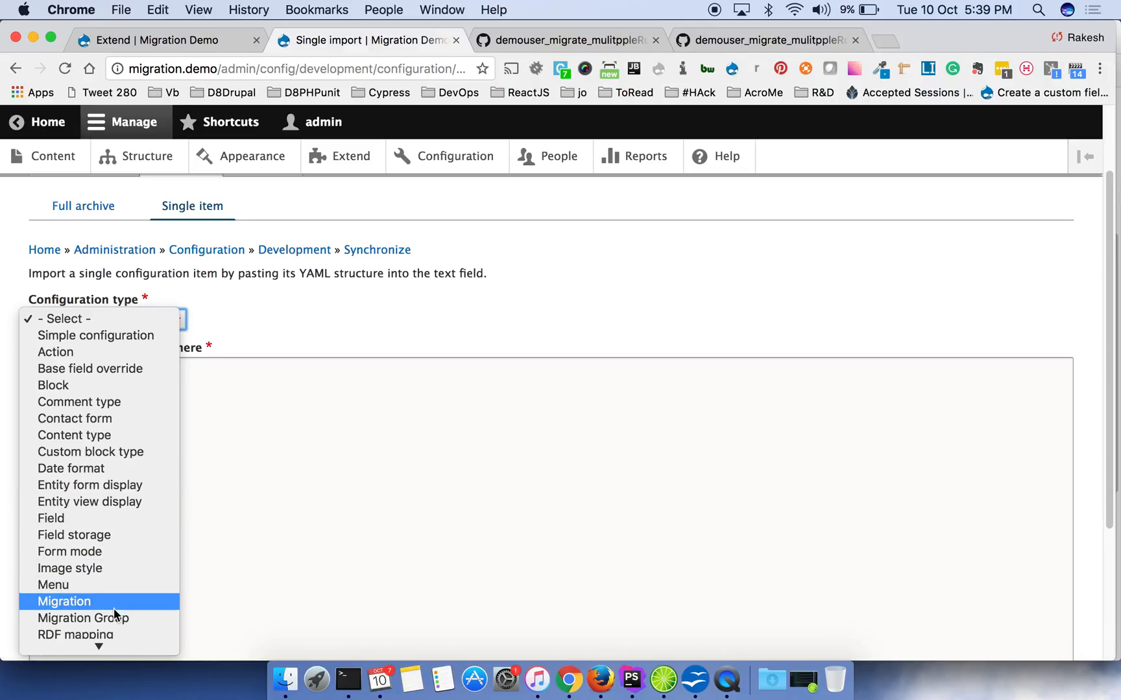
left_click(64, 601)
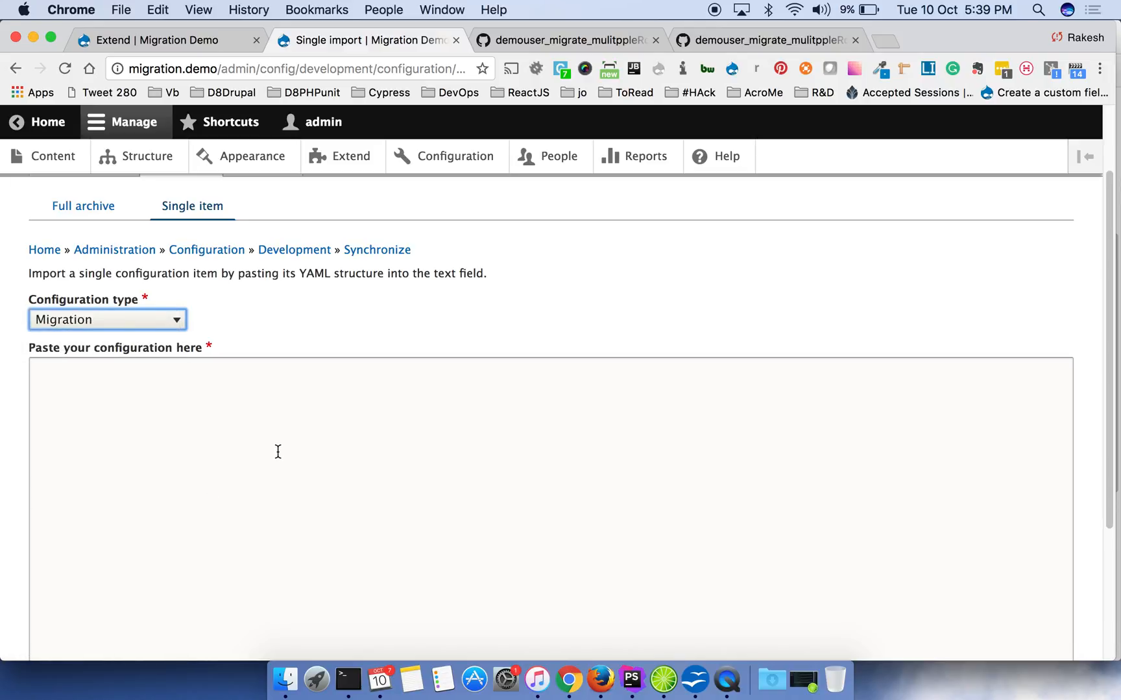
left_click(544, 451)
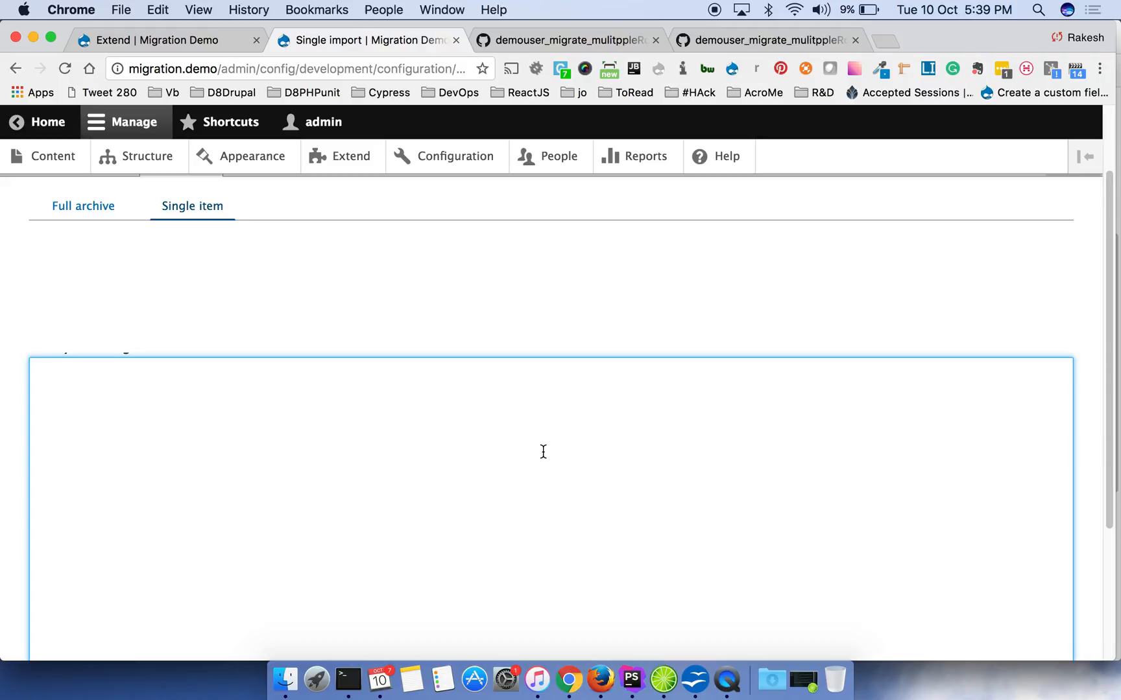
- Copy the whole migration YAML file from PhpStorm
left_click(631, 680)
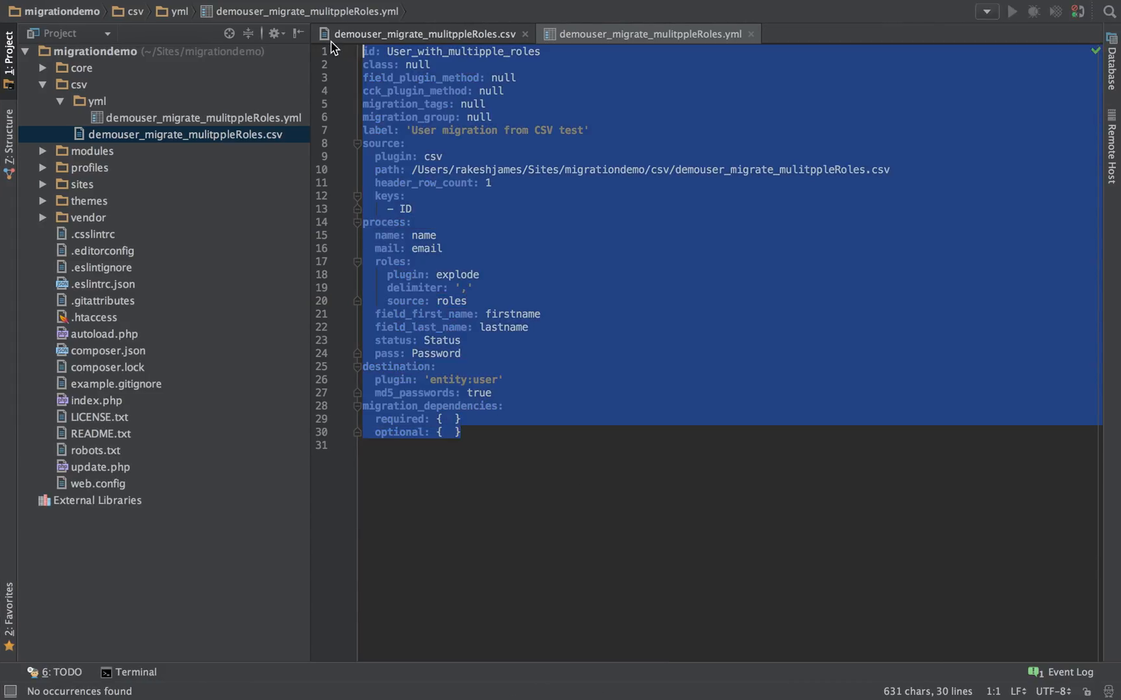
mouse_move(449, 148)
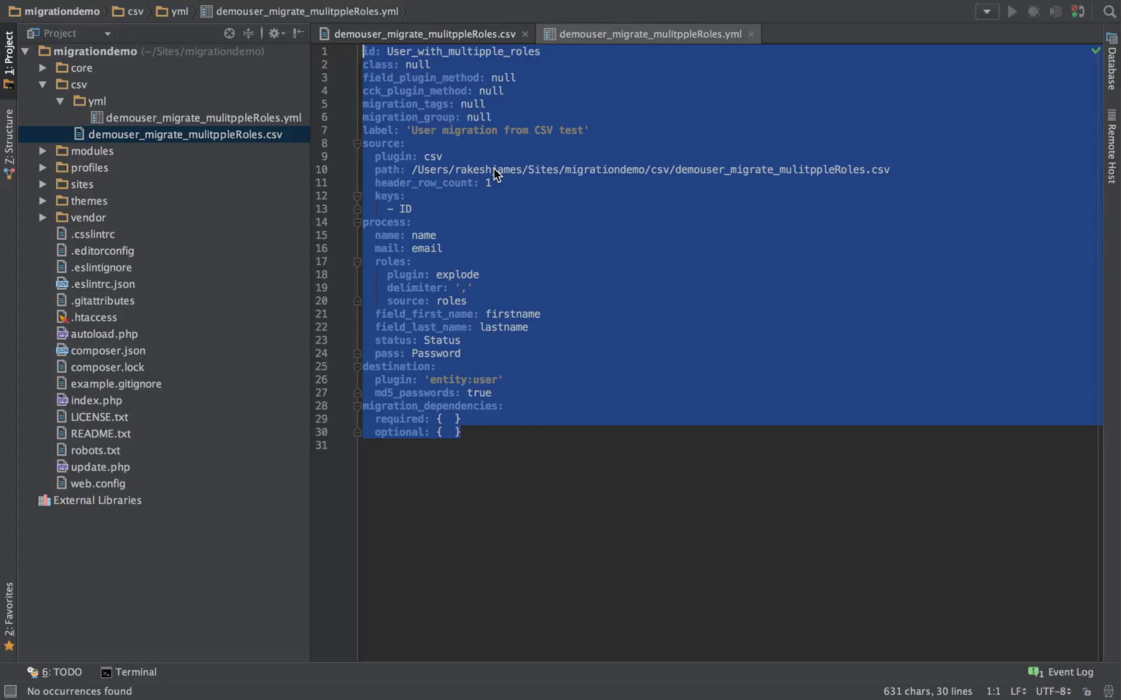
left_click(568, 678)
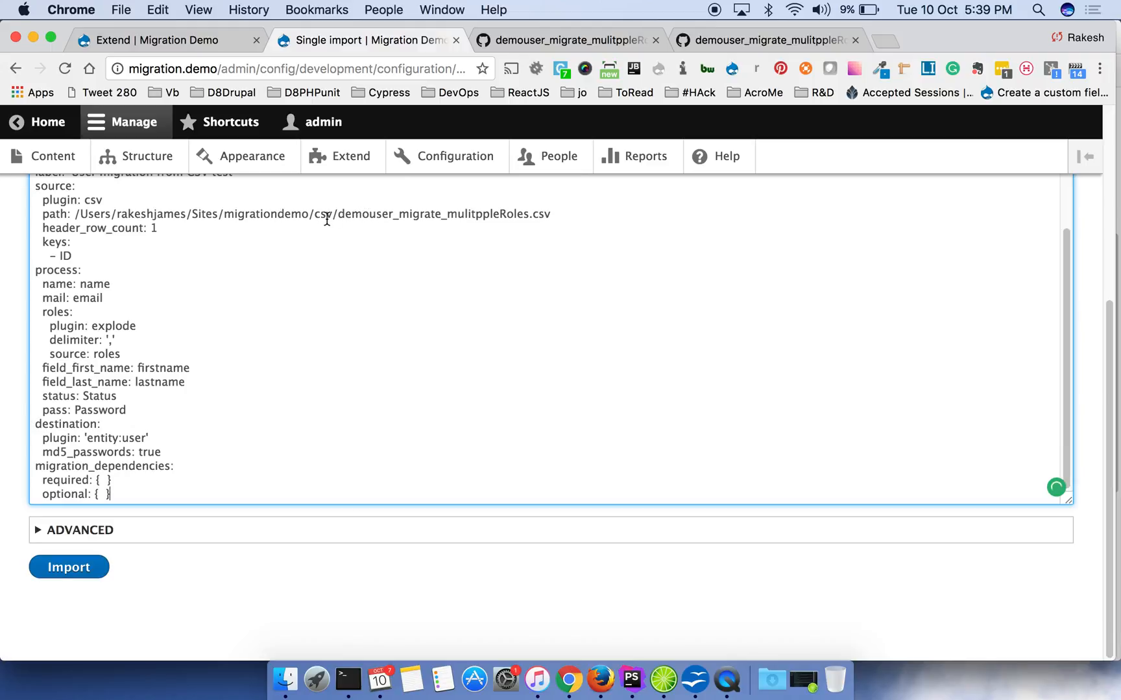
mouse_move(468, 226)
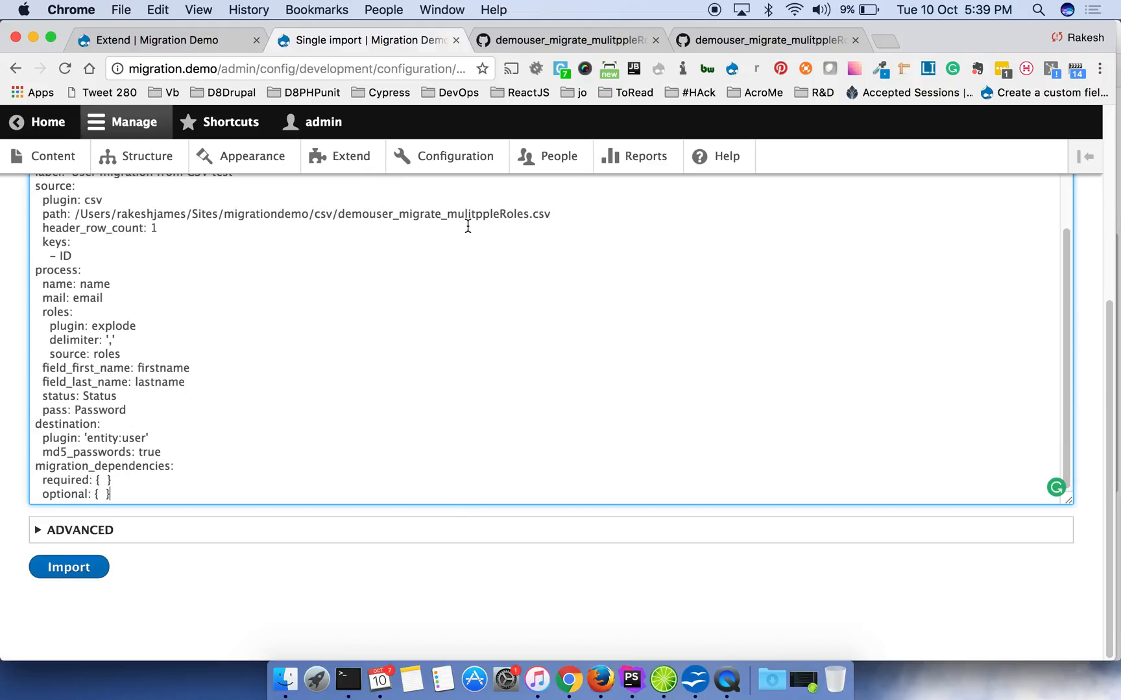
- Submit the pasted YAML for import and confirm creating the User_with_multipple_roles migration
scroll("up", 3)
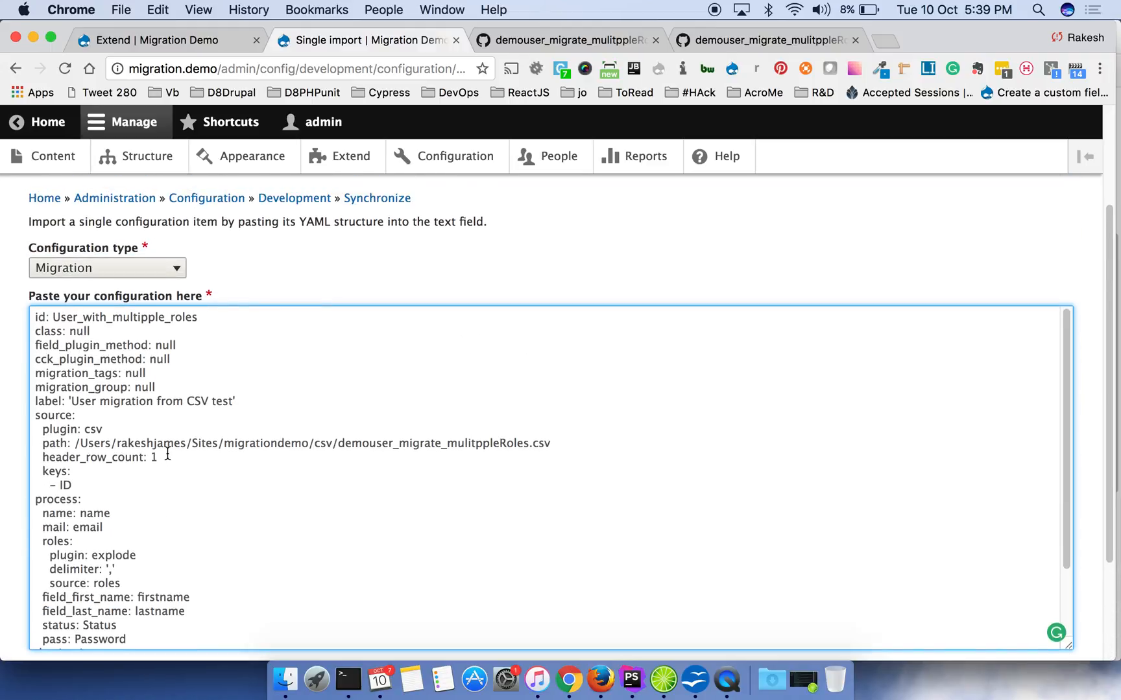
scroll("down", 3)
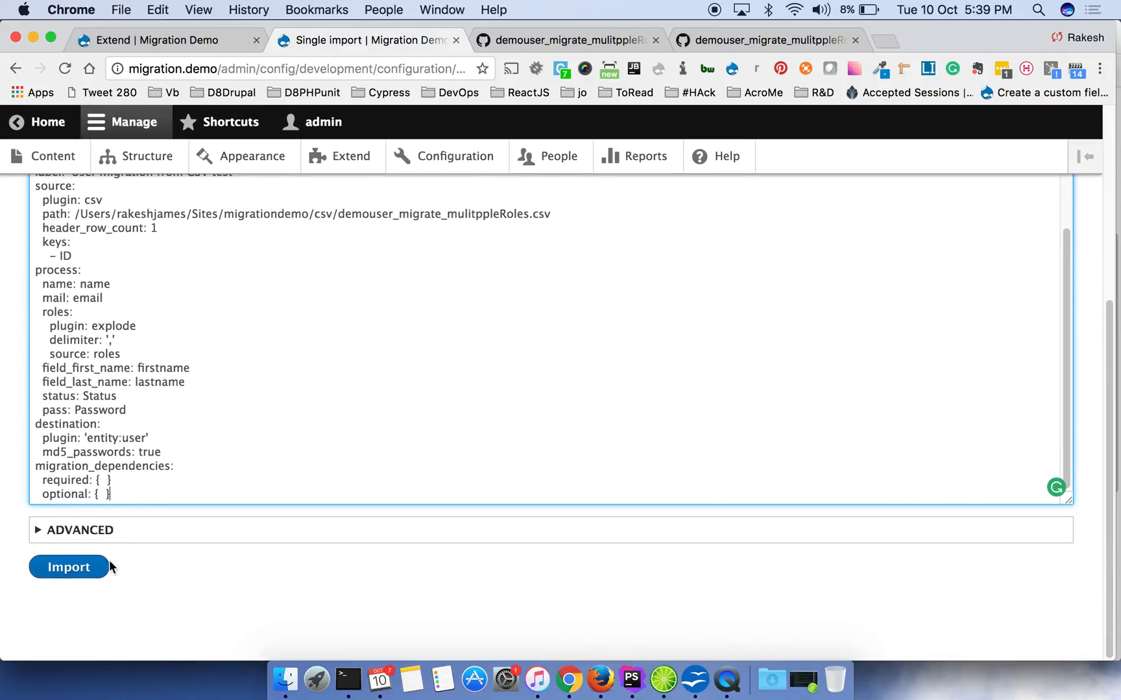
left_click(68, 566)
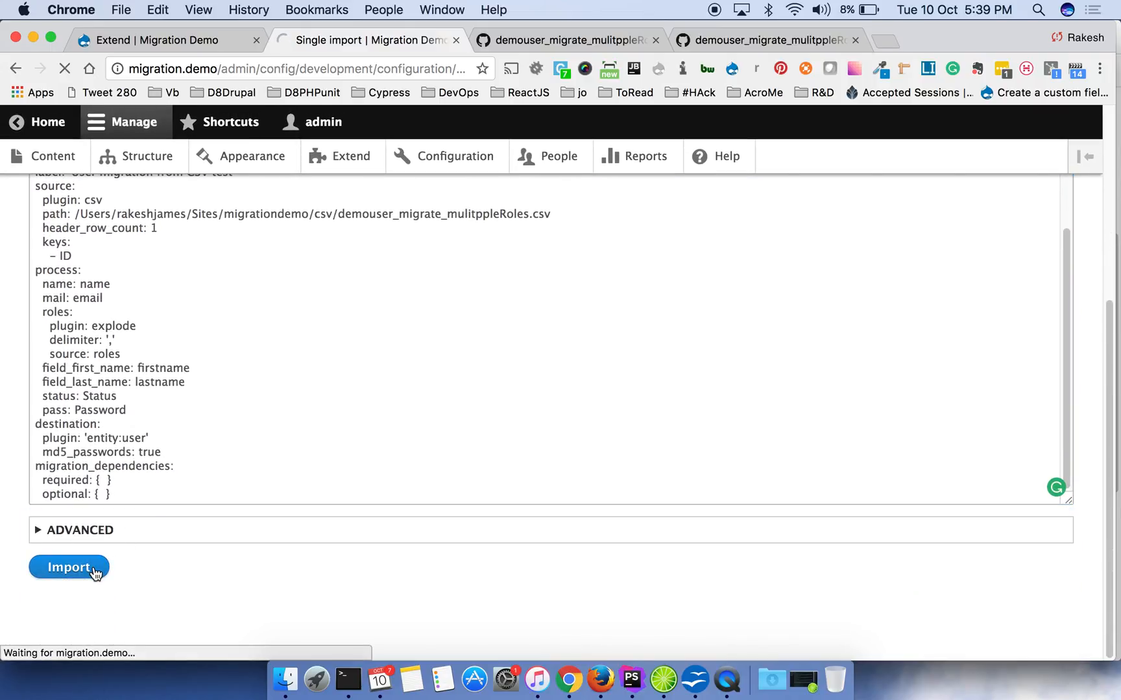
left_click(68, 567)
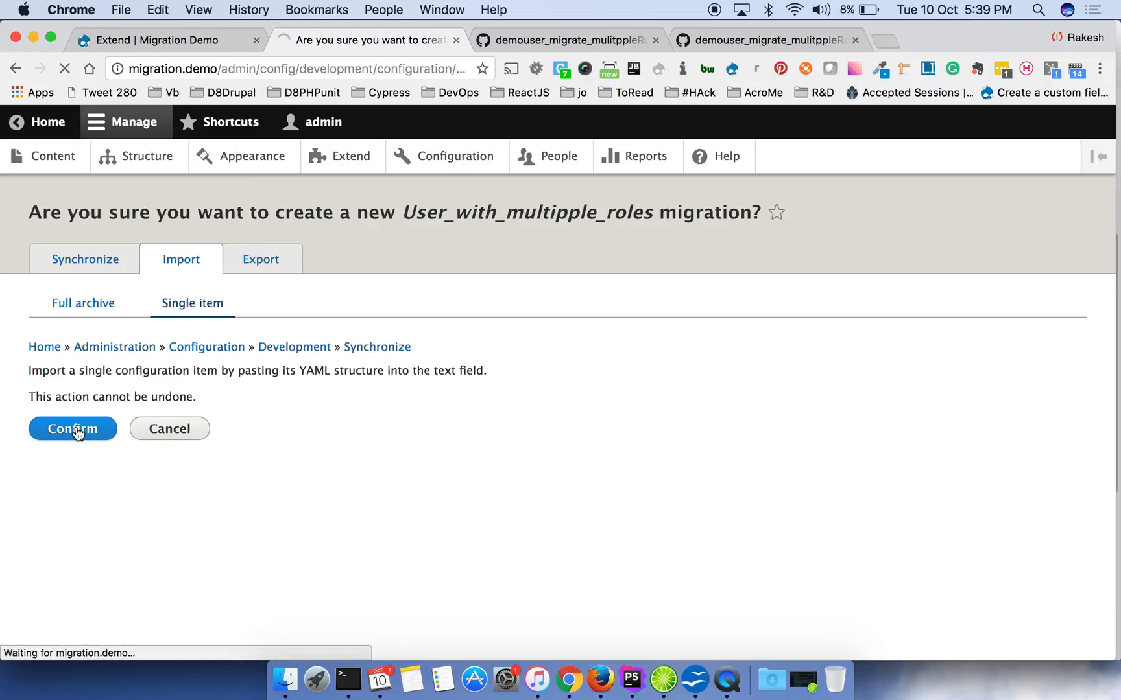
left_click(72, 428)
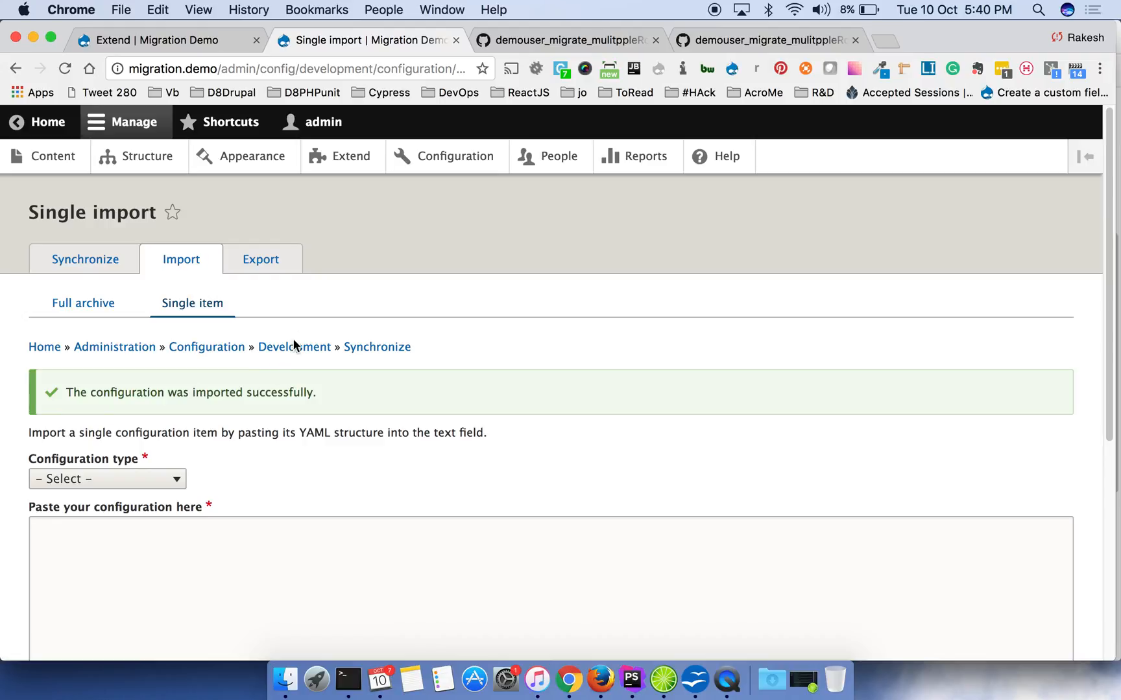
mouse_move(559, 155)
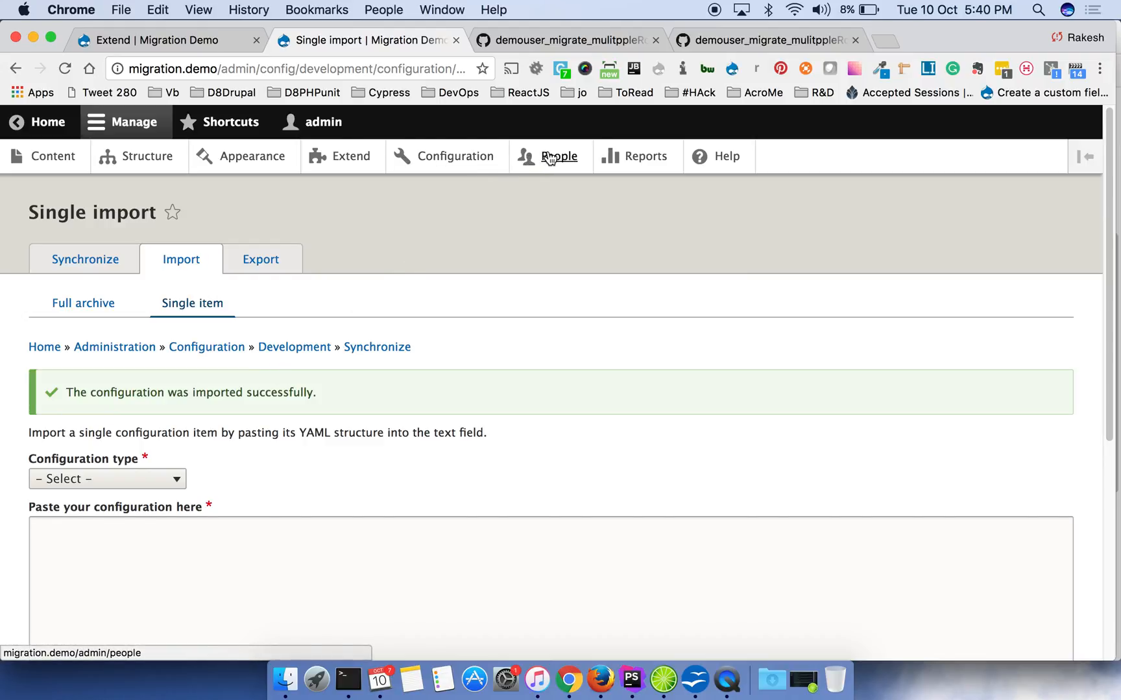
- Open Drupal's People list, showing only the admin user
left_click(559, 156)
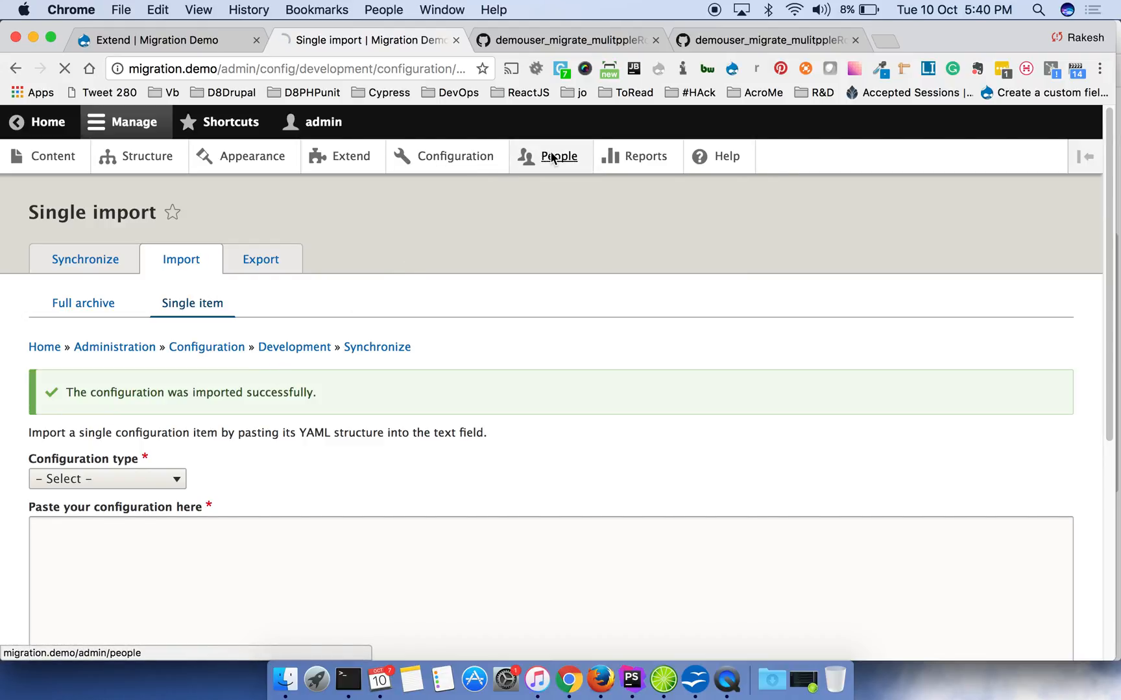
left_click(559, 156)
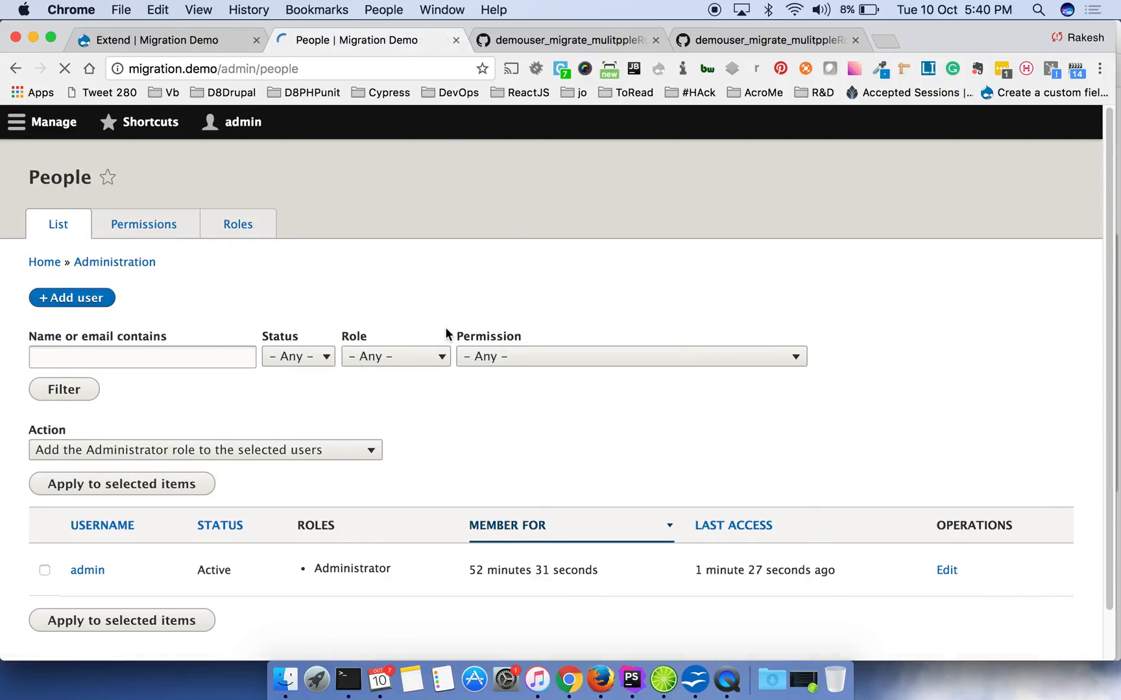
left_click(54, 121)
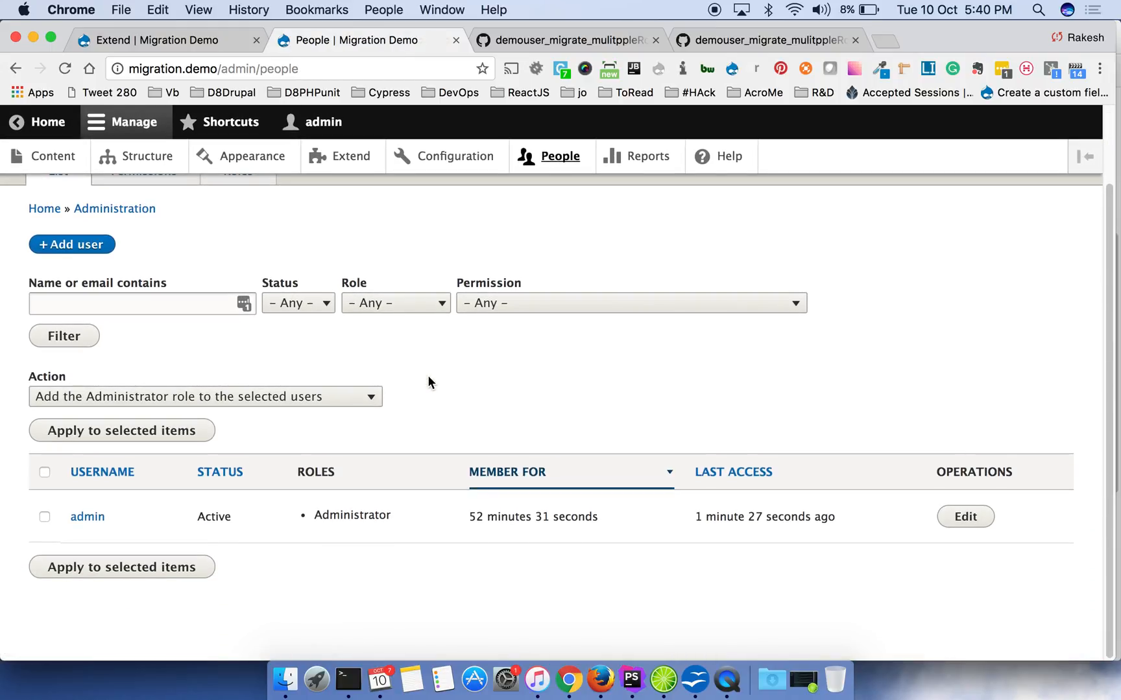
mouse_move(567, 54)
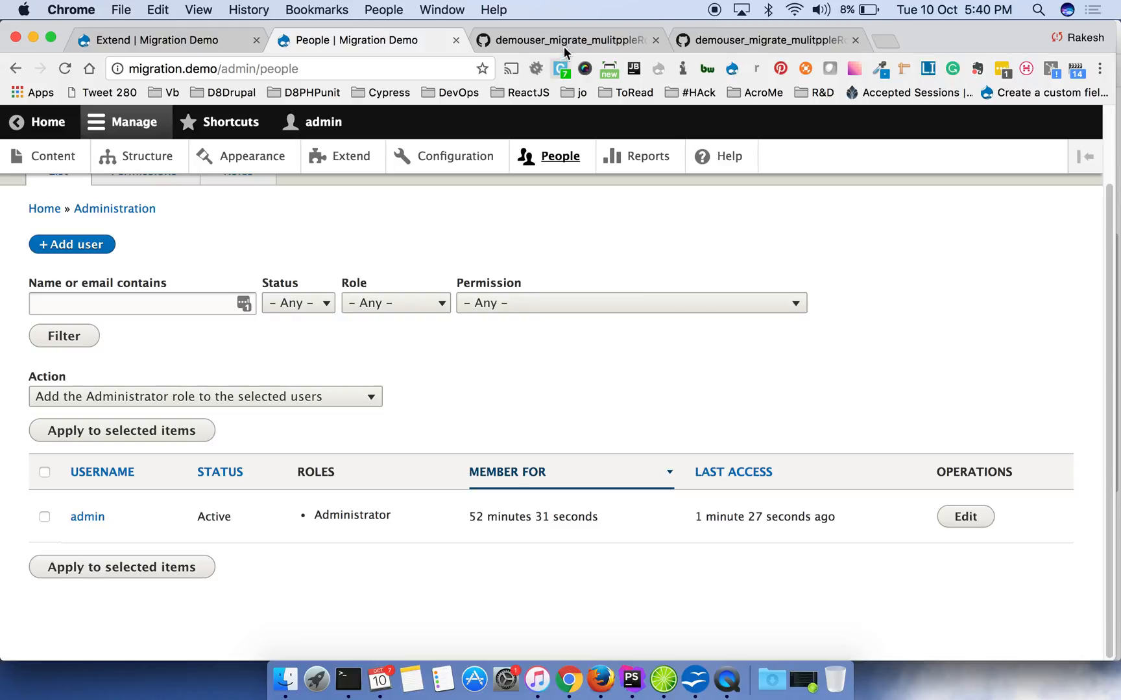
- Check the migrationuser role name in the CSV gist and return to People
left_click(565, 40)
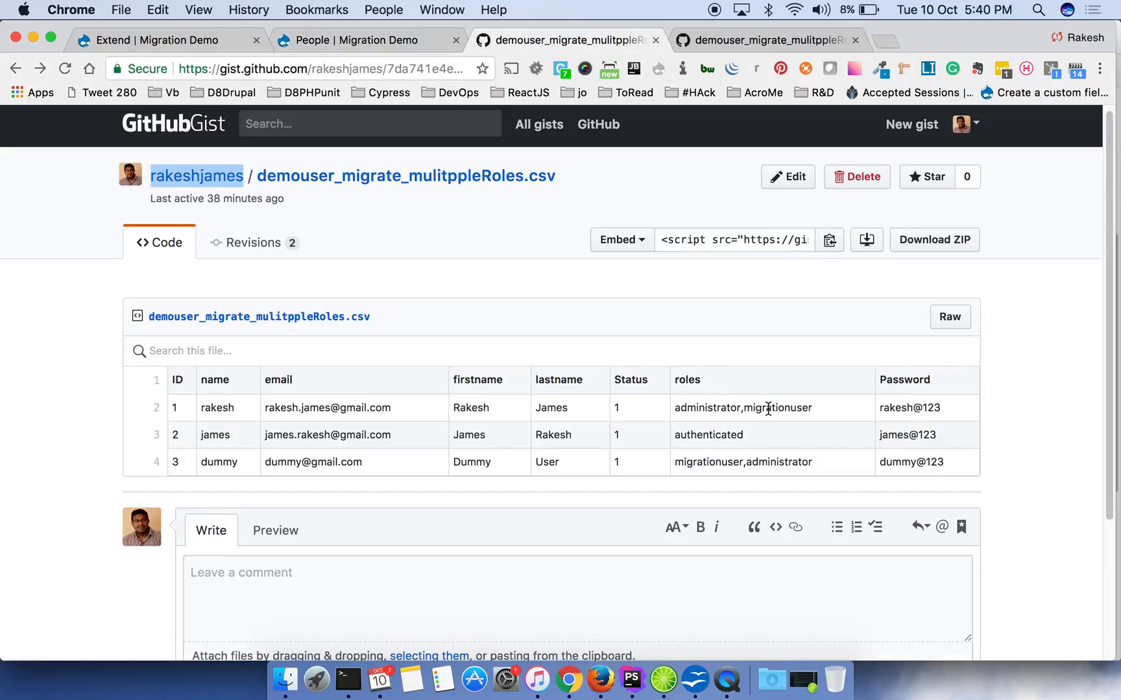
double_click(778, 407)
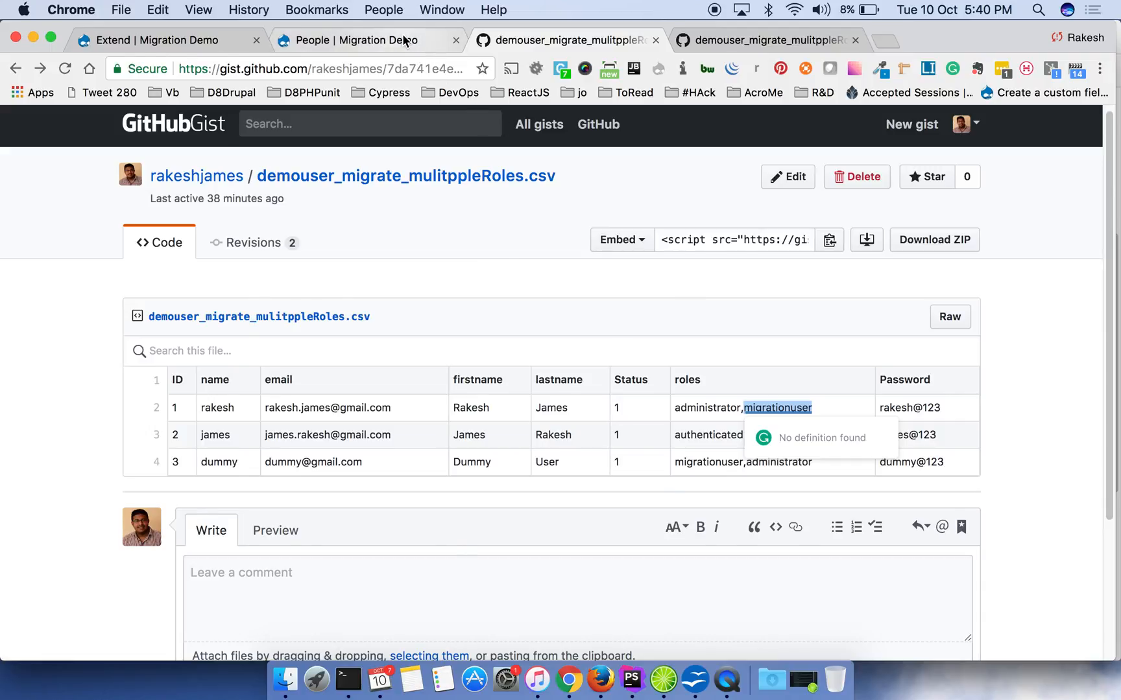
left_click(351, 40)
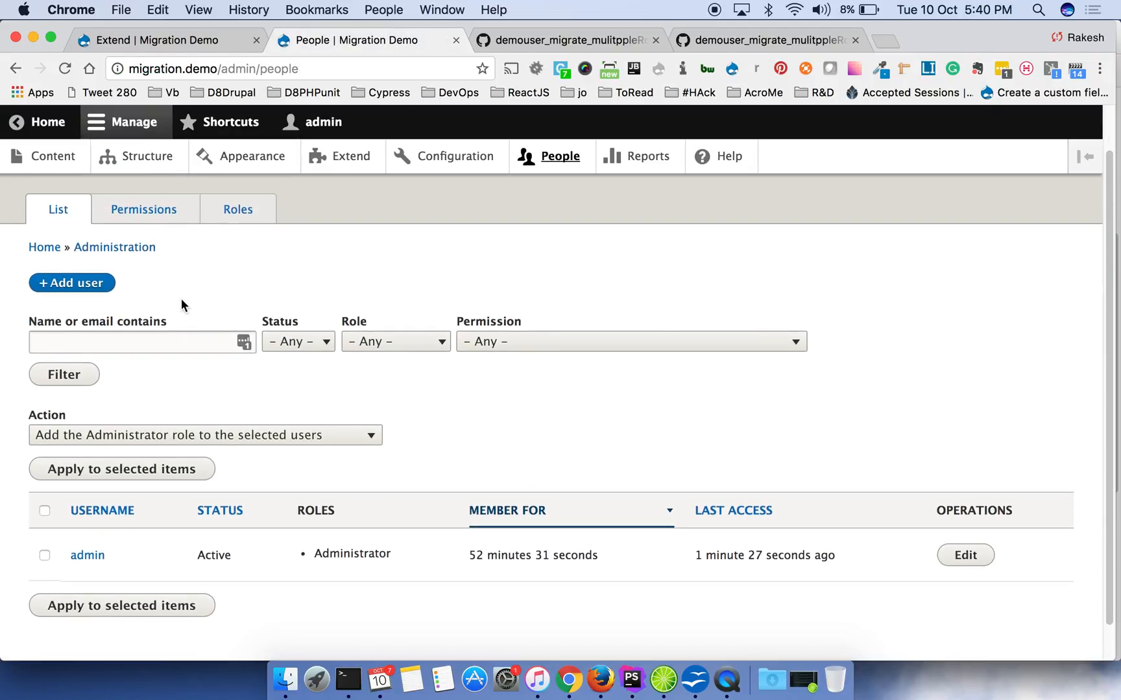
right_click(238, 209)
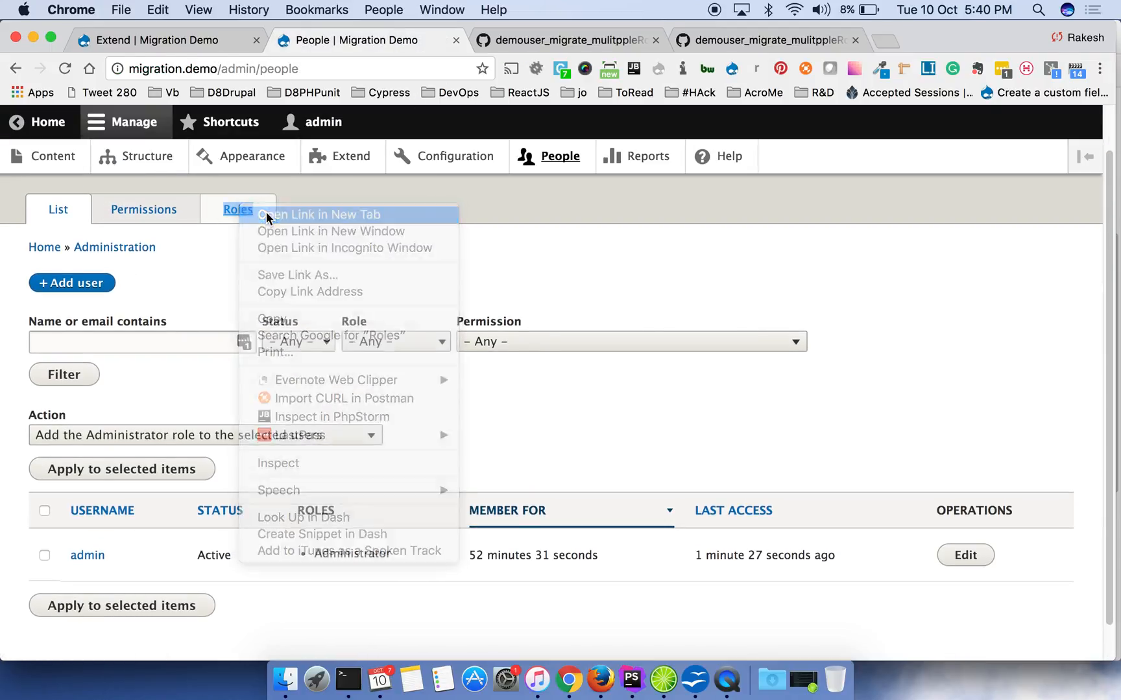
- Add a Migrationuser role with machine name migrationuser from a new Roles tab
left_click(320, 215)
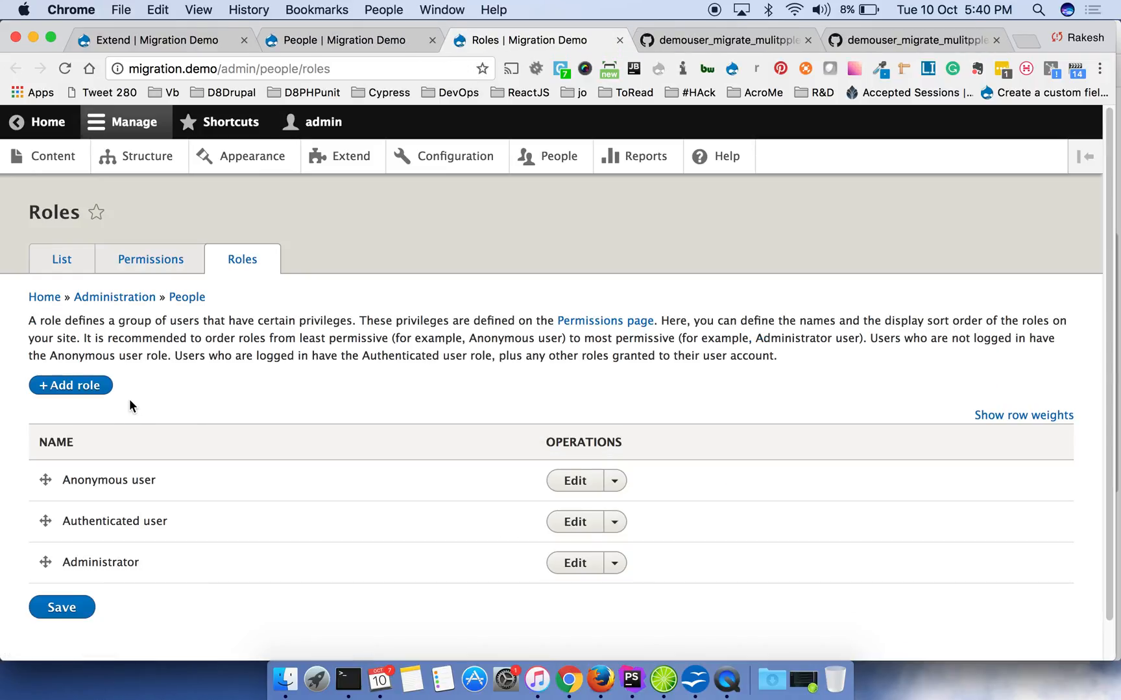
left_click(70, 385)
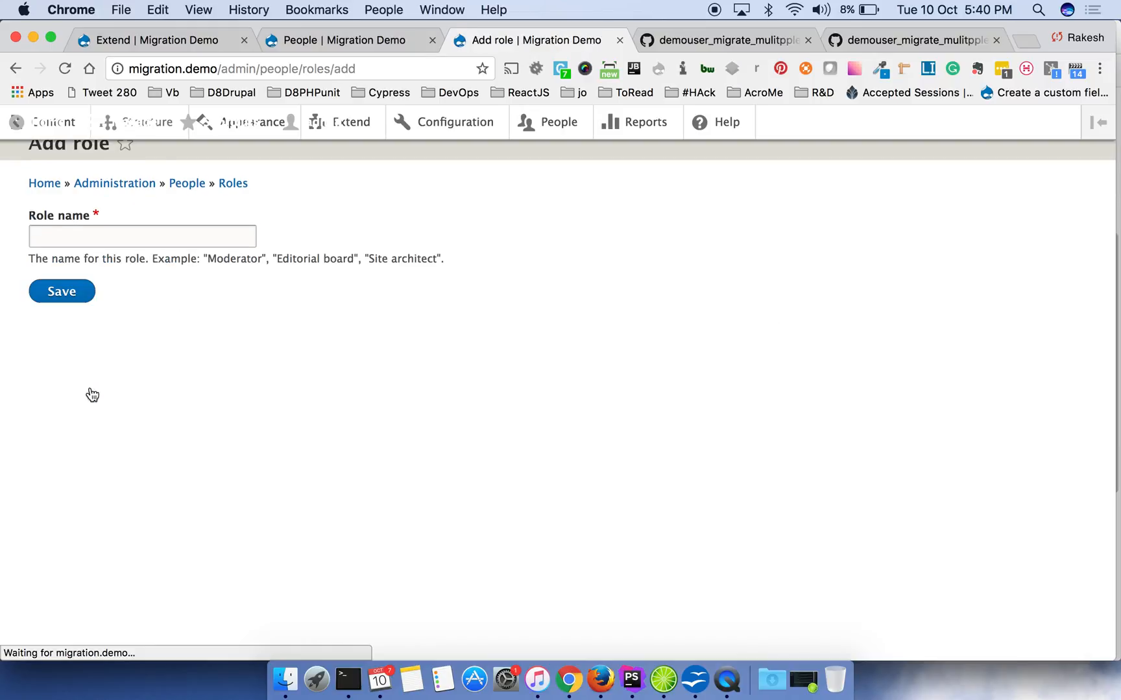
left_click(141, 305)
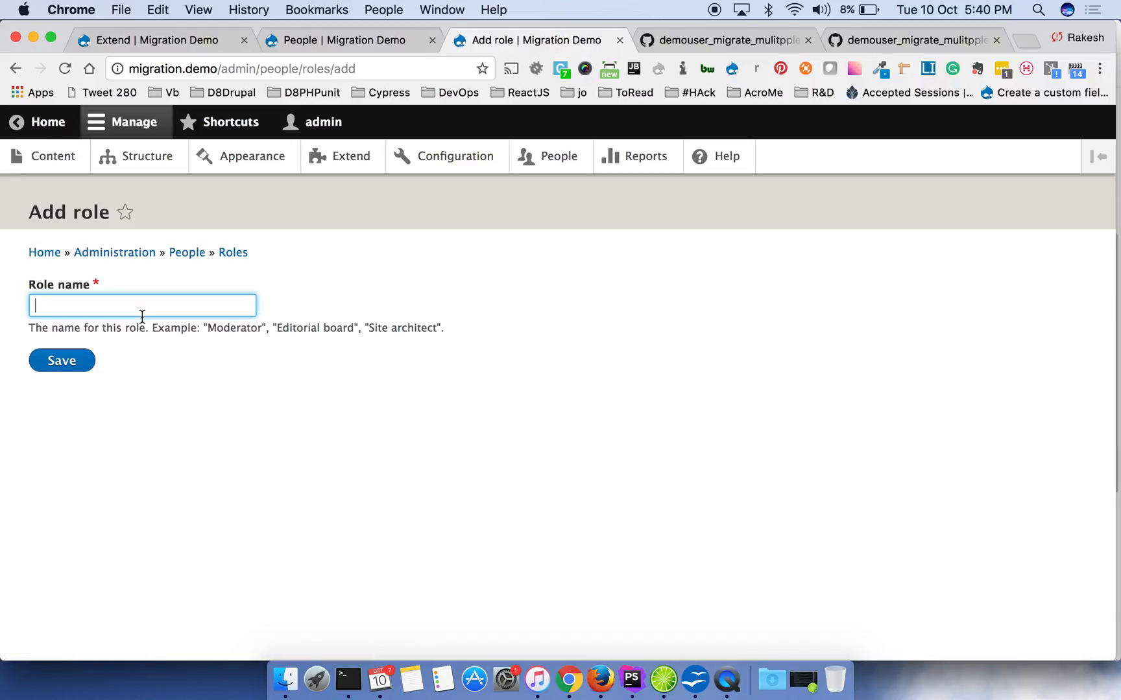
type("migrationuser")
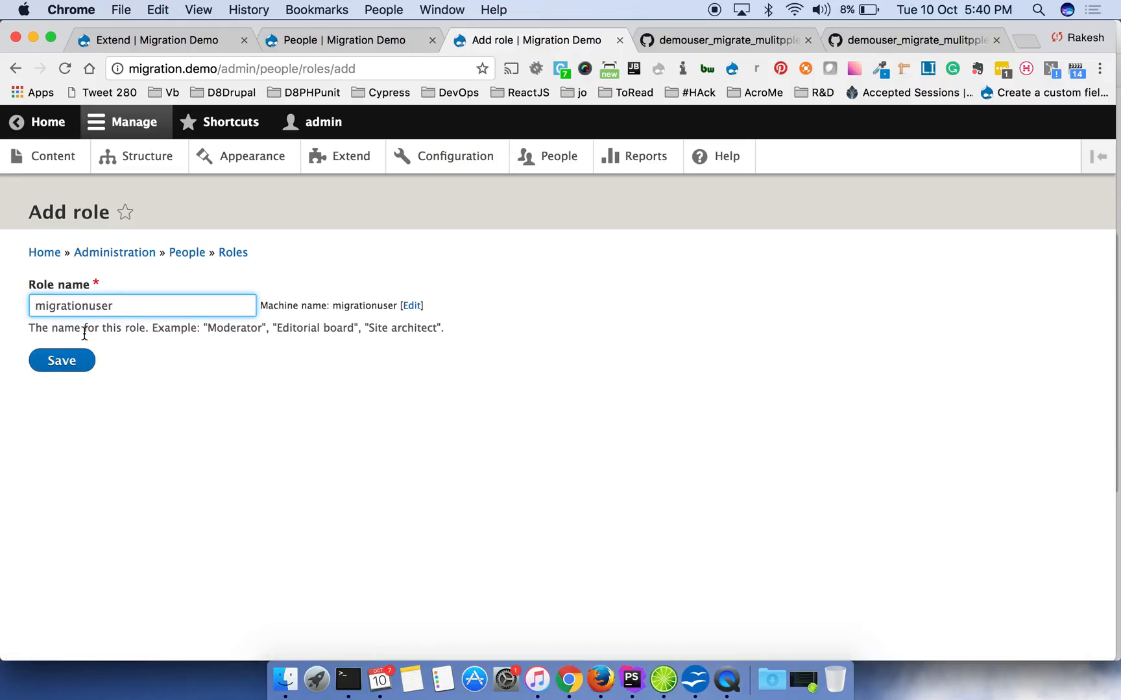
key("Backspace")
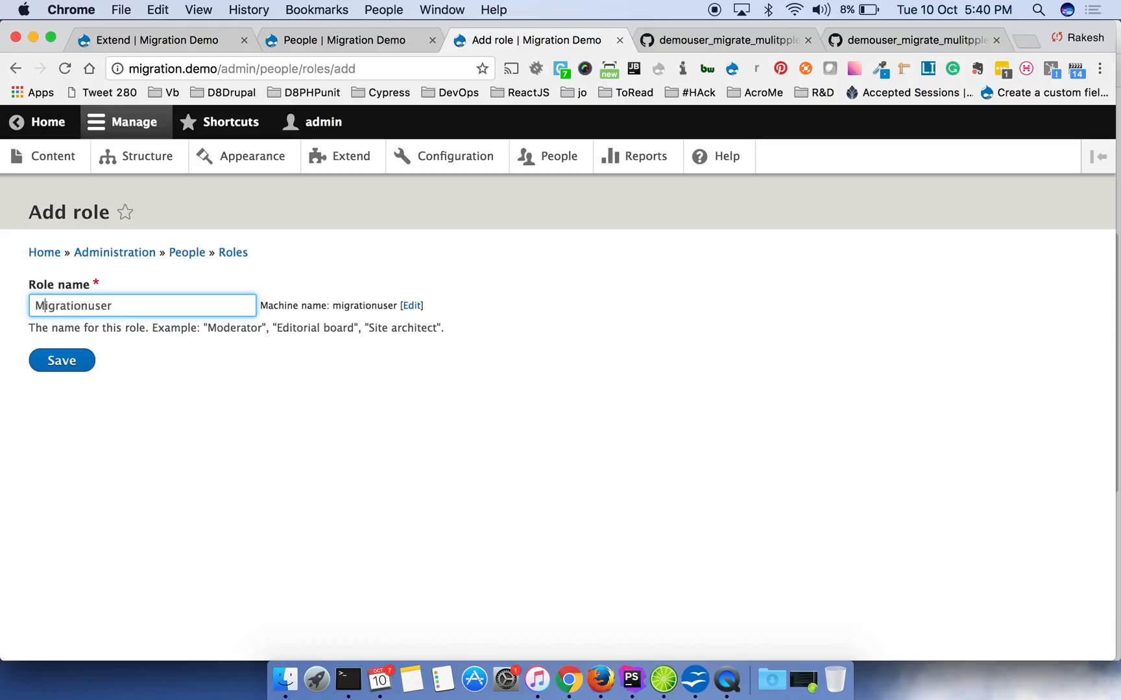
mouse_move(394, 312)
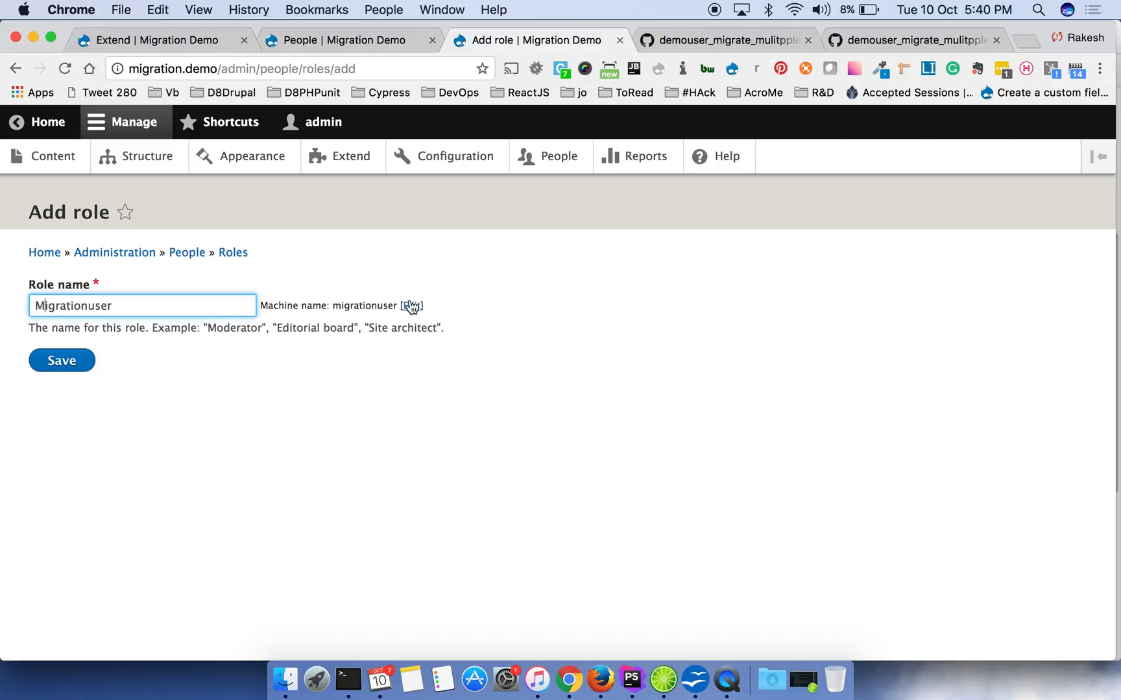
left_click(408, 306)
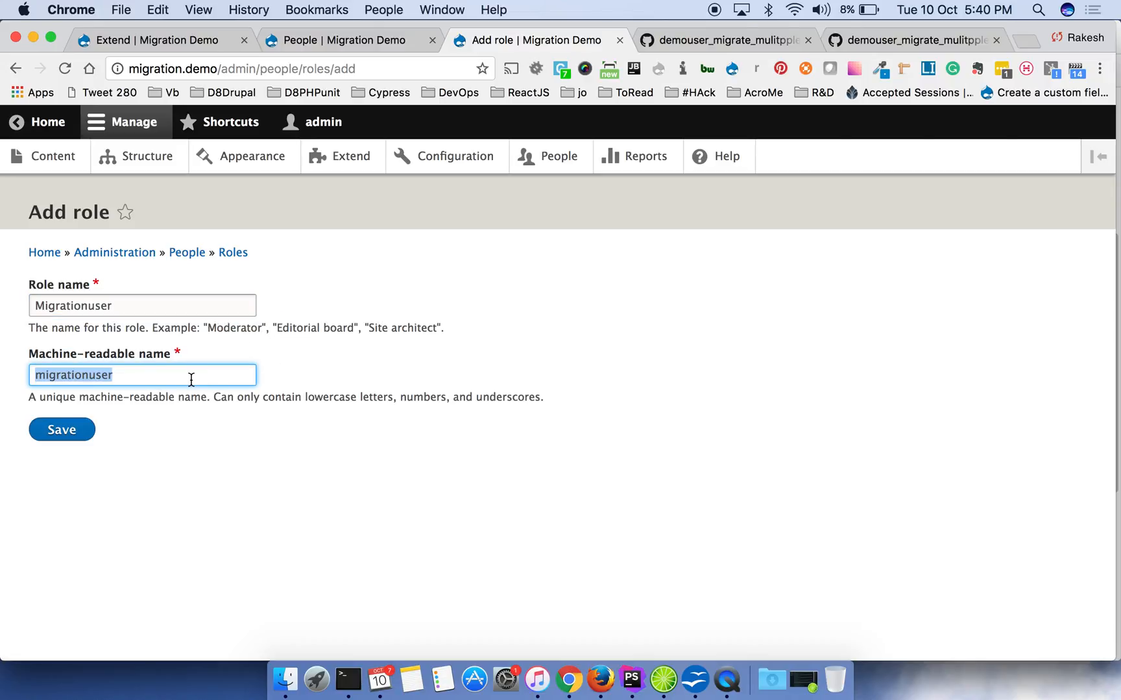
left_click(61, 429)
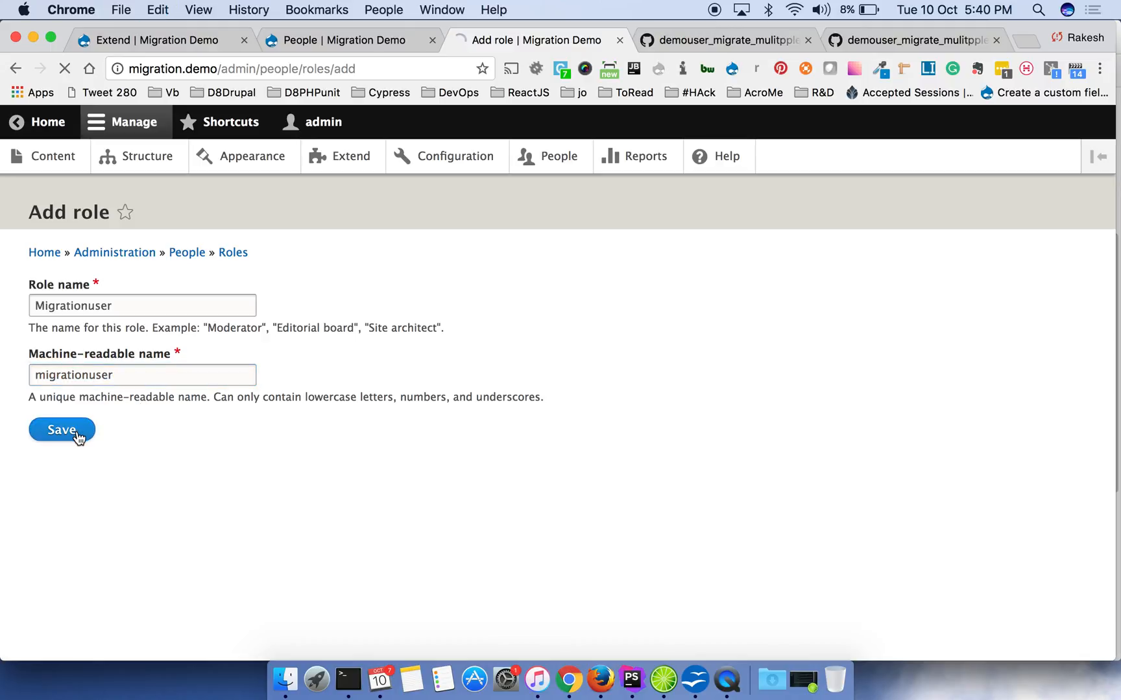
left_click(62, 429)
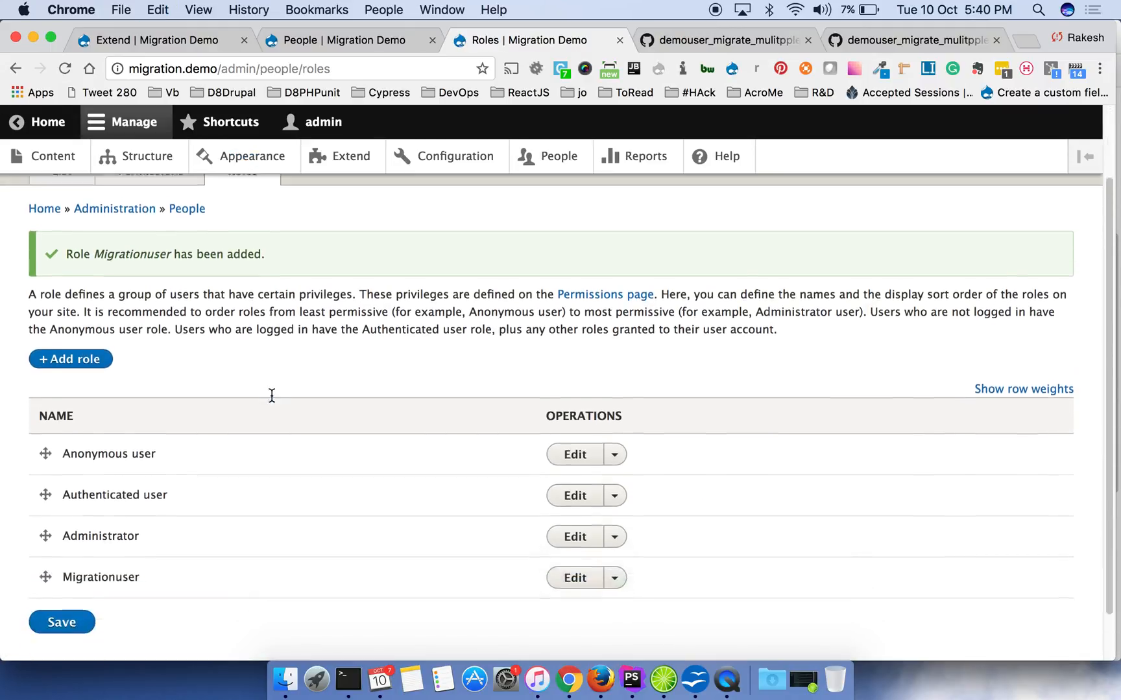
scroll("up", 3)
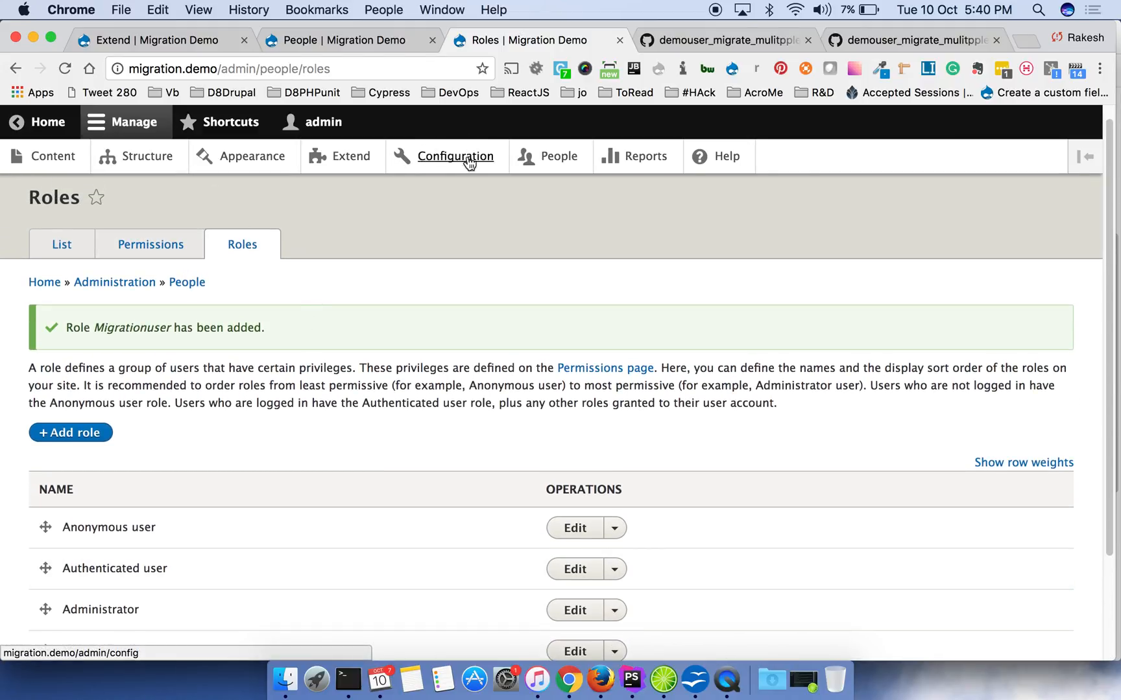
- Run a drush migration status command in Terminal
left_click(349, 679)
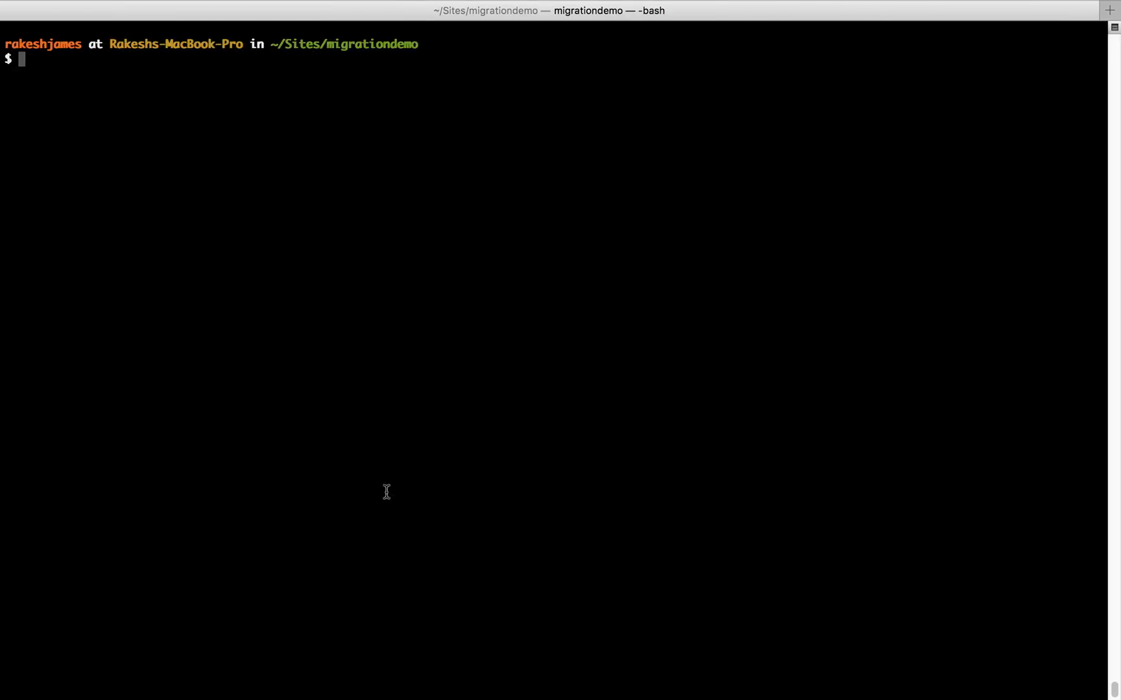
type("drush")
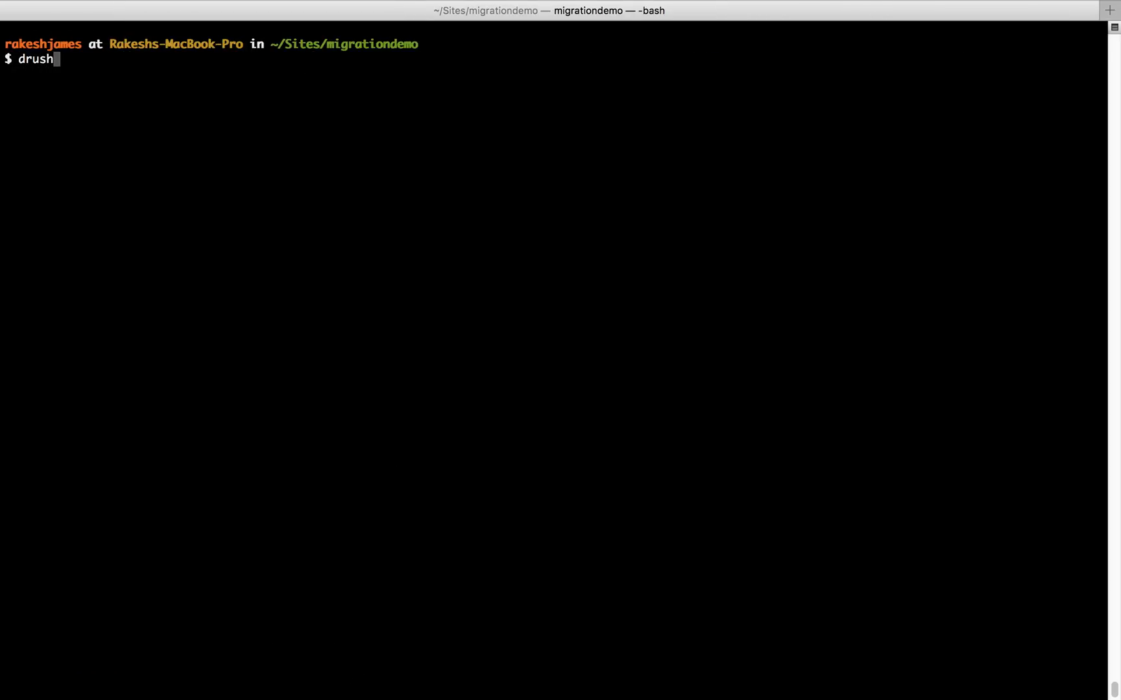
type("m")
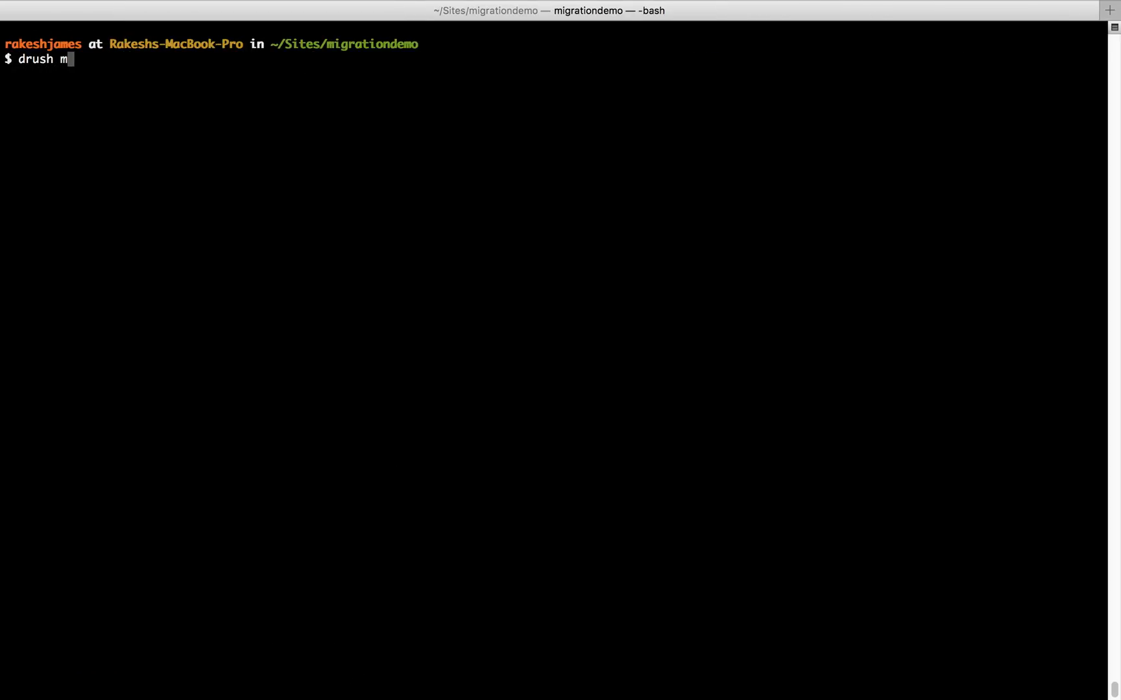
key("Return")
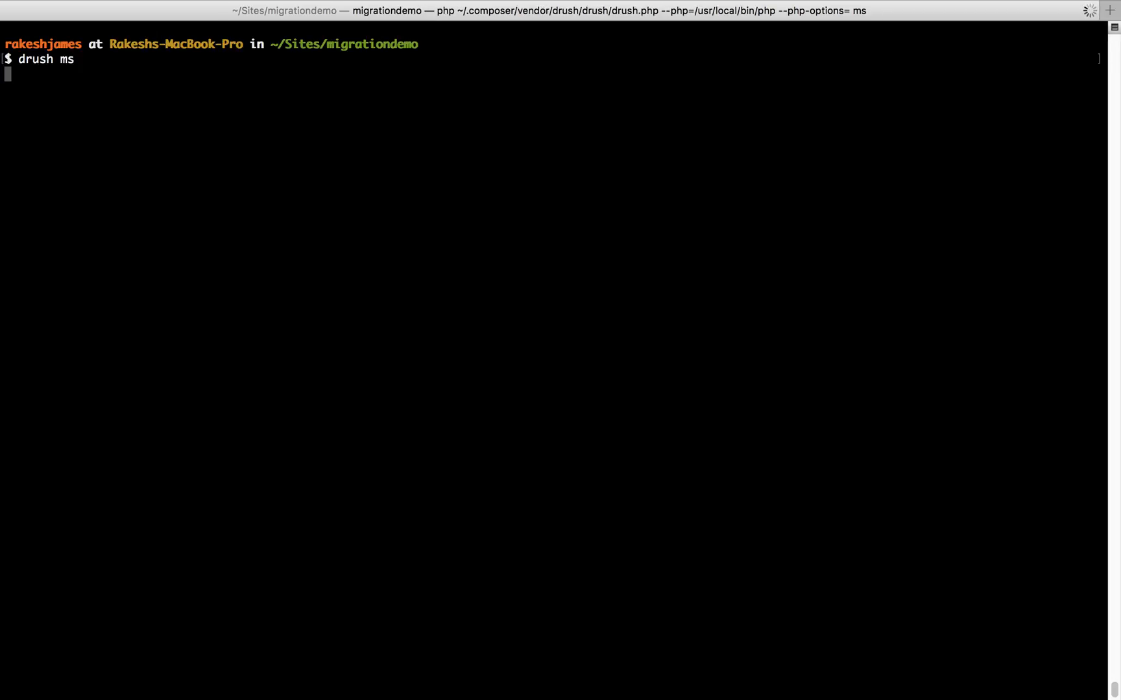
key("Return")
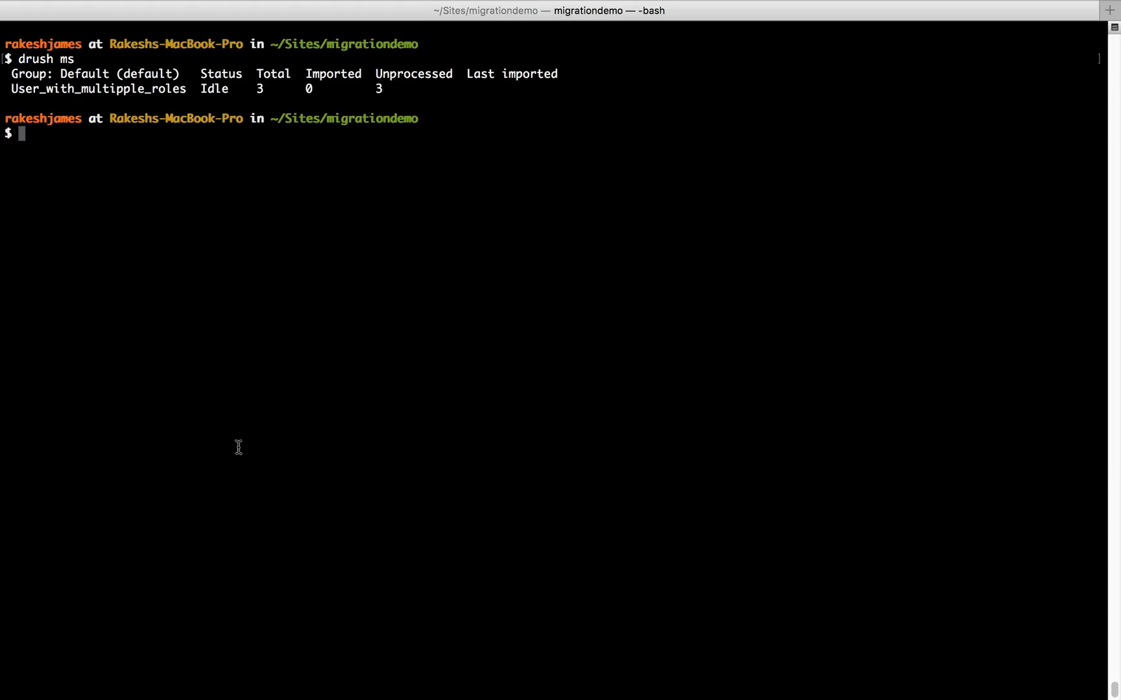
- Run drush mi User_with_multipple_roles, importing 3 users with none failed
double_click(98, 89)
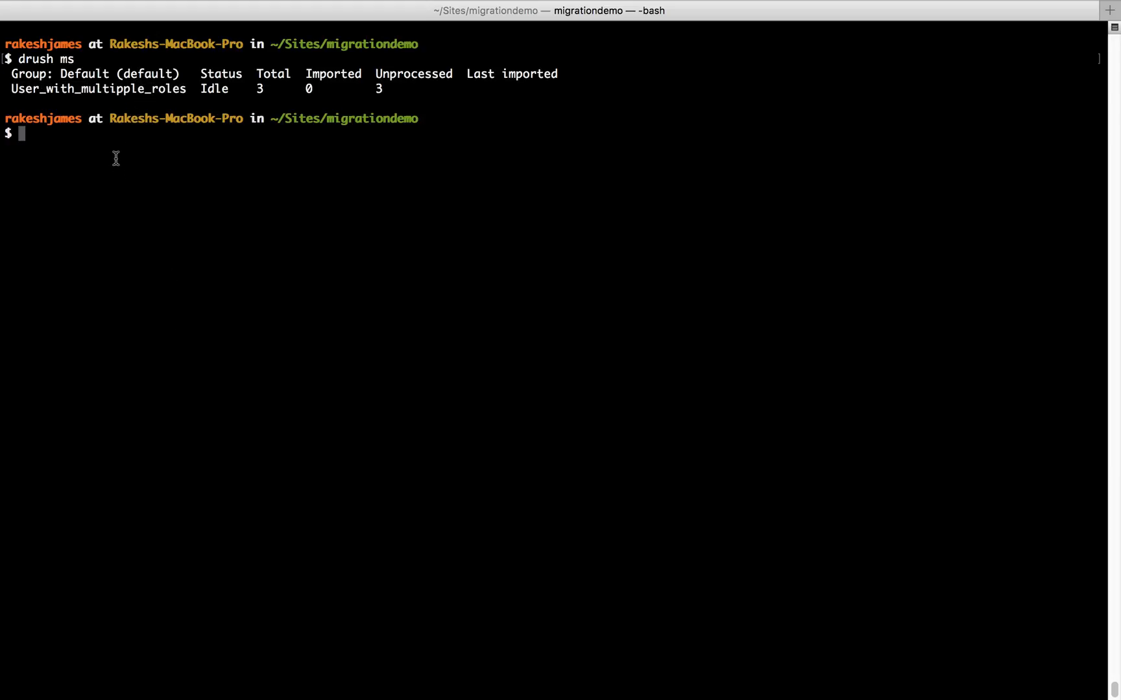
type("User_with_multipple_roles")
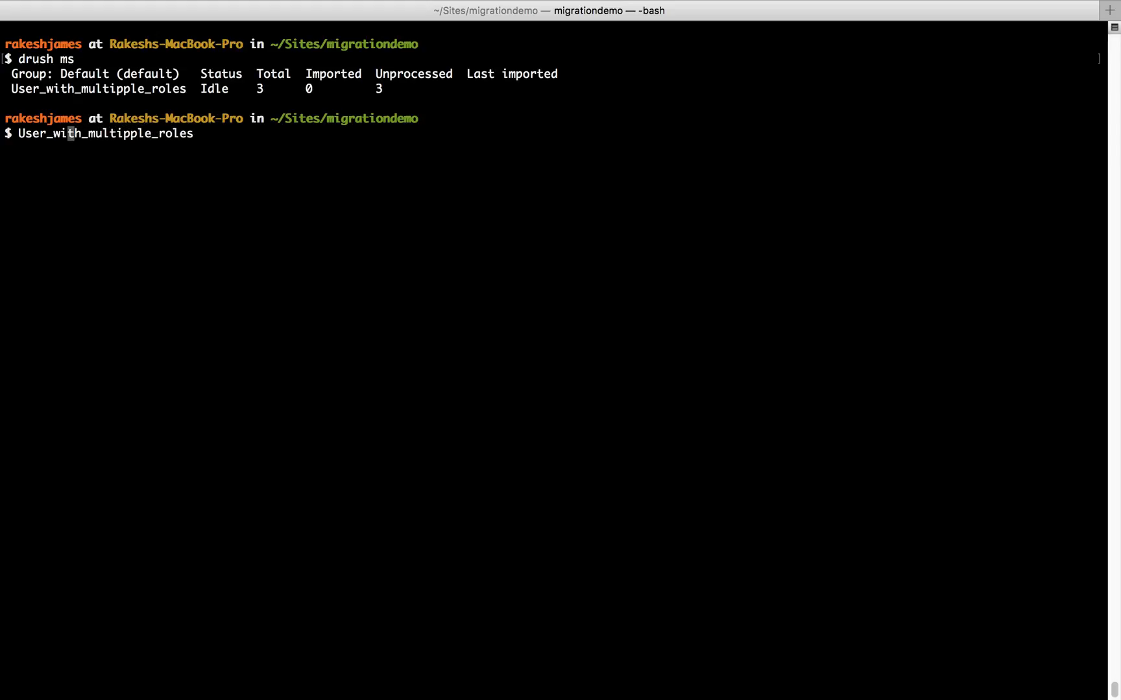
type("d")
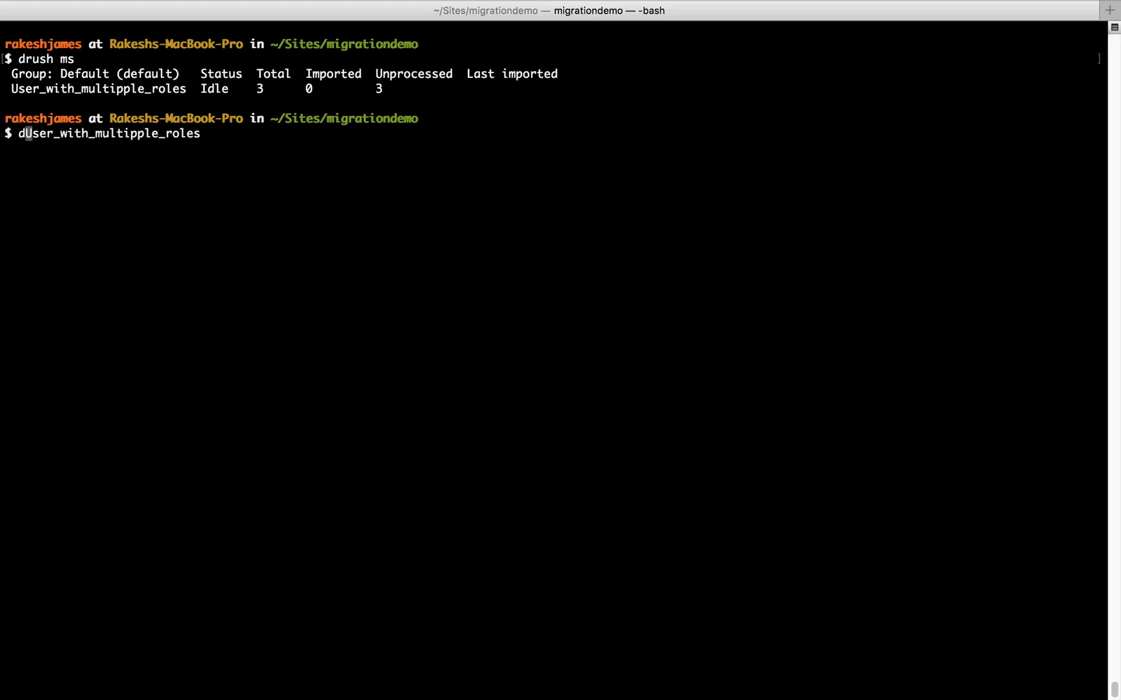
type("rush mi")
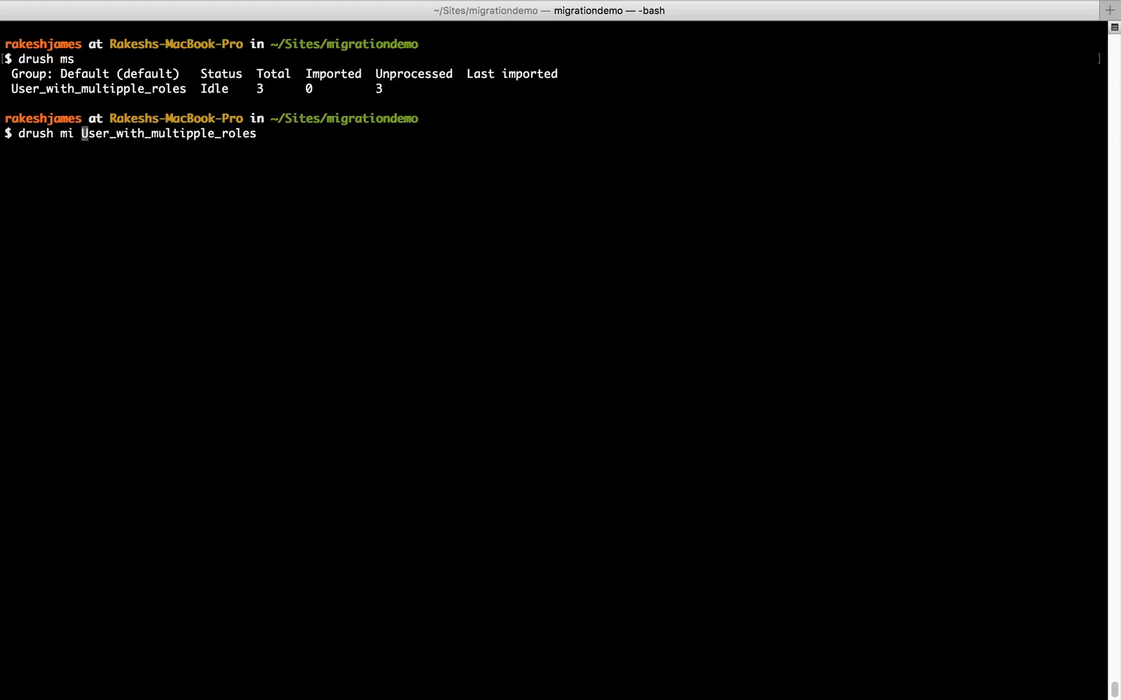
key("Return")
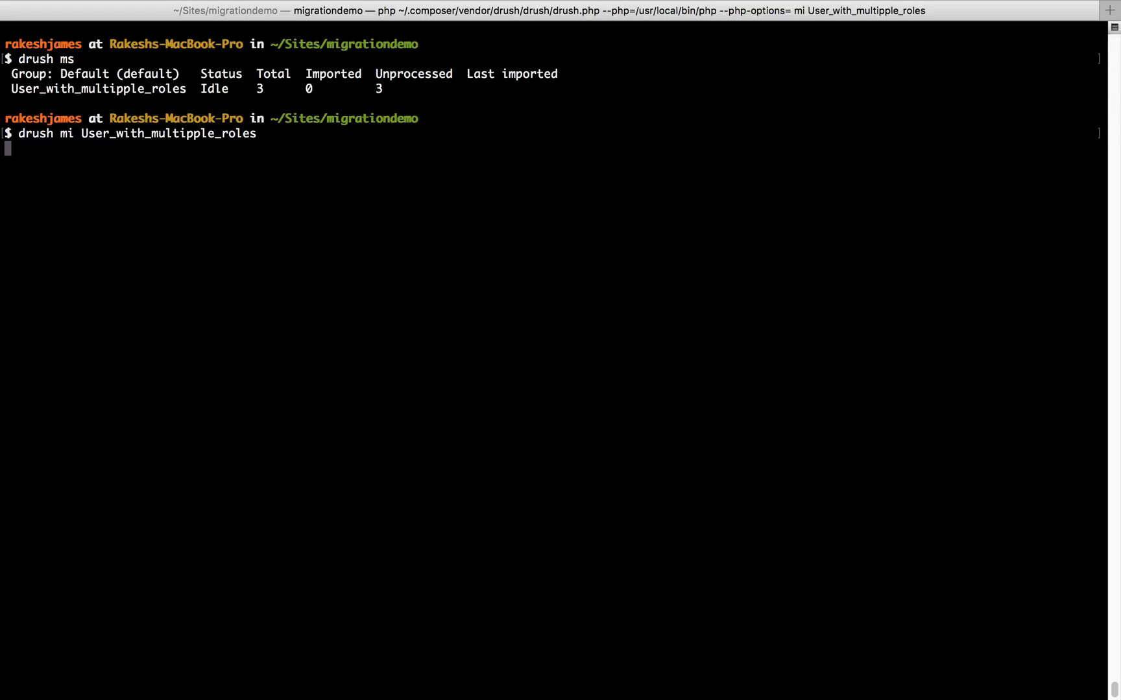
key("Return")
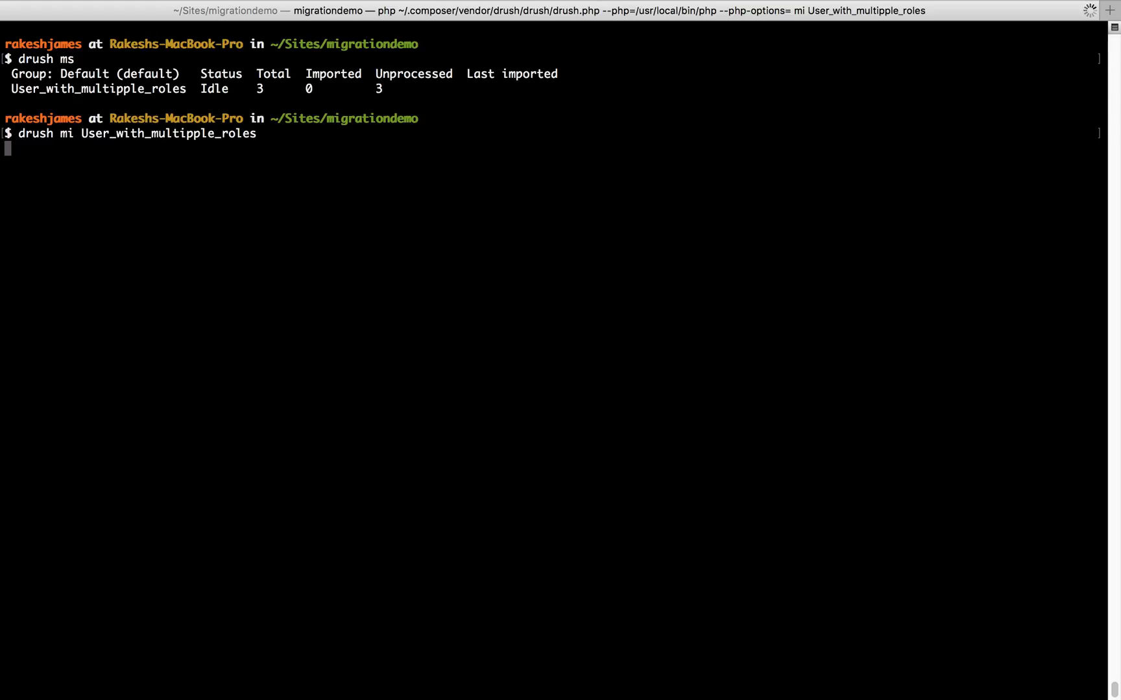
key("Return")
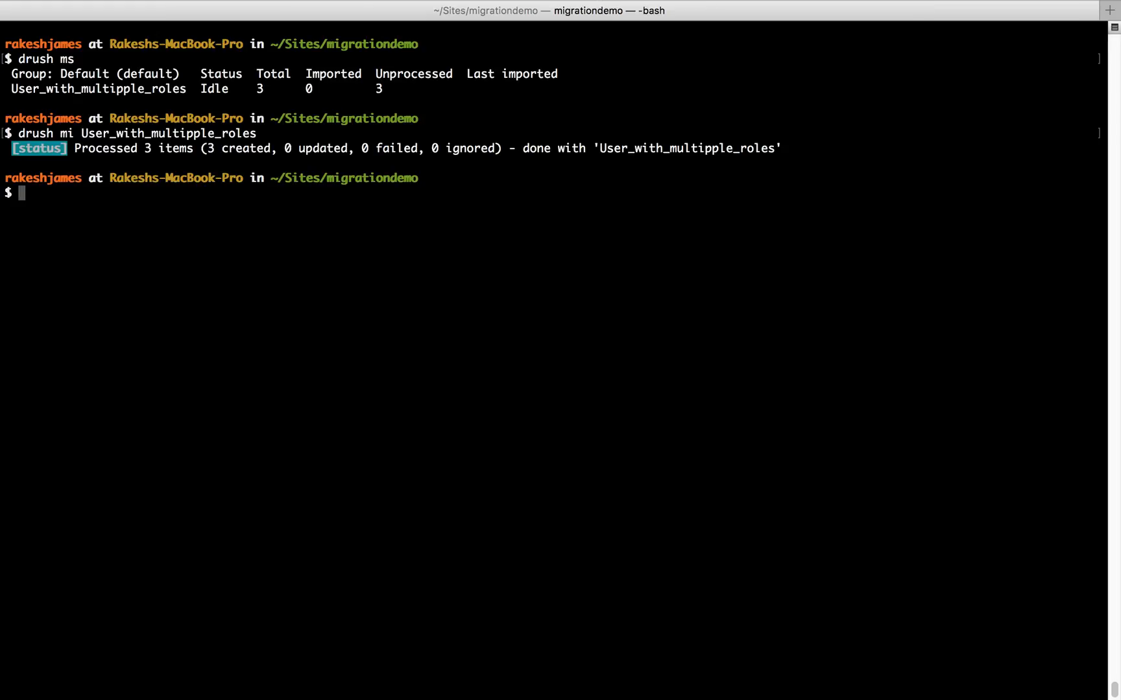
mouse_move(125, 210)
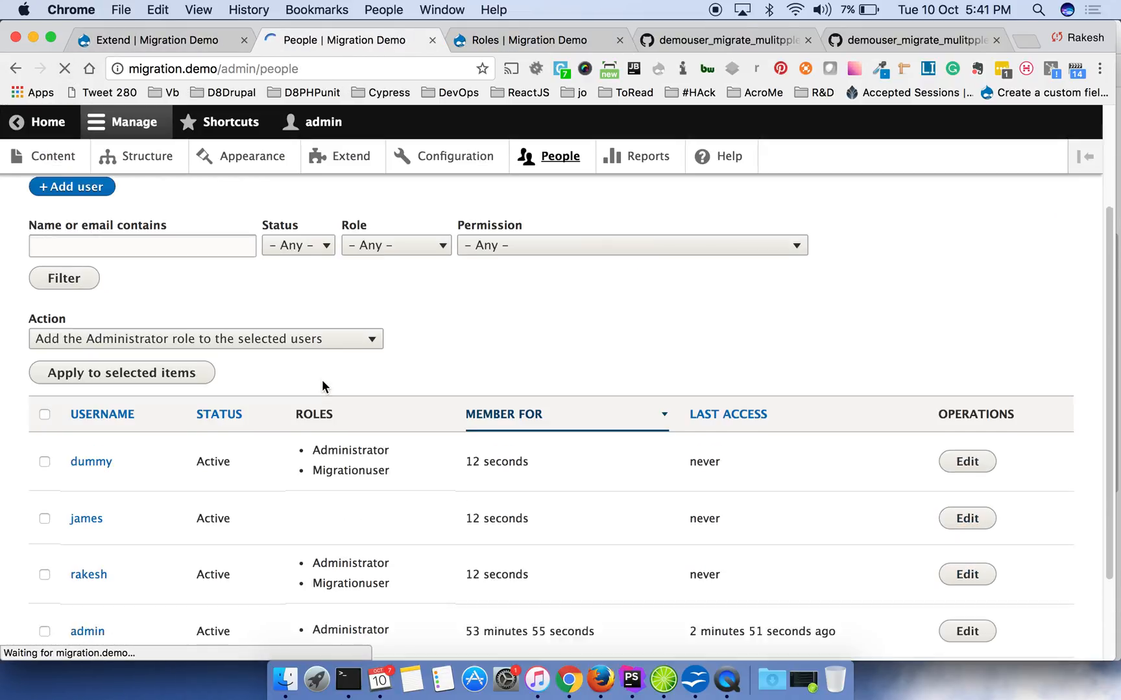
- Scroll the reloaded People list down to the migrated users dummy, james and rakesh
scroll("down", 3)
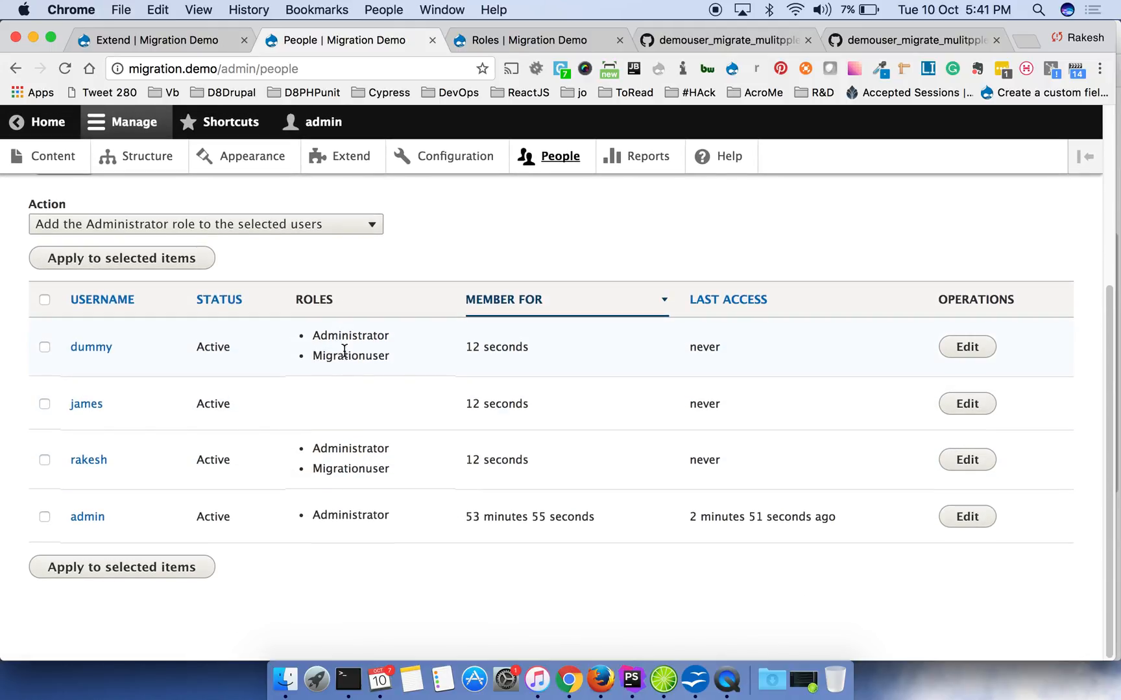
mouse_move(350, 441)
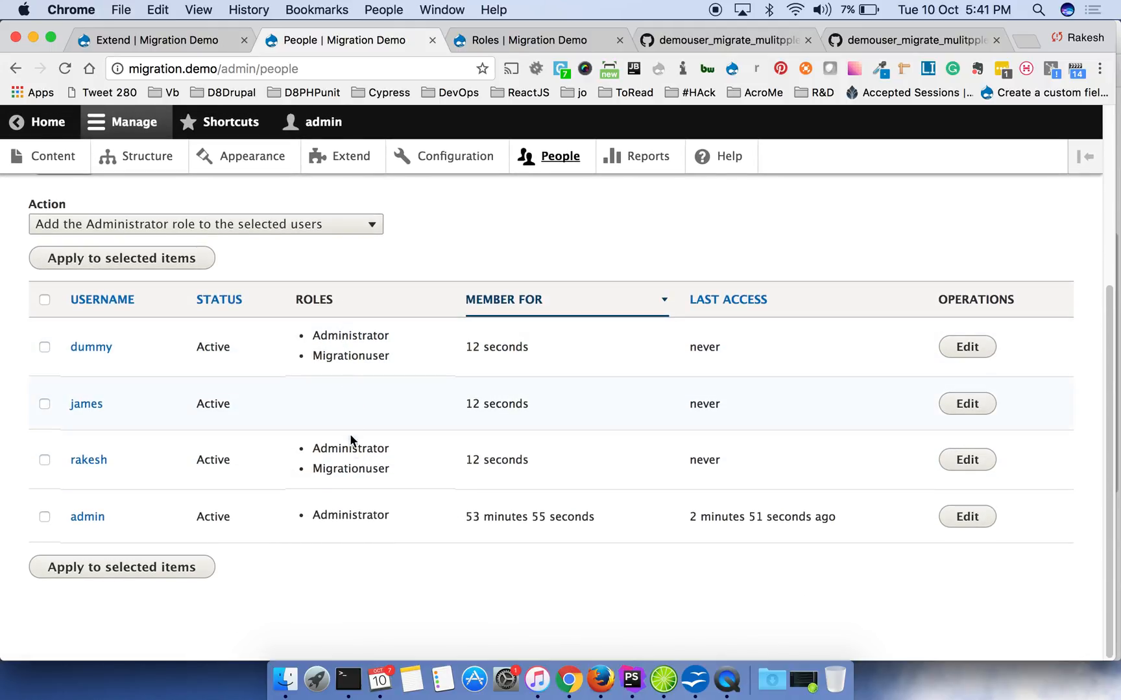
mouse_move(517, 394)
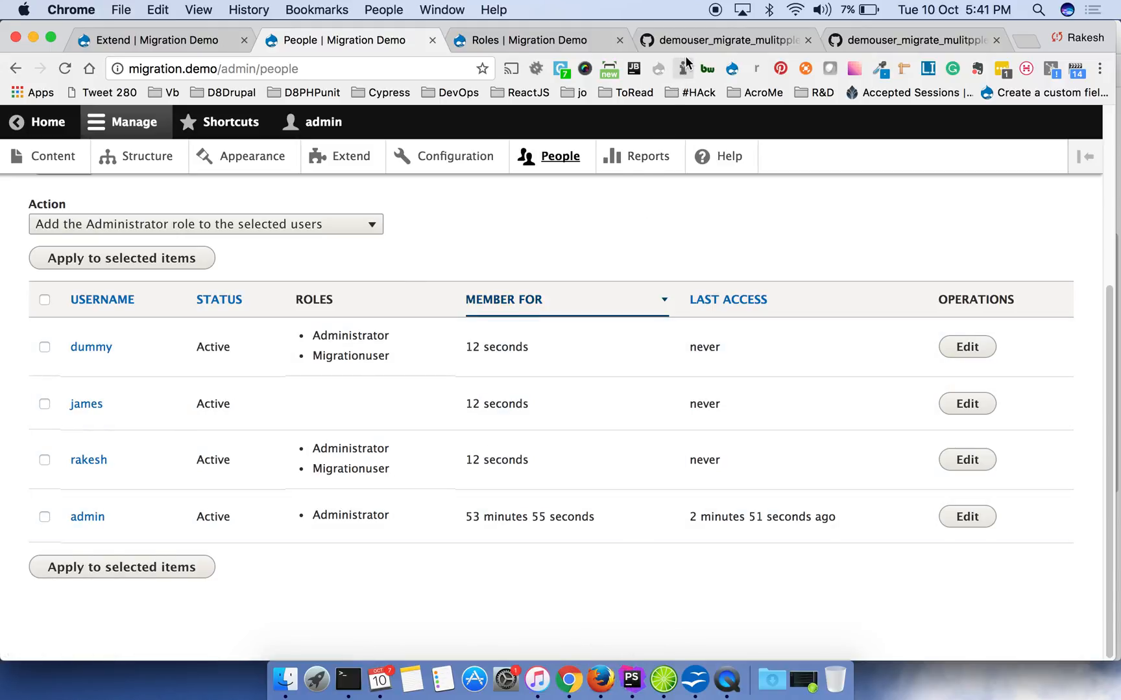
- Check the CSV gist's comma-separated roles against the YML's 'roles' explode step, then view Drupal Roles
left_click(721, 39)
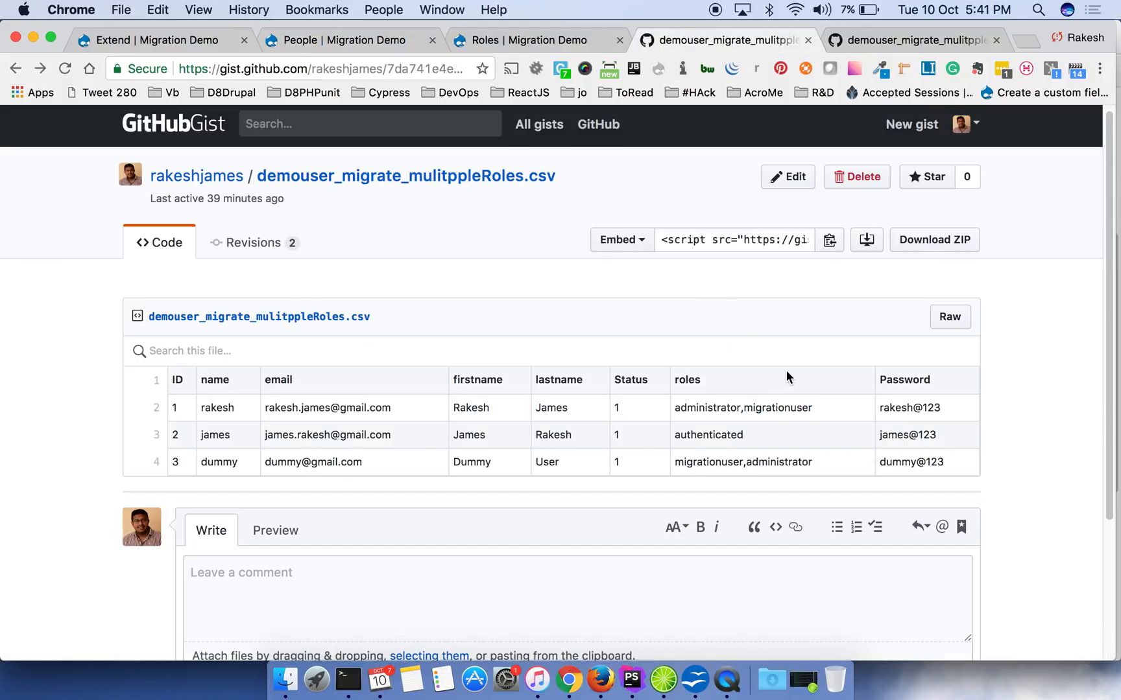
mouse_move(676, 412)
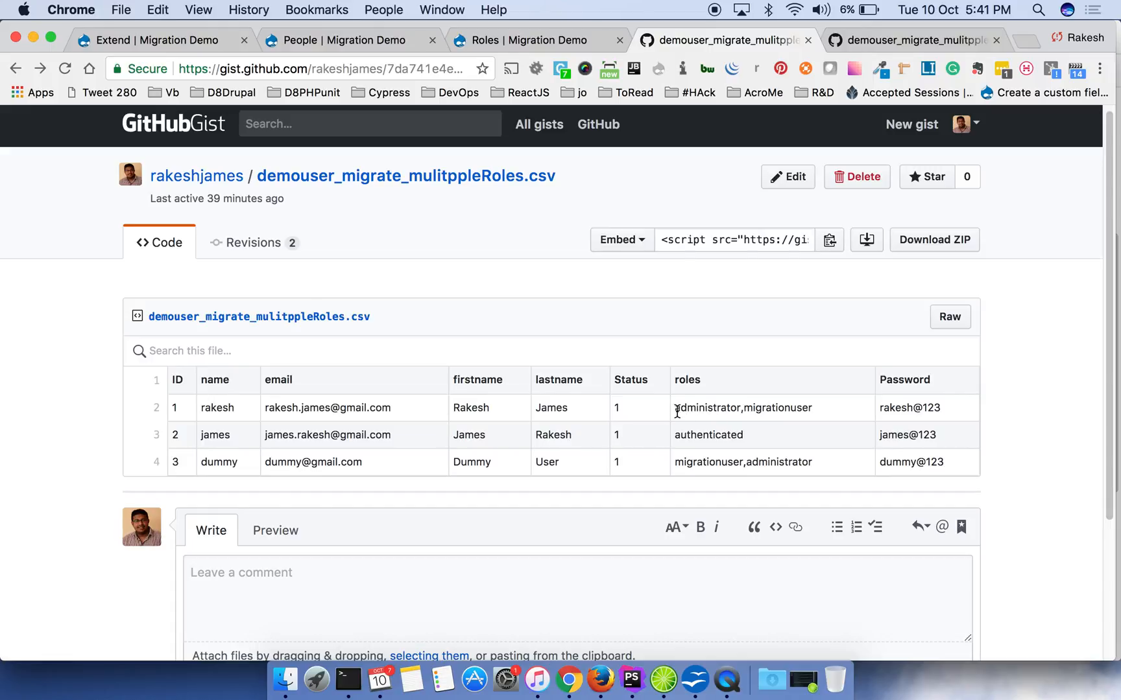
mouse_move(690, 449)
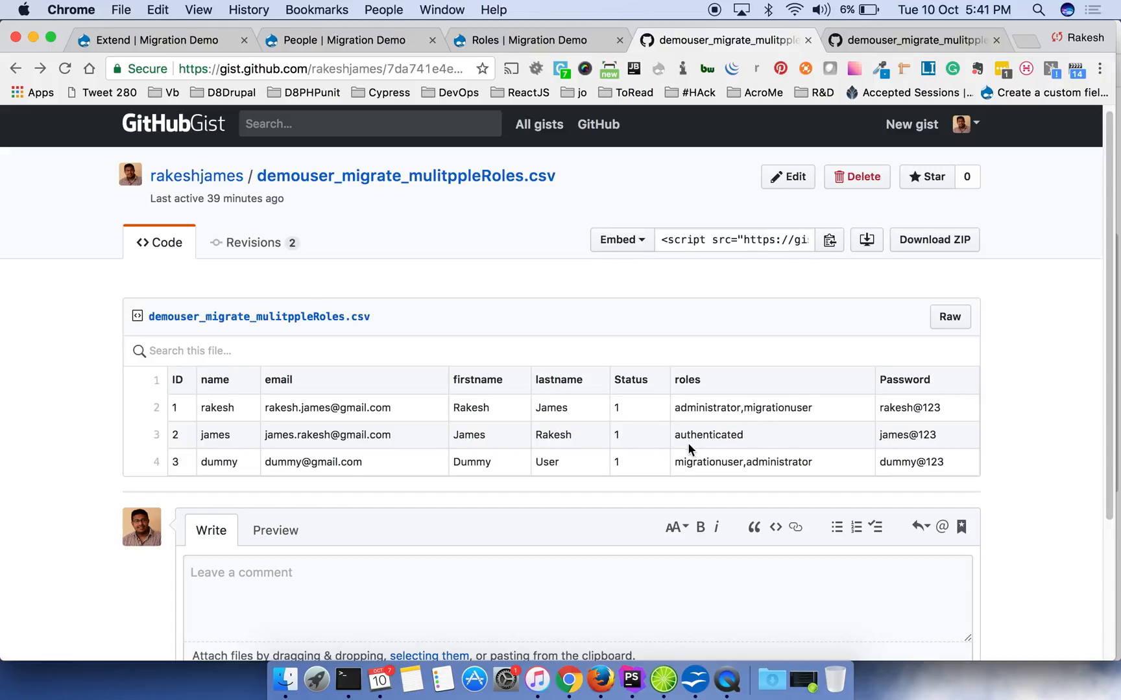
mouse_move(806, 88)
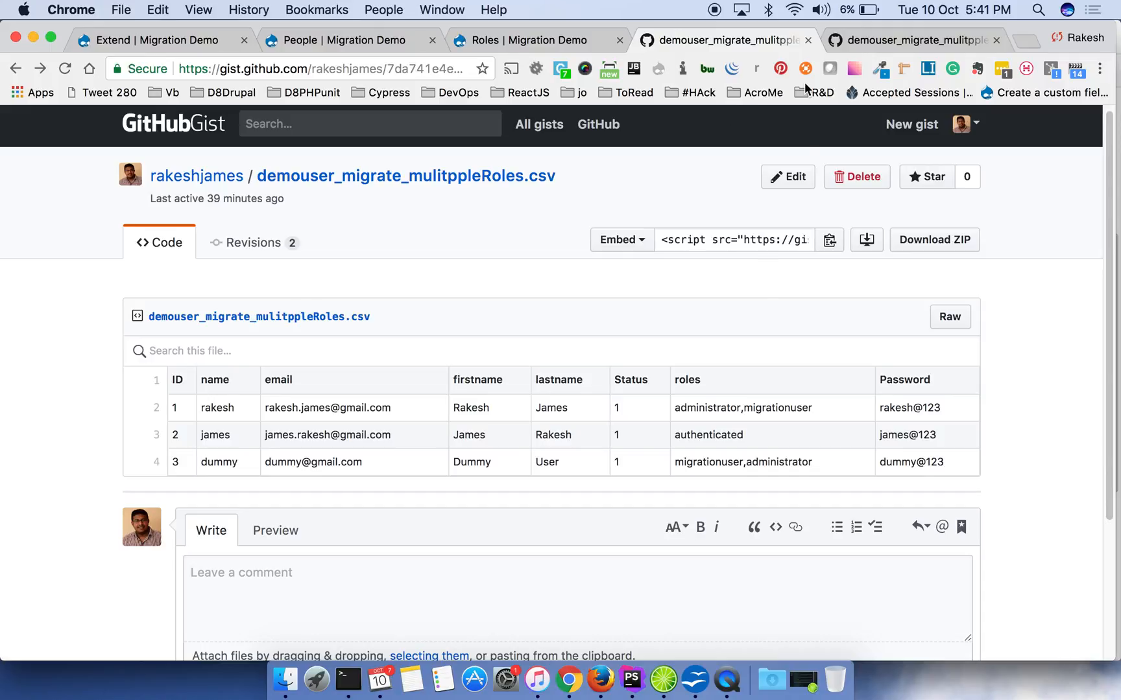
mouse_move(723, 461)
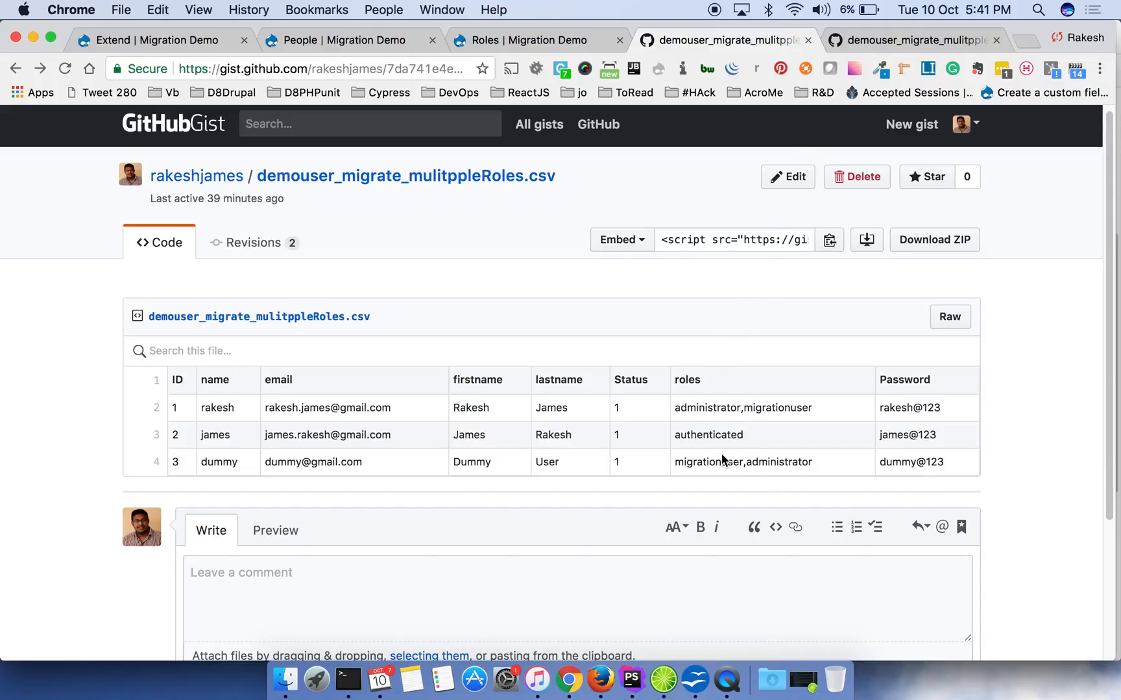
left_click(912, 40)
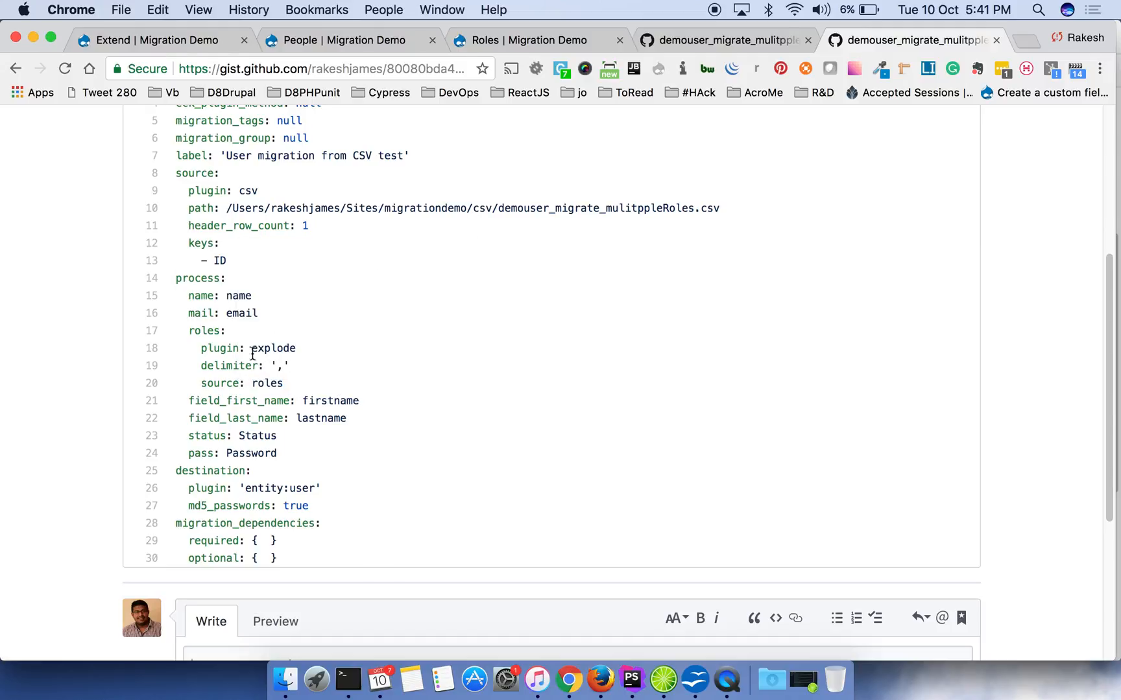
mouse_move(248, 365)
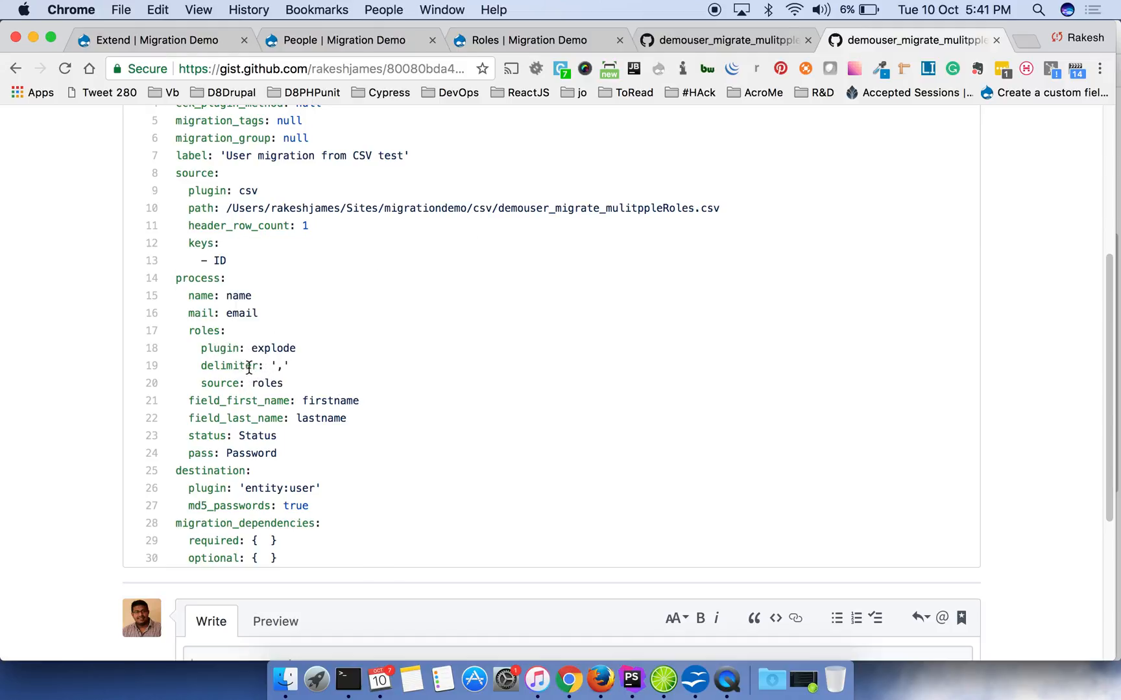
double_click(266, 383)
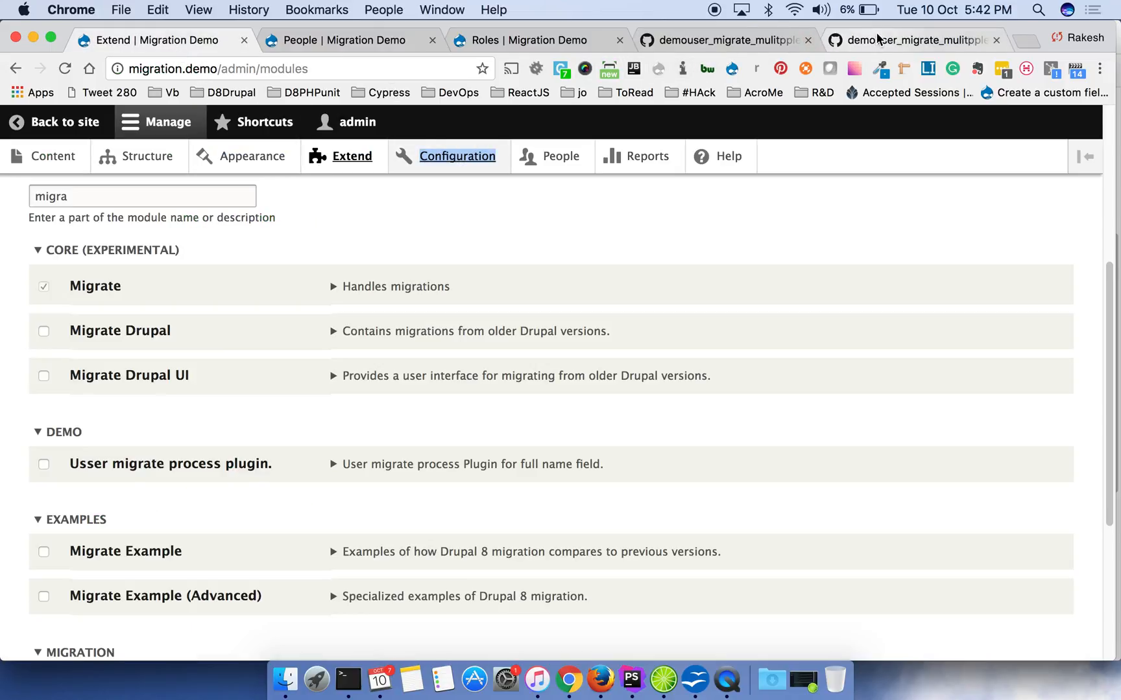
left_click(915, 40)
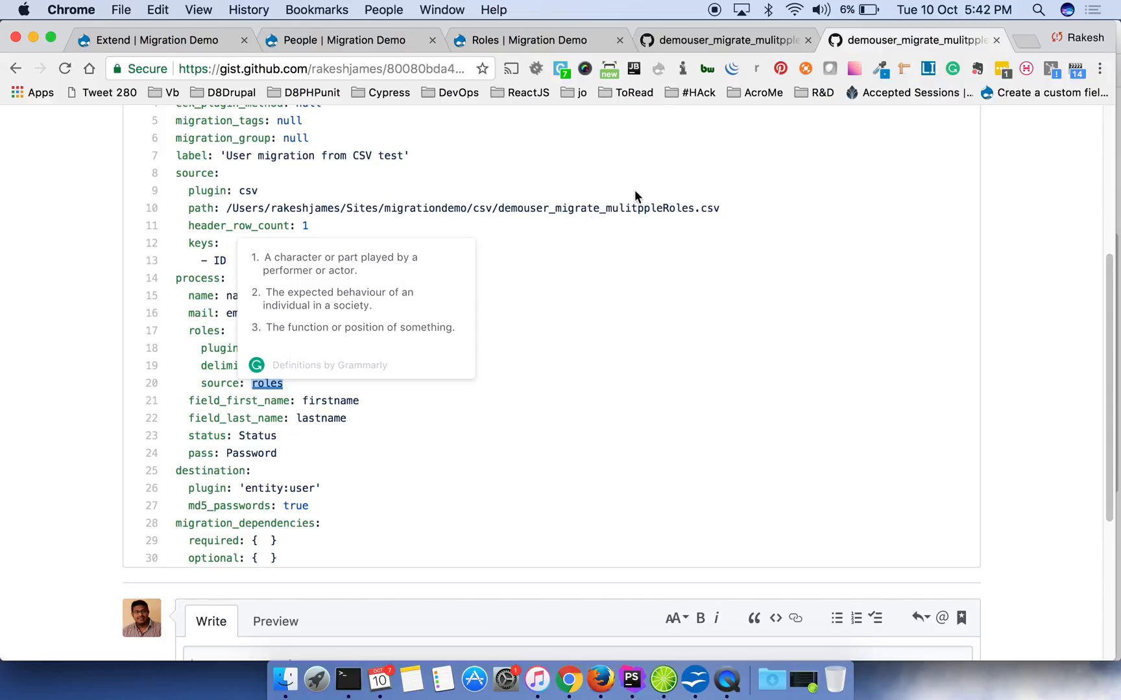
left_click(533, 40)
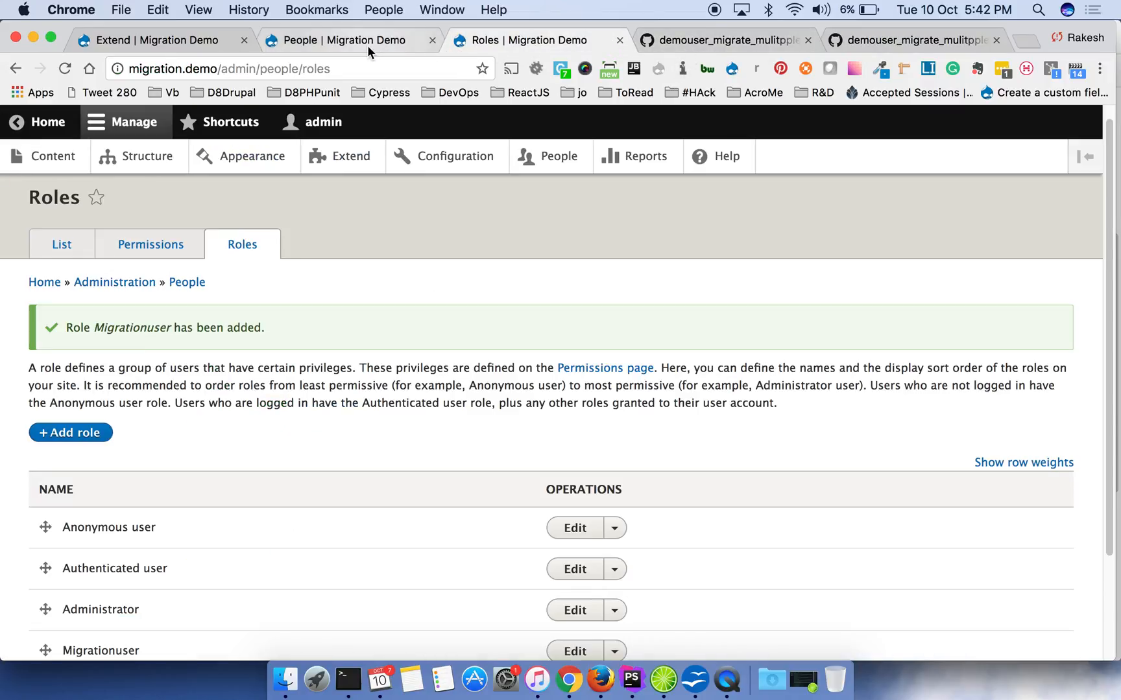
- View the People table showing dummy and rakesh with Administrator and Migrationuser roles
left_click(559, 156)
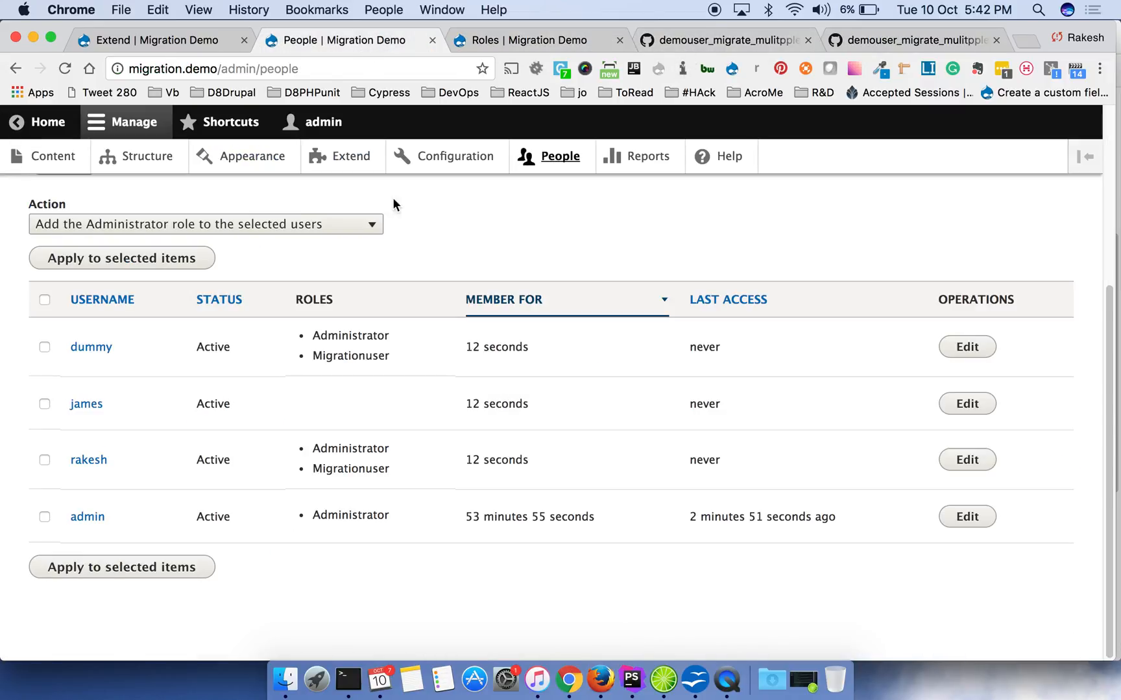
mouse_move(421, 404)
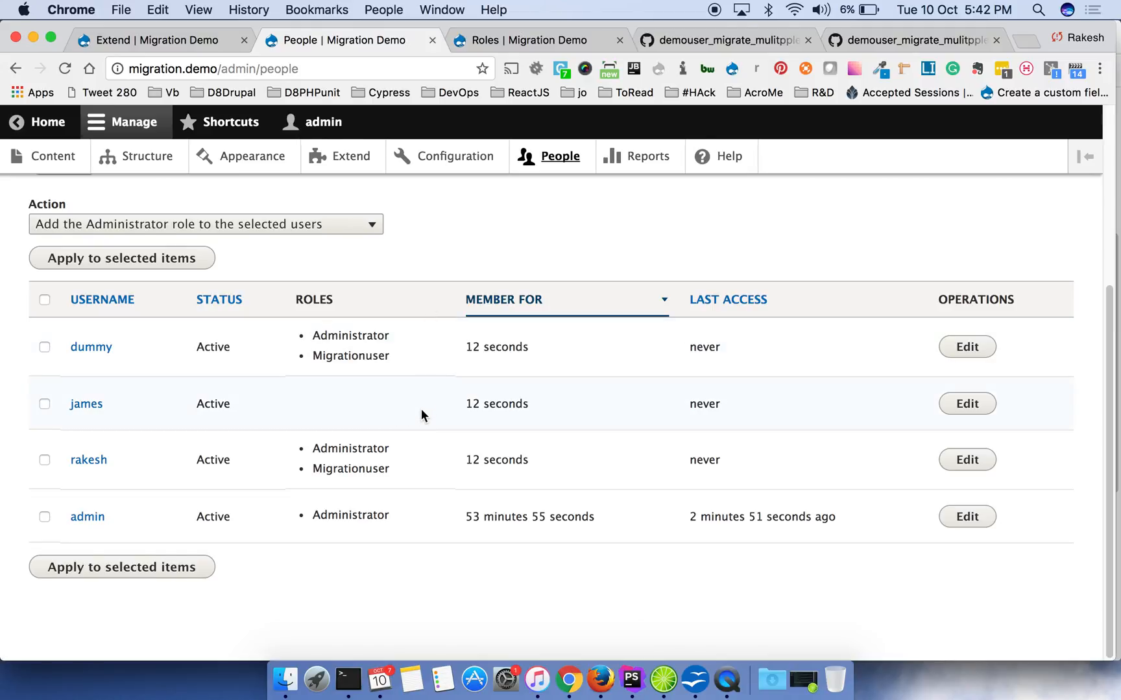
mouse_move(538, 198)
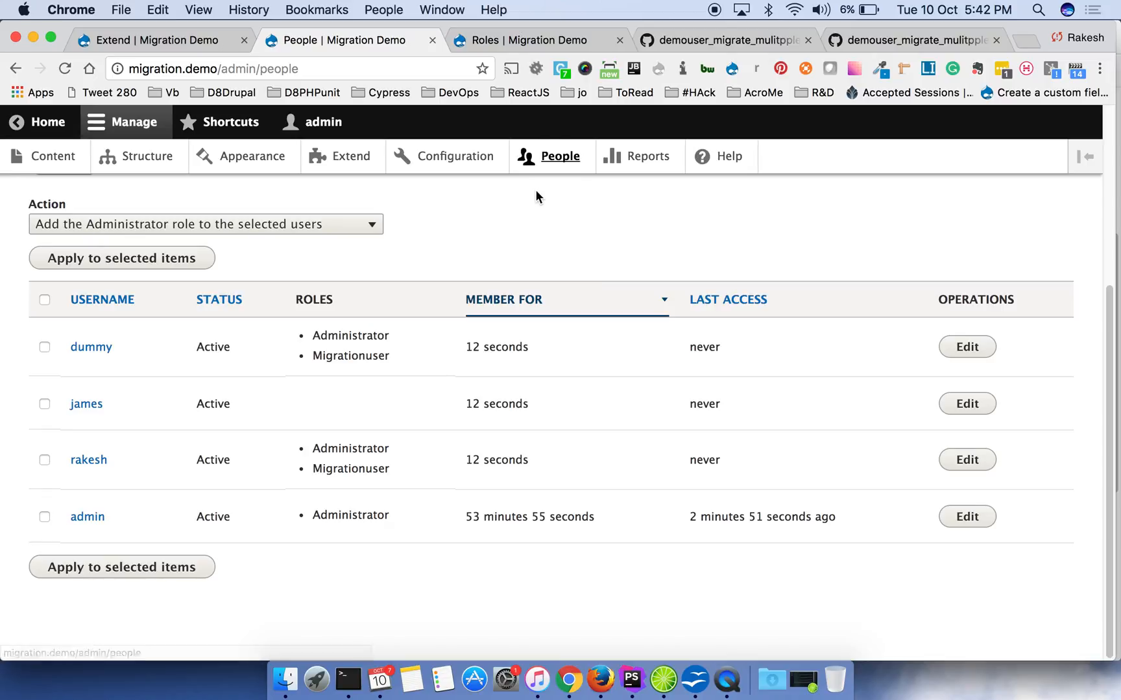